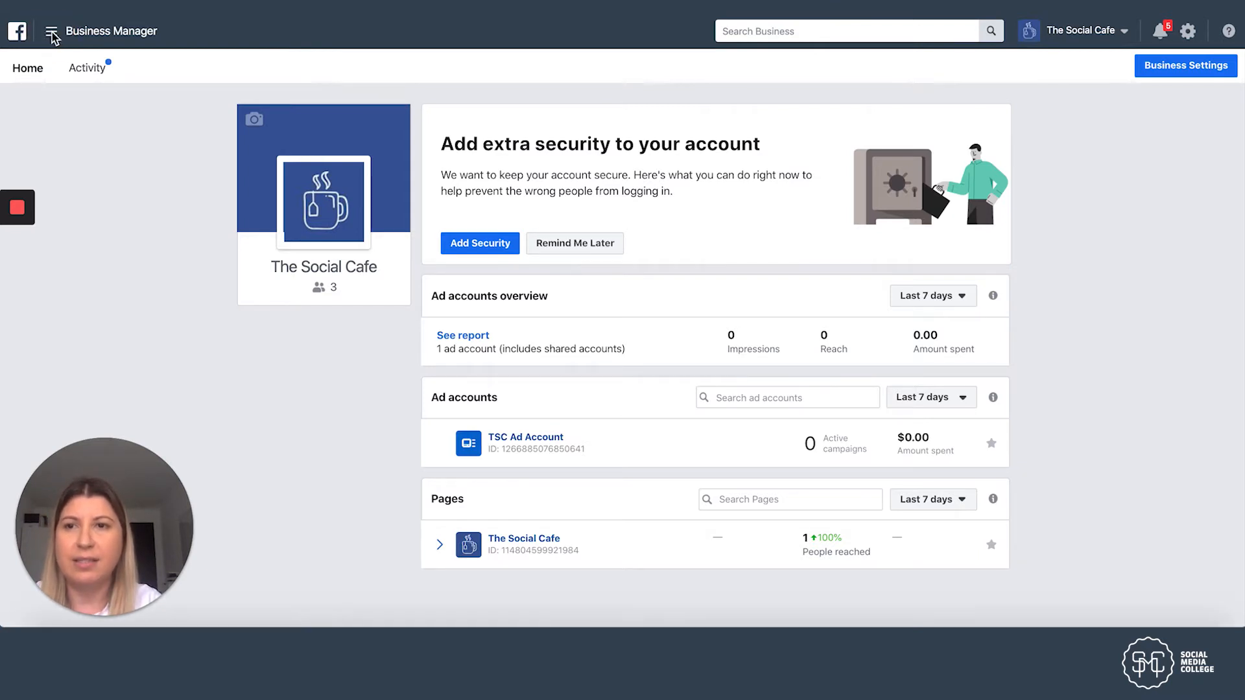
Step: Open Ads Manager from the Business Manager menu to view TSC Ad Account campaigns
left_click(48, 31)
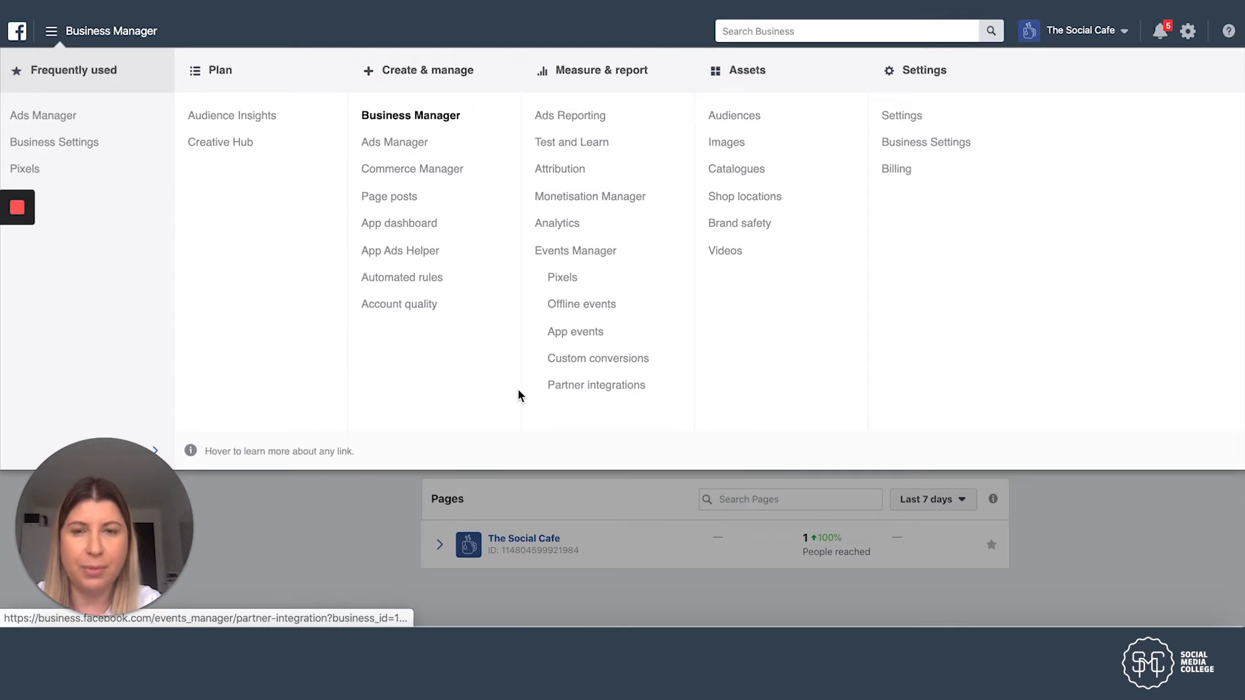
mouse_move(408, 150)
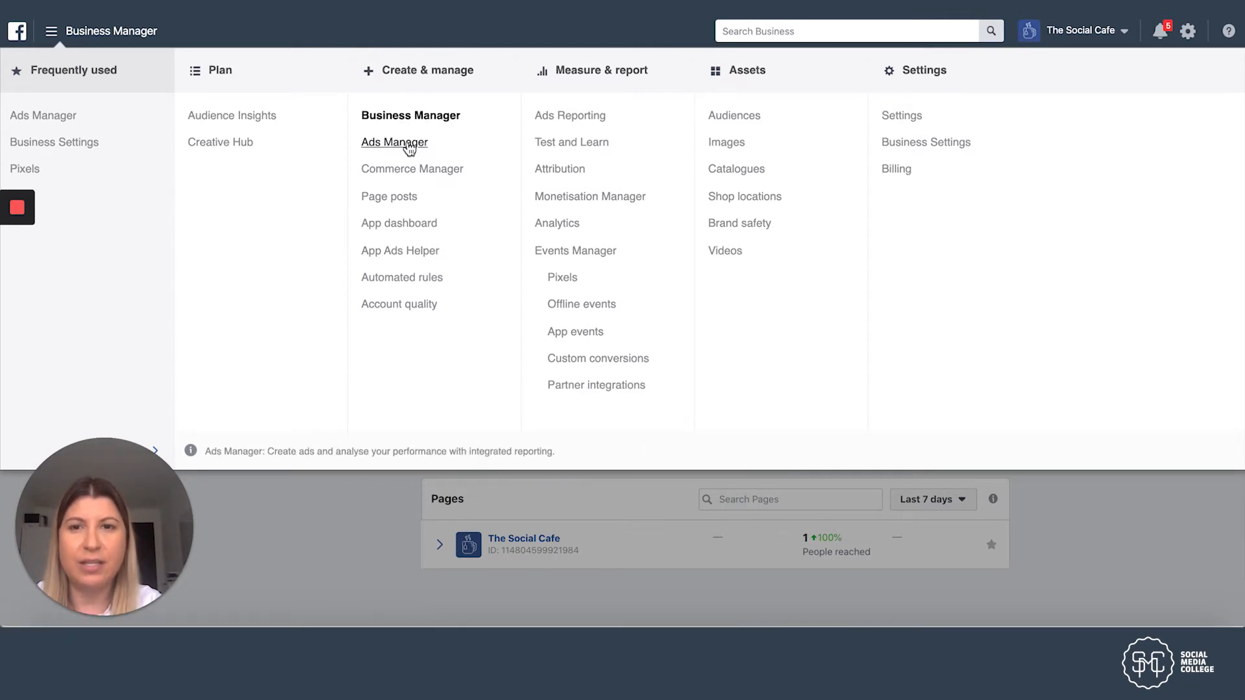
left_click(395, 142)
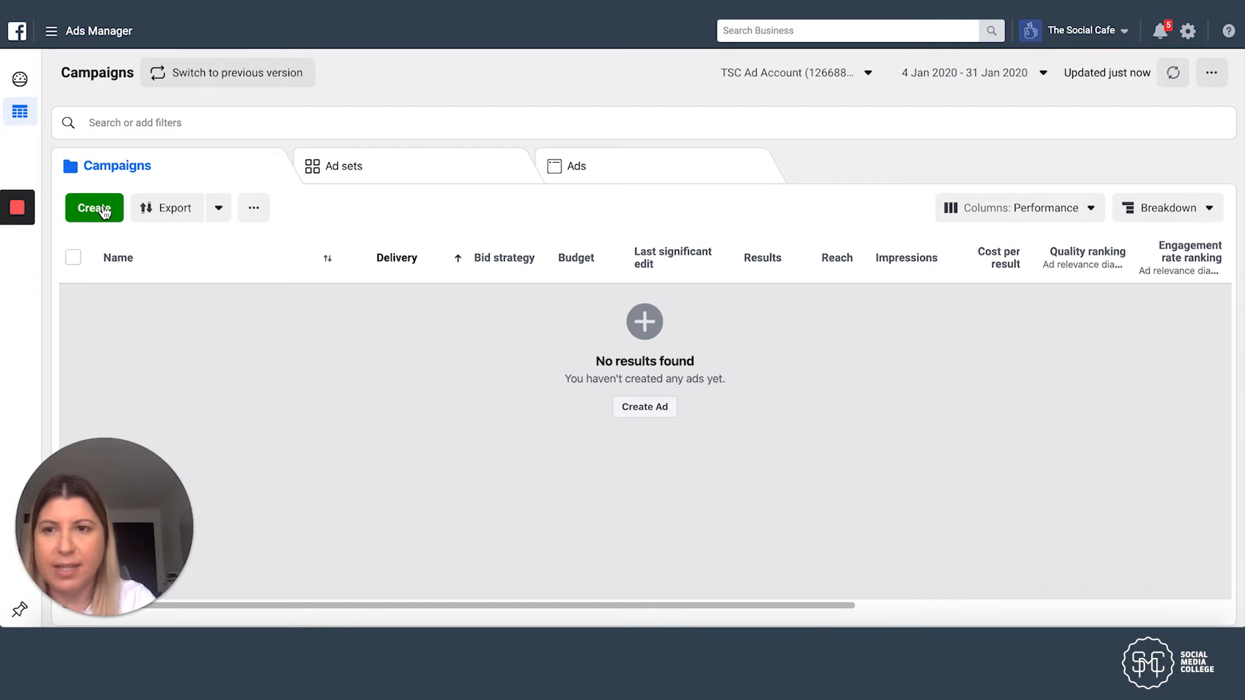
Step: Start a new campaign with the Create button
left_click(93, 207)
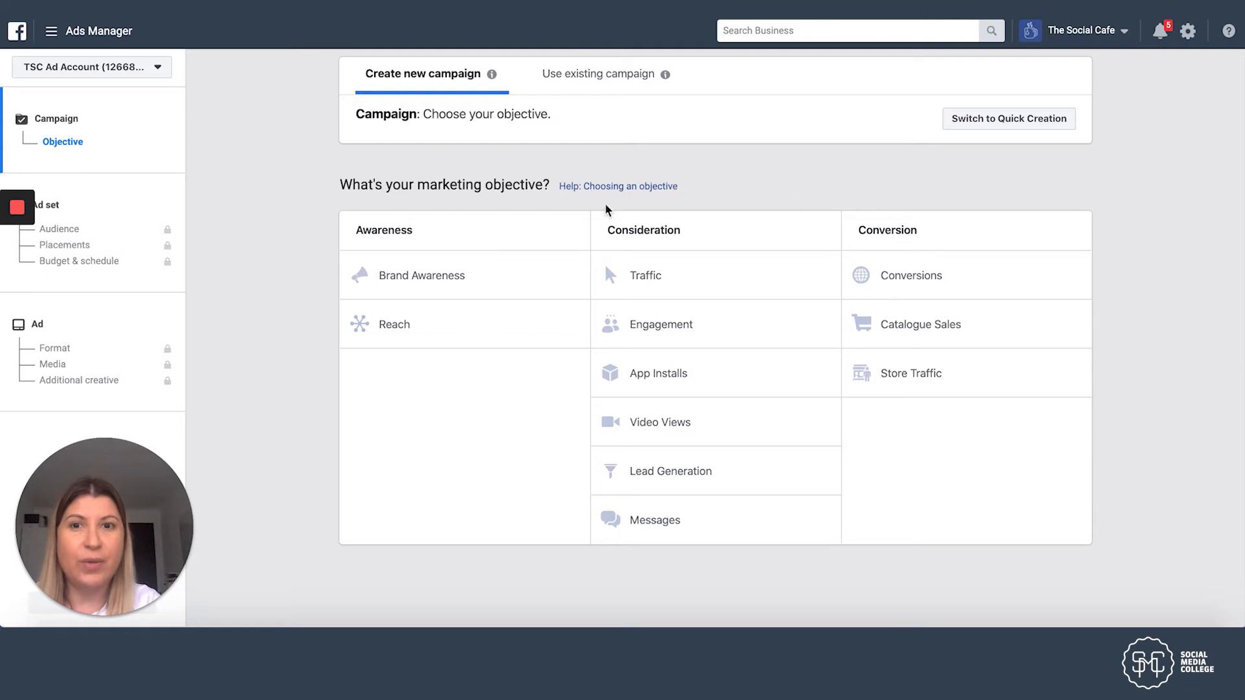
mouse_move(311, 284)
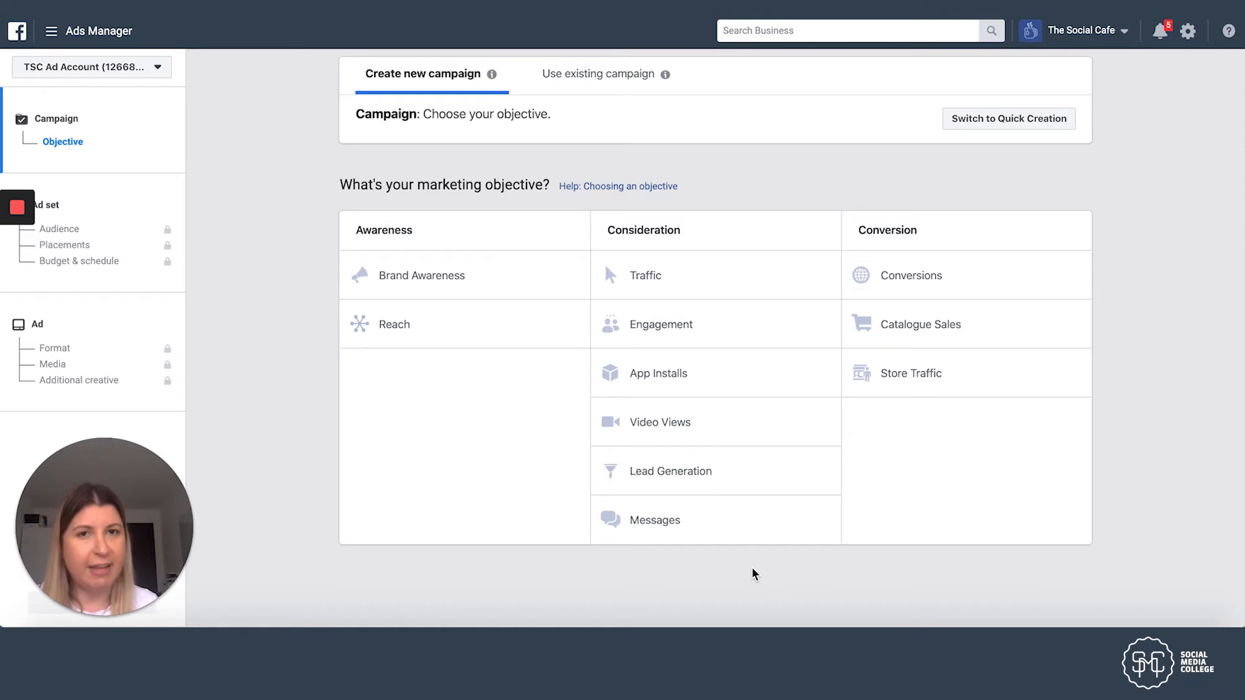
mouse_move(497, 280)
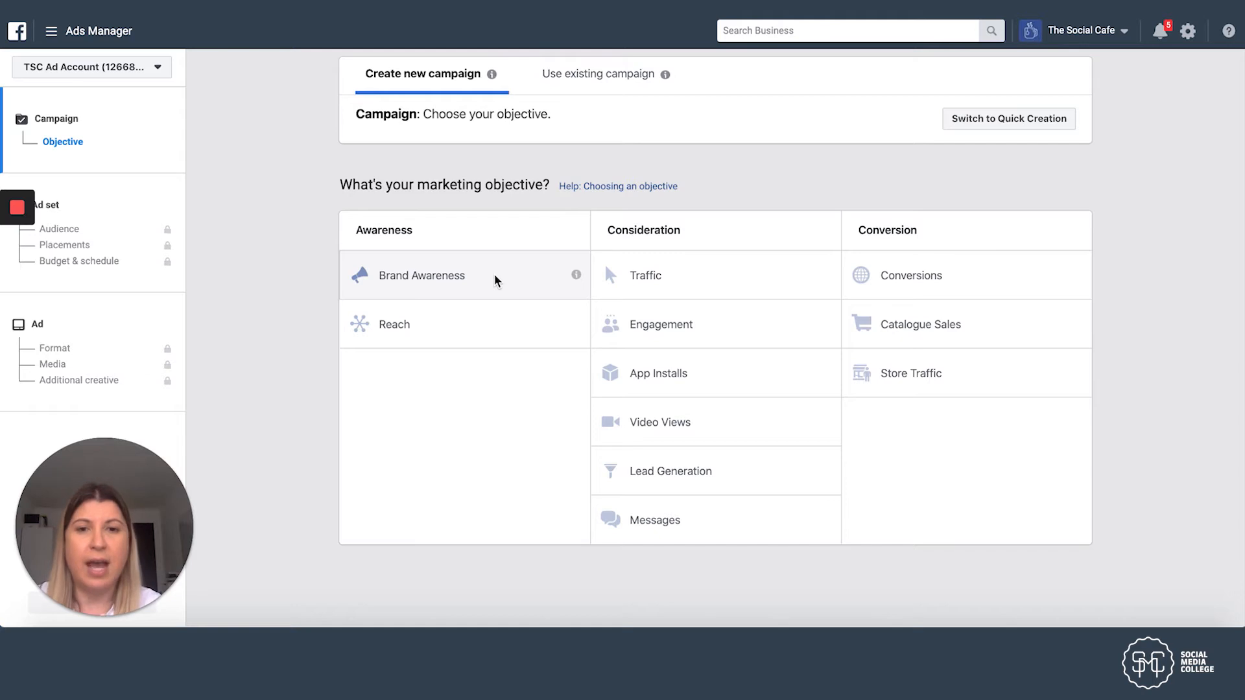
mouse_move(721, 428)
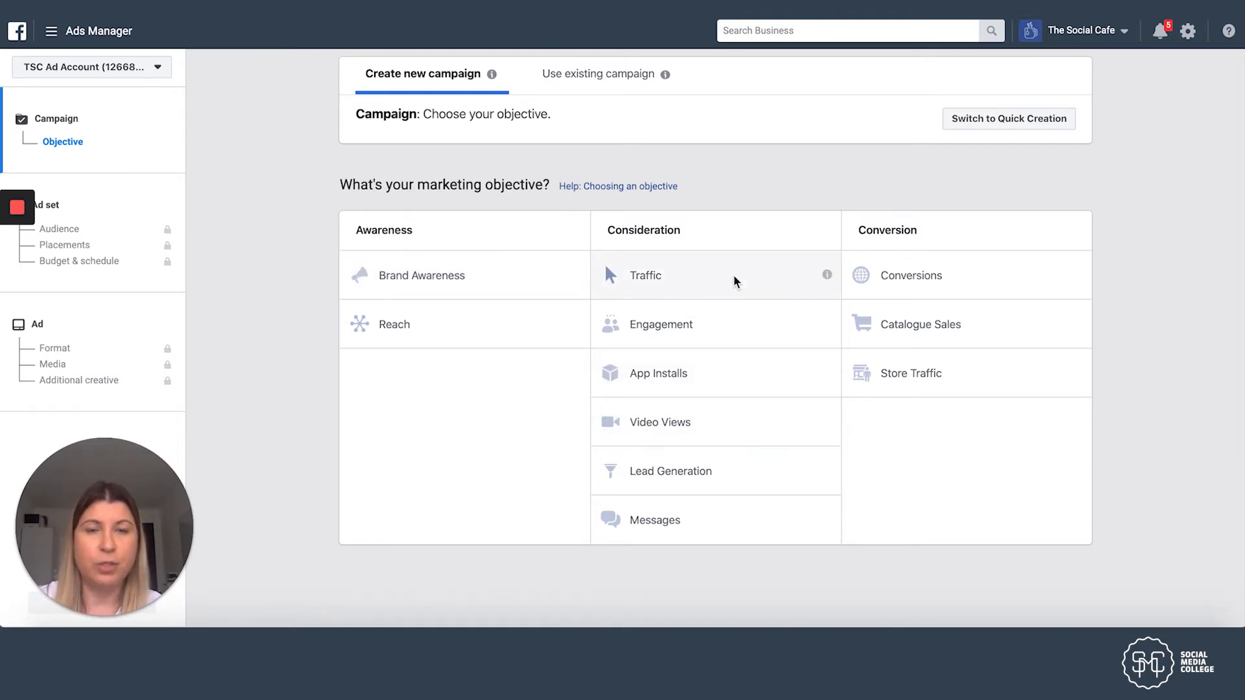
mouse_move(776, 295)
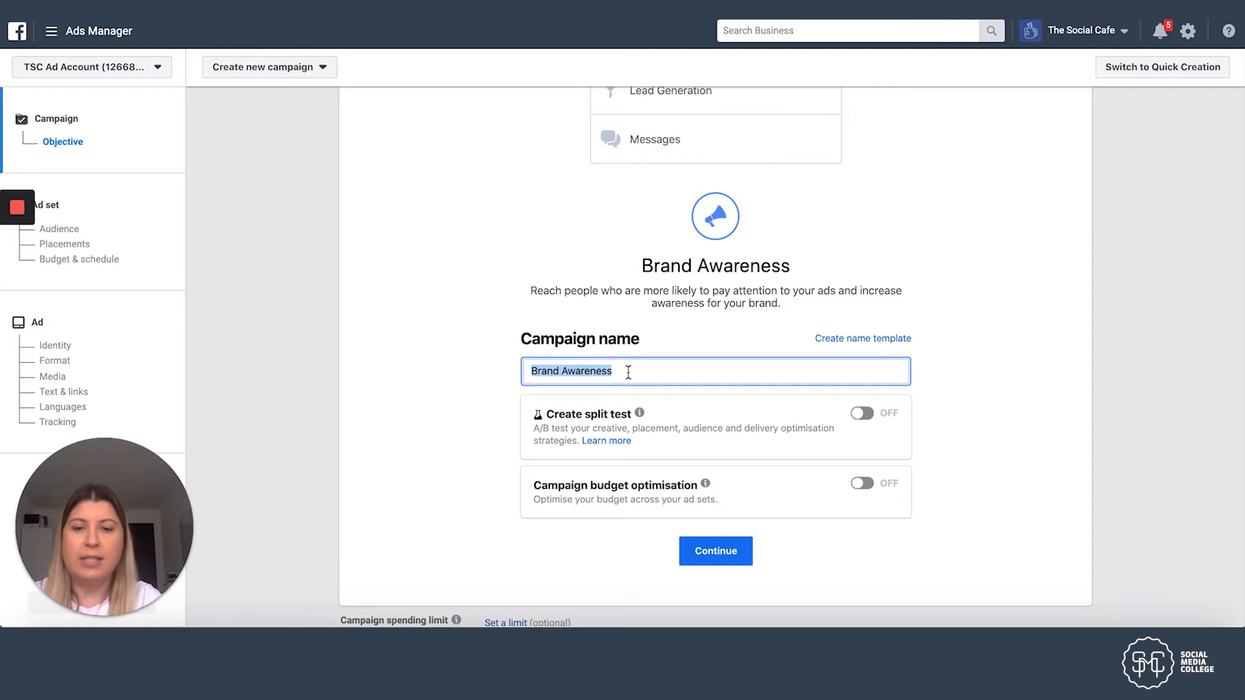
Step: Name the campaign 'Free Coffee Offer (Stories)' and continue to the ad set
type("Free Coffee Offer")
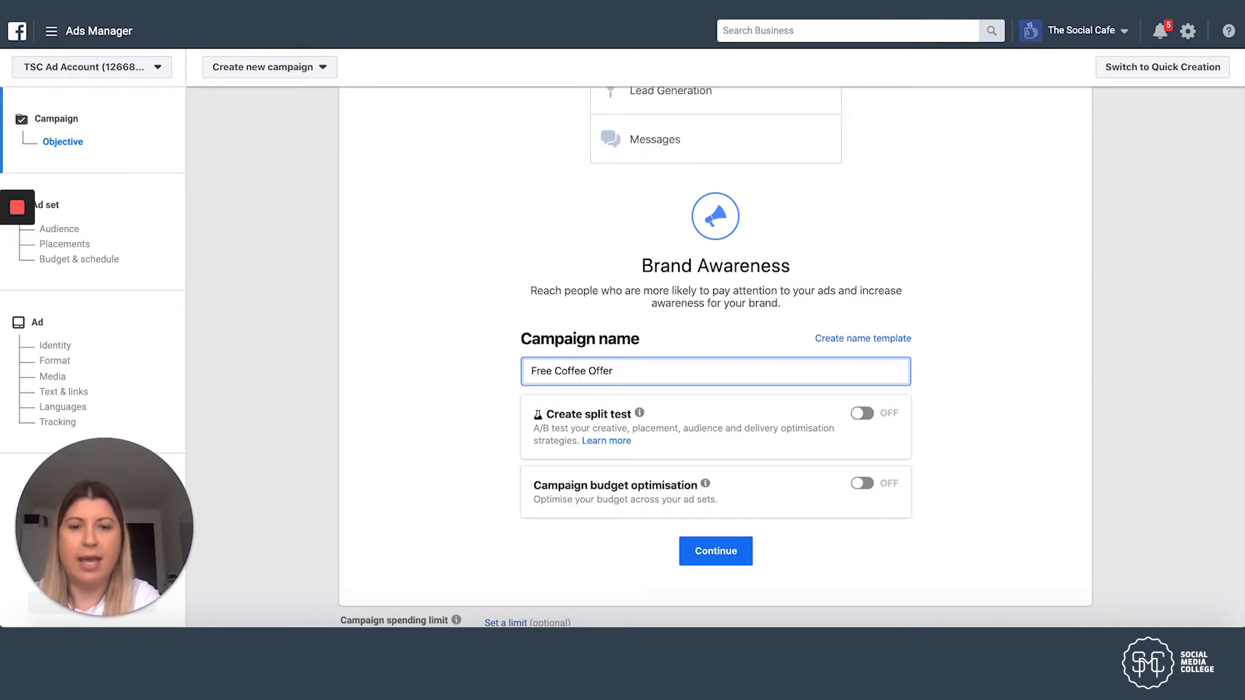
type("(Stories)")
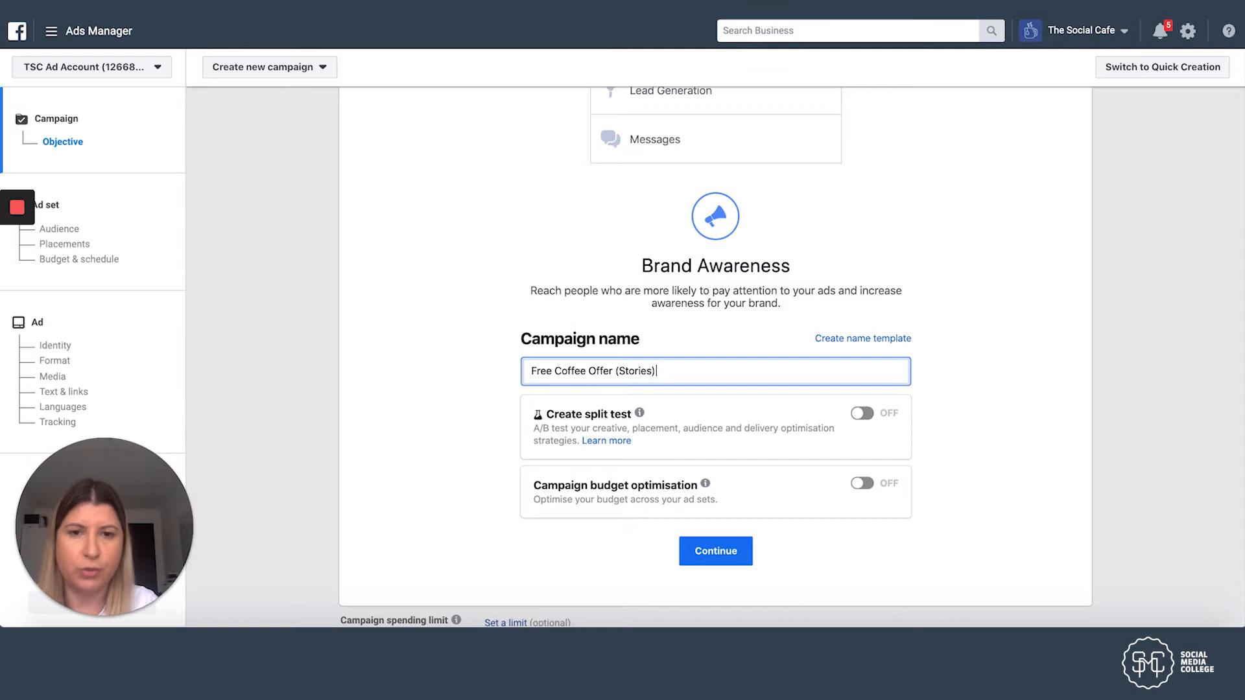
mouse_move(637, 413)
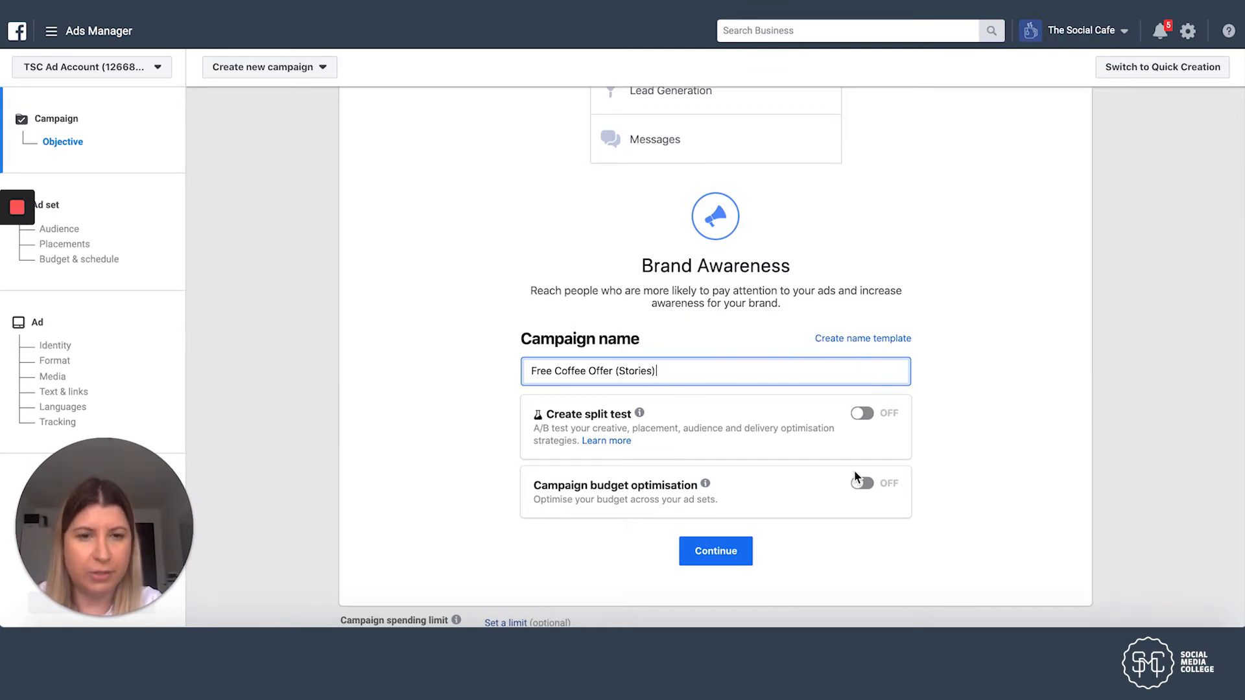
left_click(715, 551)
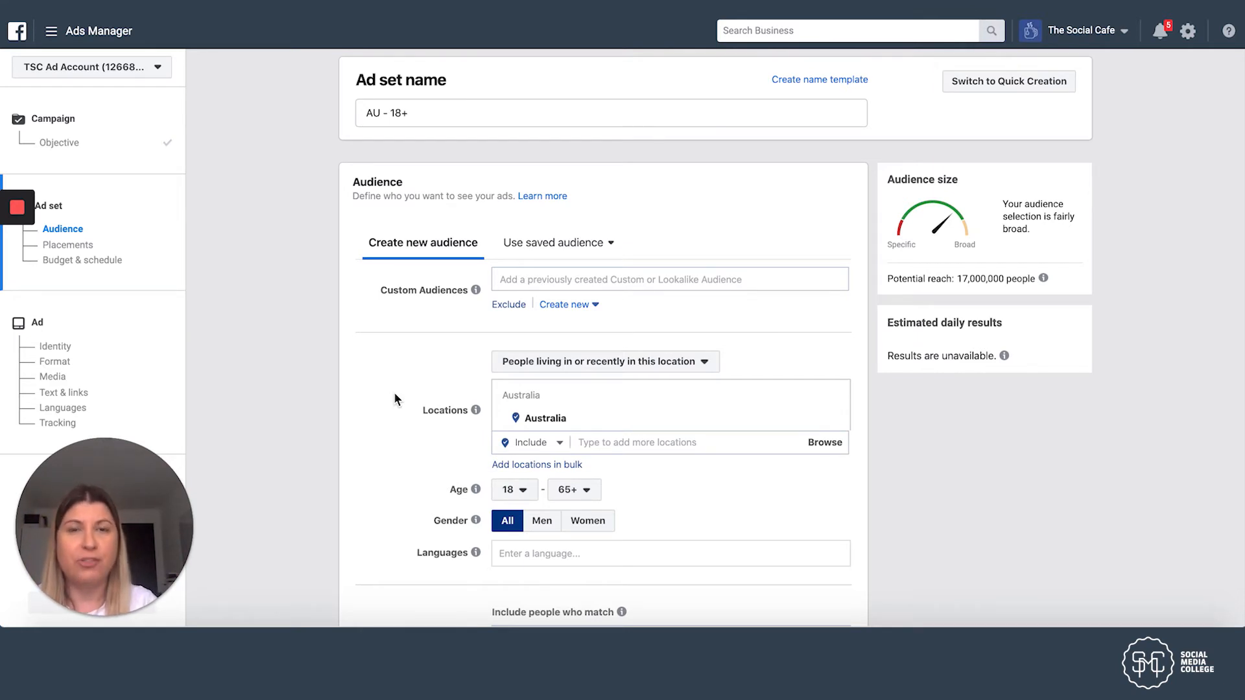
Step: Replace the ad set name 'AU - 18+' with 'Local Sydney Area'
left_click(417, 112)
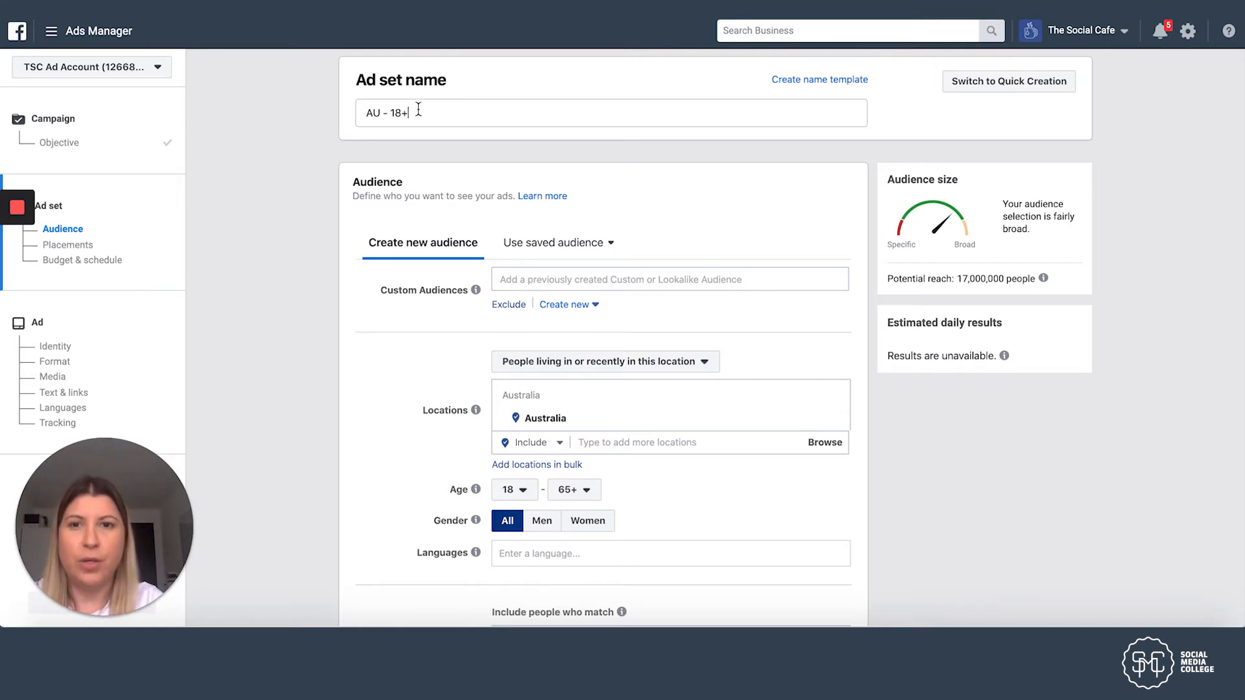
double_click(386, 111)
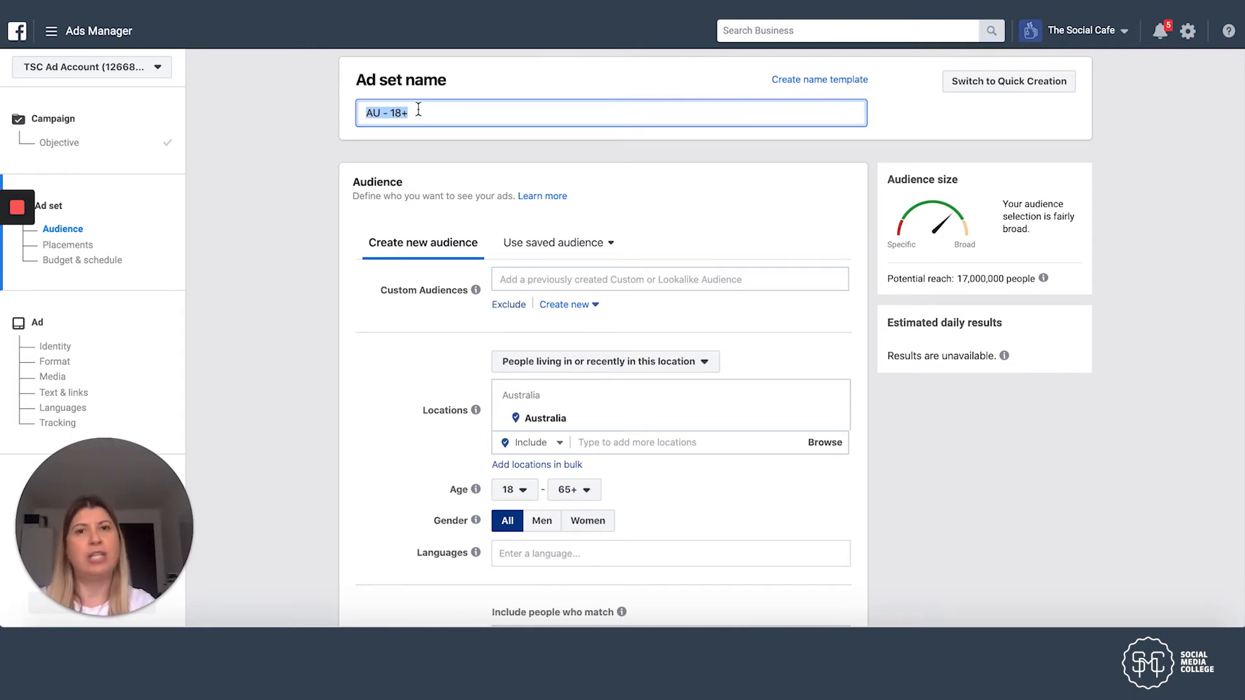
type("Local")
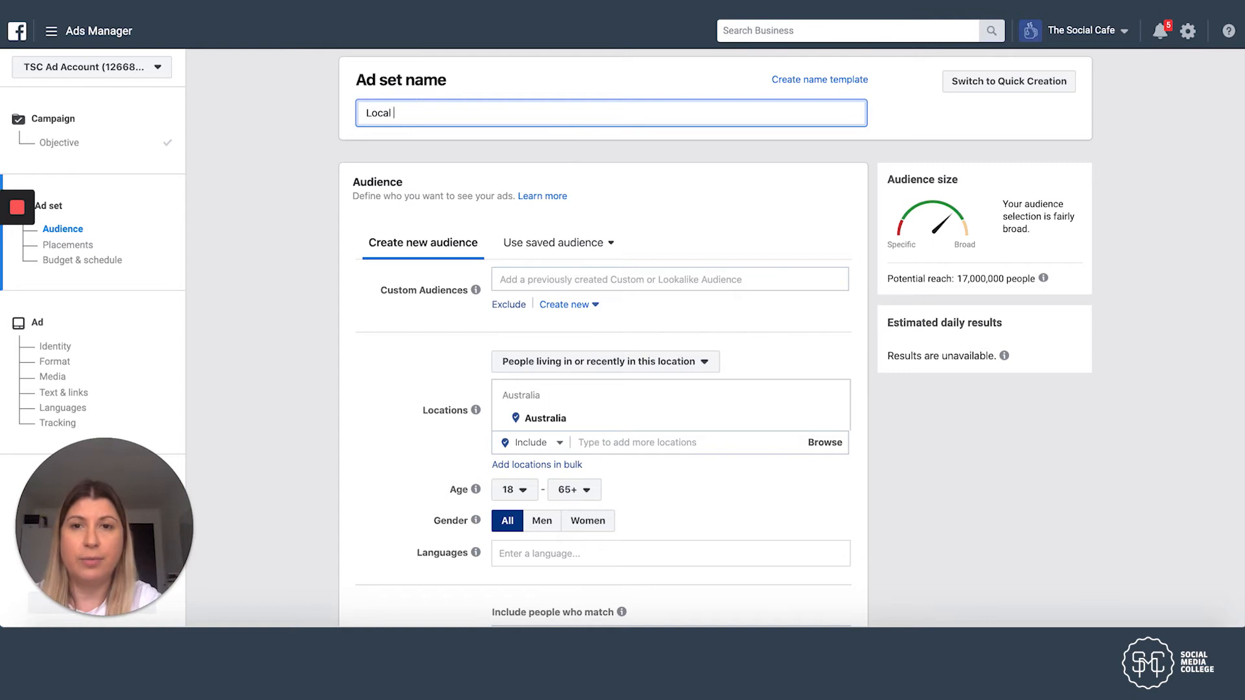
type("Sydney Area")
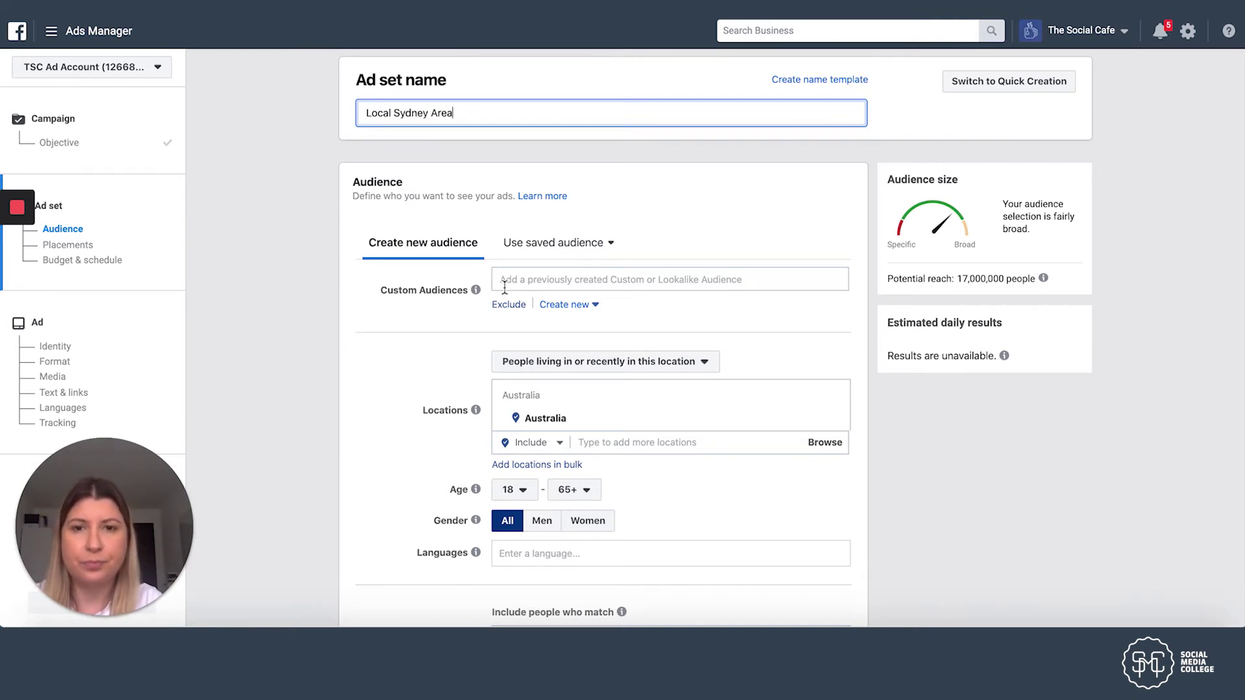
mouse_move(354, 302)
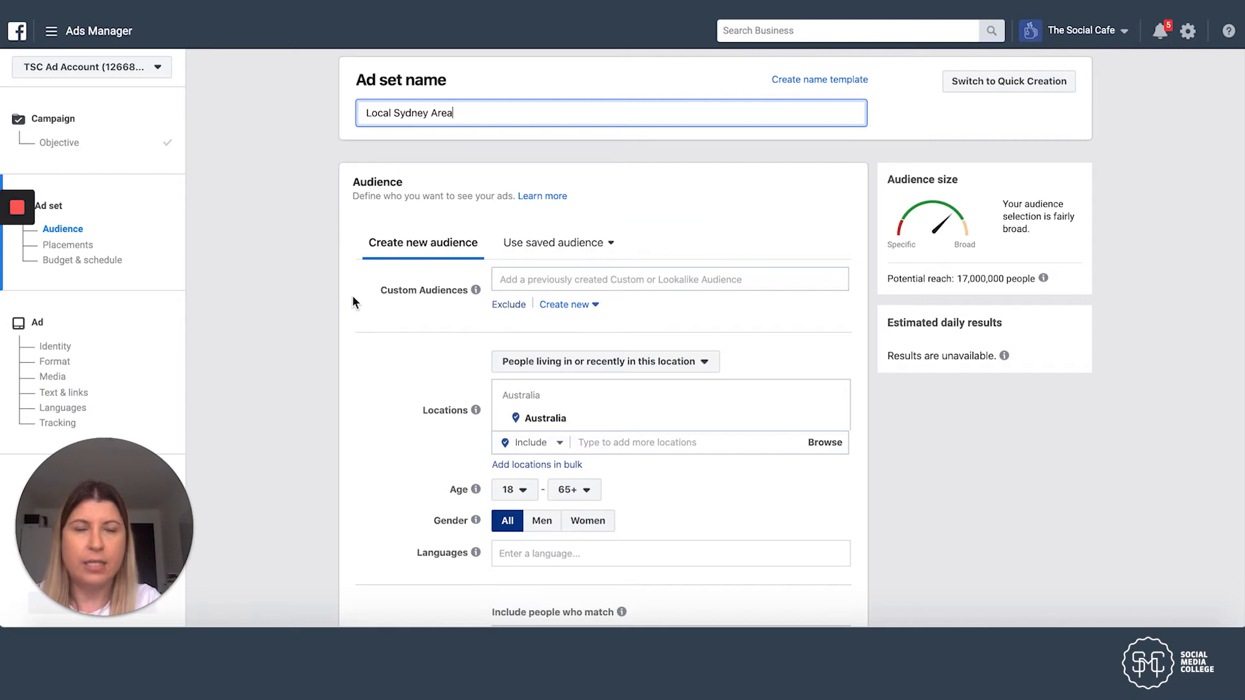
mouse_move(508, 320)
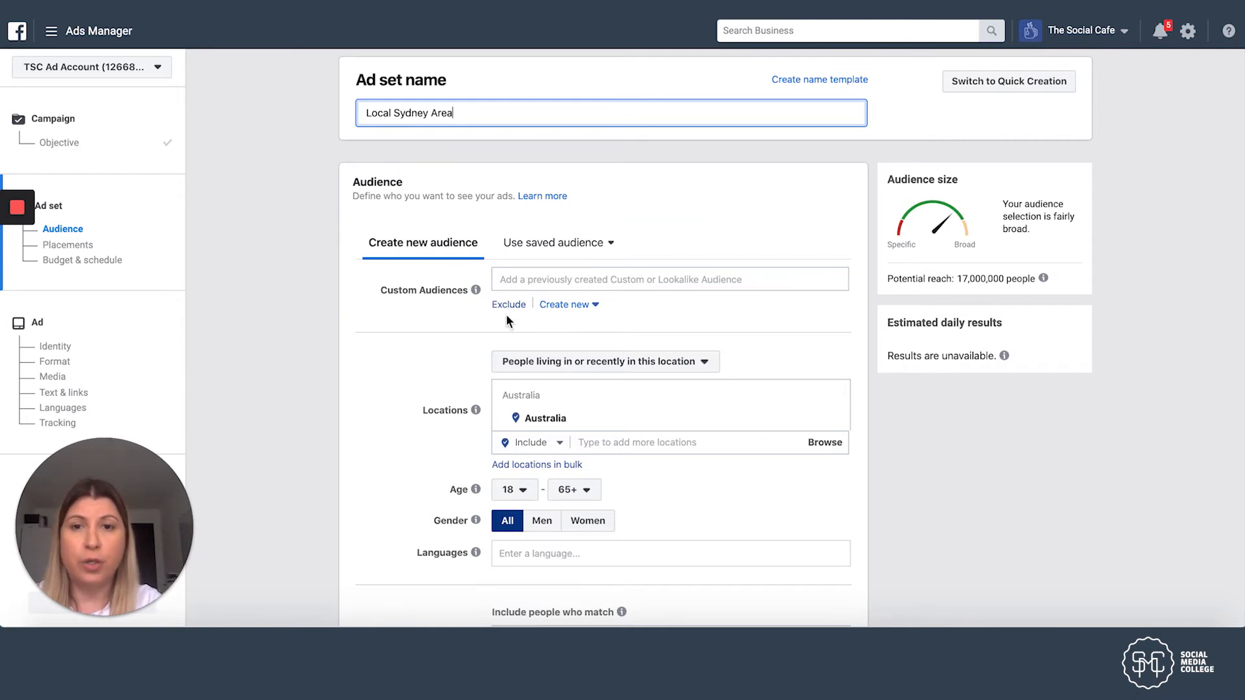
mouse_move(561, 281)
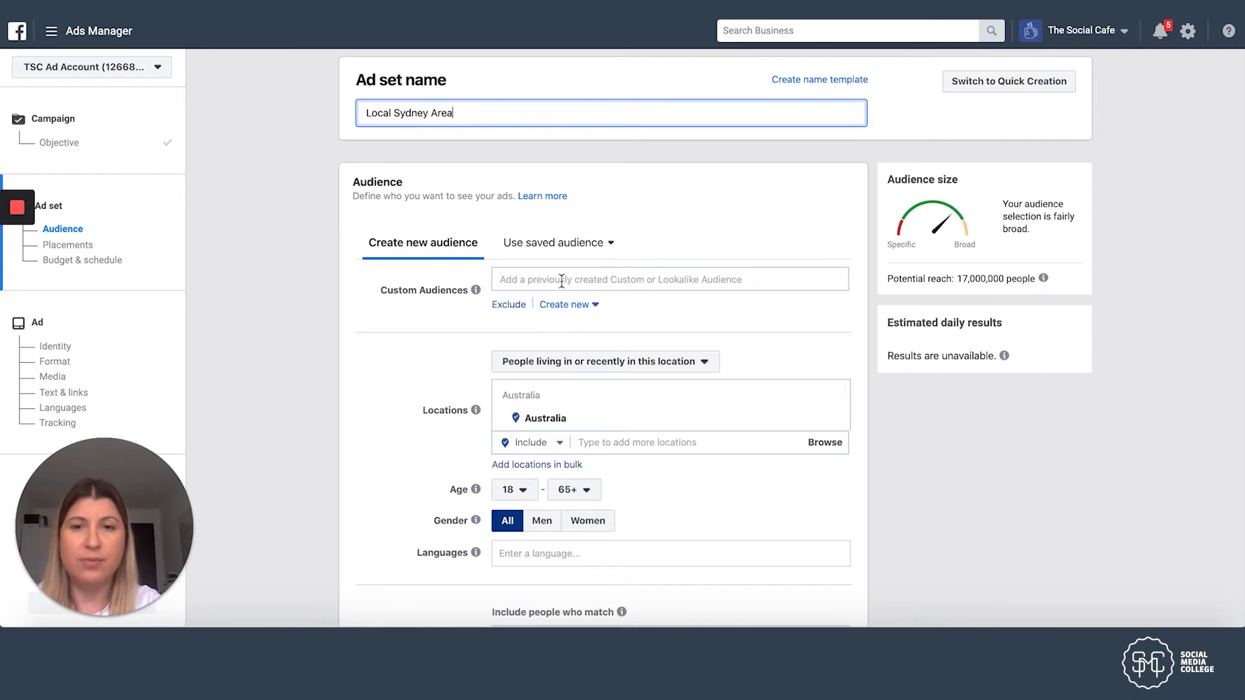
scroll("down", 3)
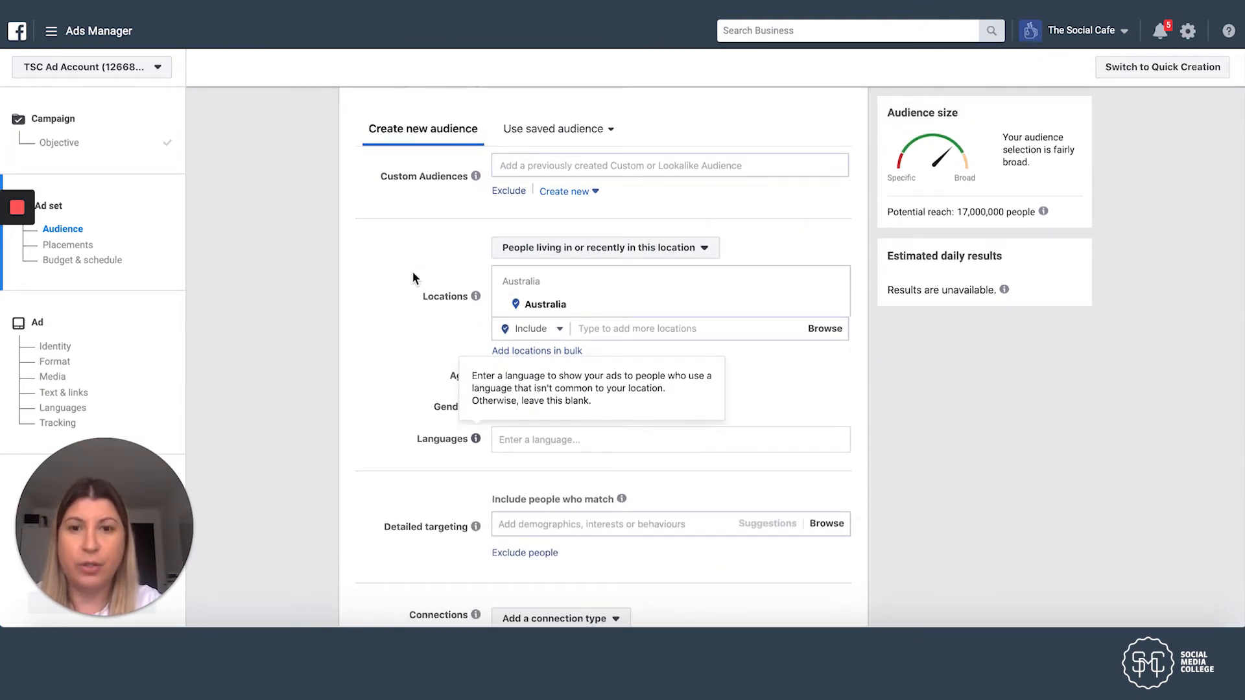
Step: Add Sydney, New South Wales as the audience location with a 17 km radius
left_click(600, 329)
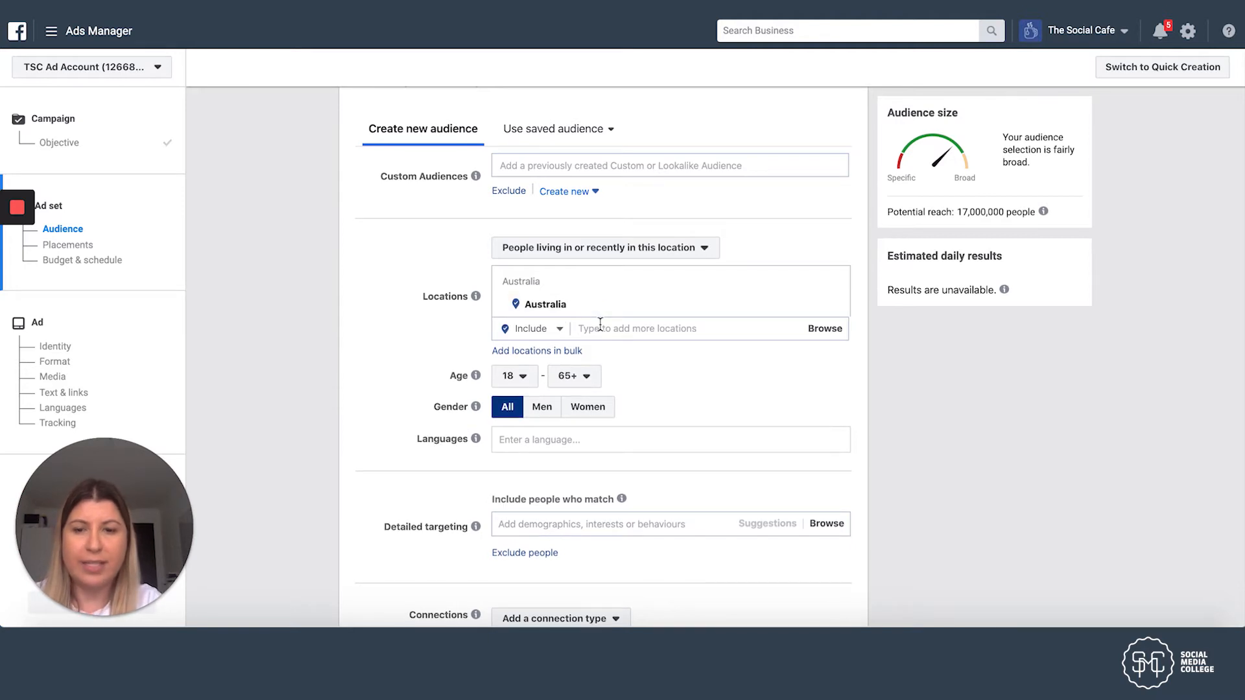
type("sydney")
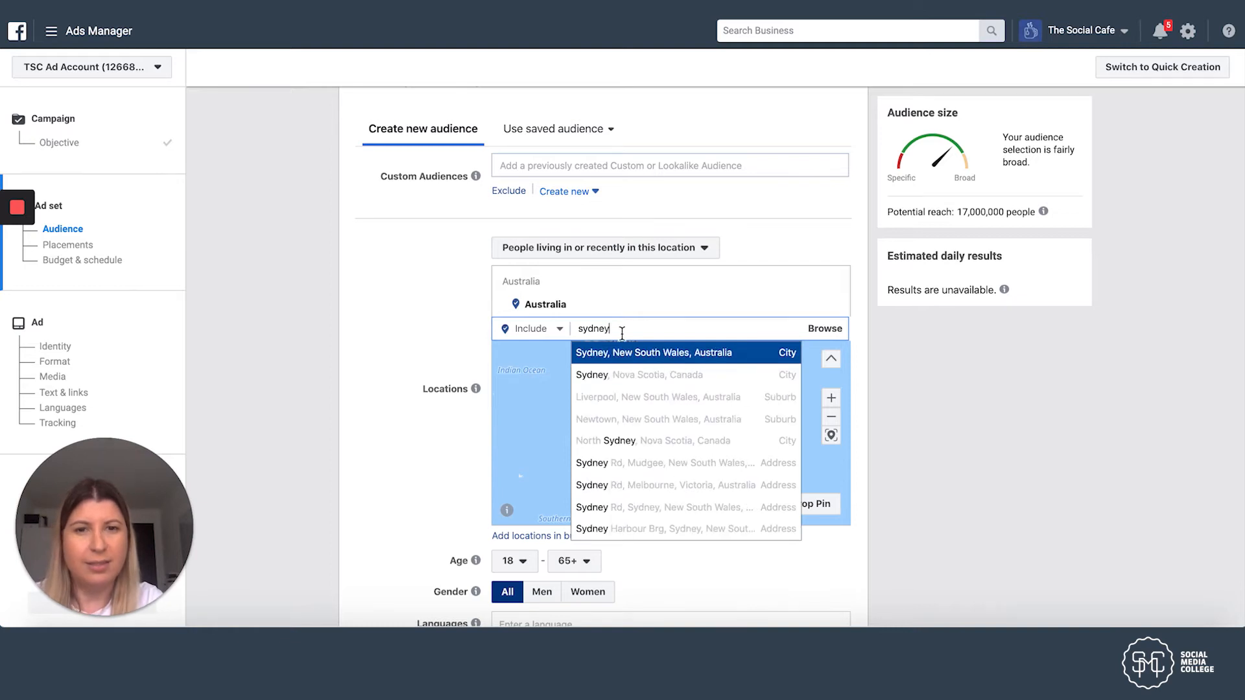
mouse_move(636, 356)
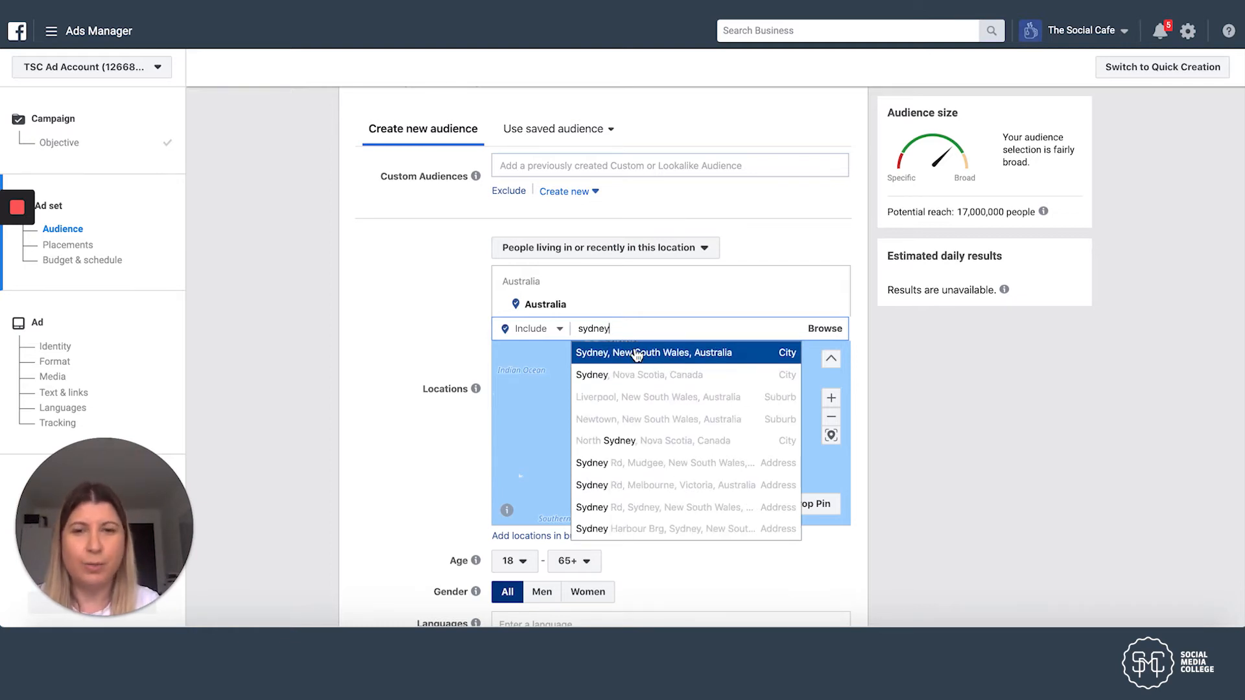
mouse_move(914, 395)
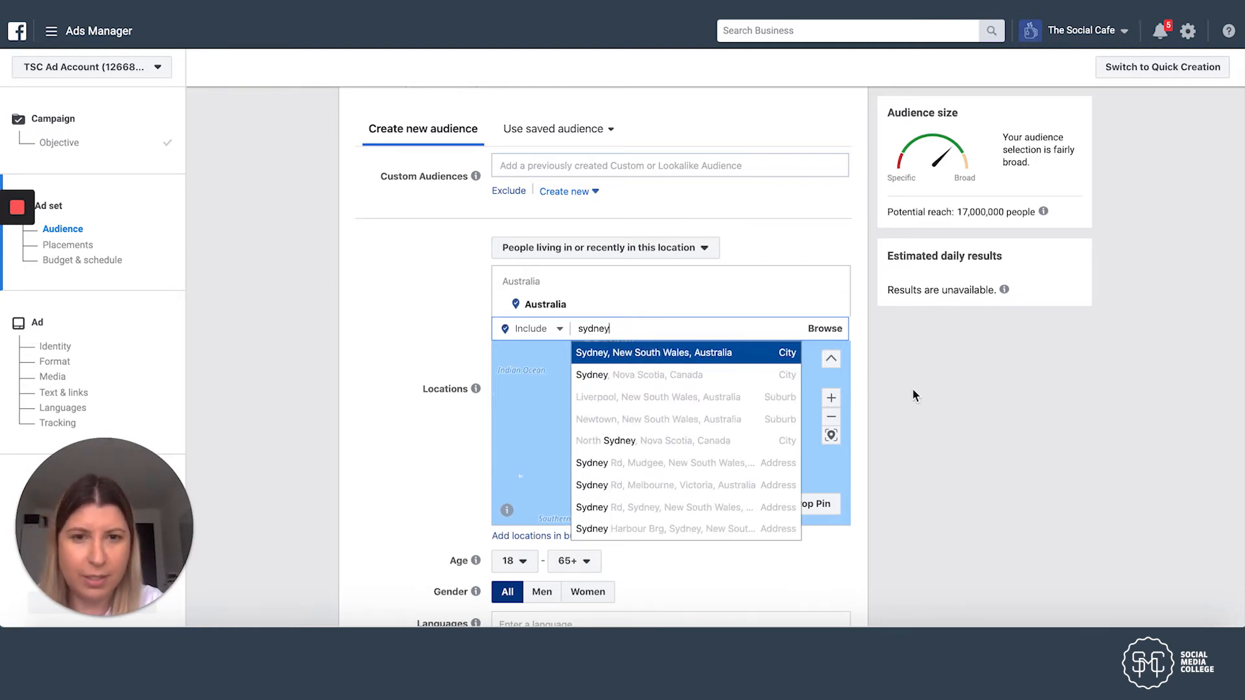
left_click(685, 353)
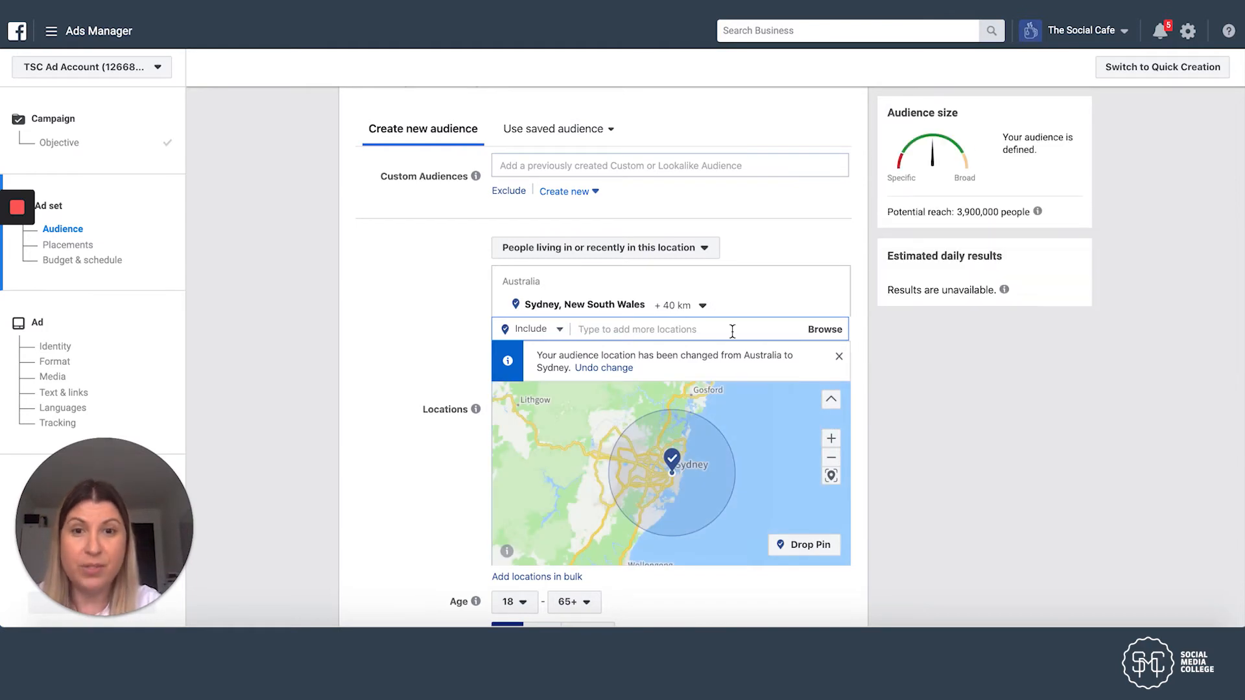
left_click(678, 306)
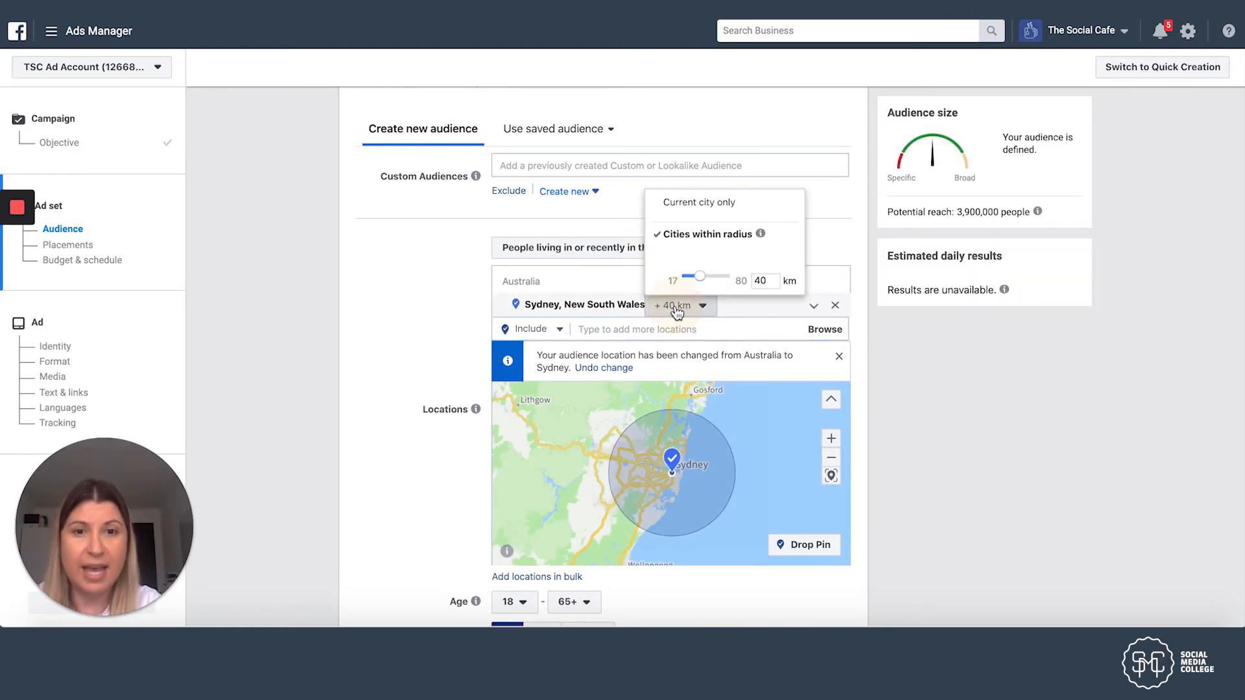
left_click_drag(697, 276, 676, 276)
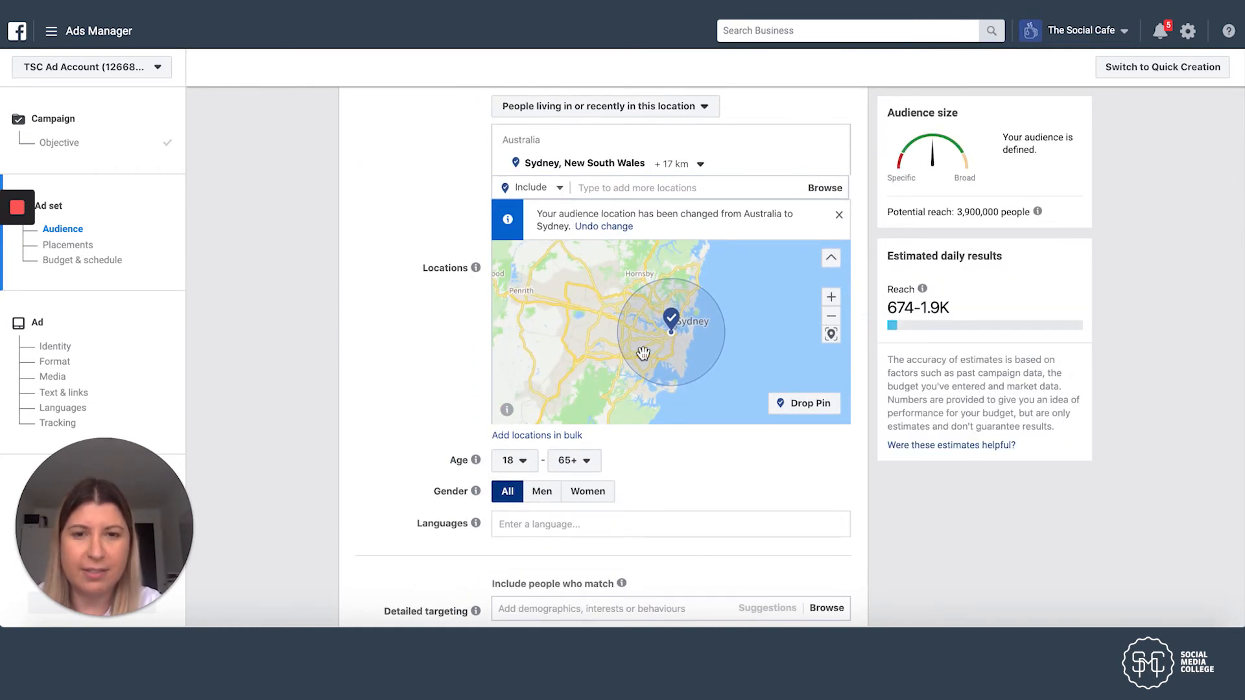
Step: Set the audience age range to 25–50
left_click(514, 460)
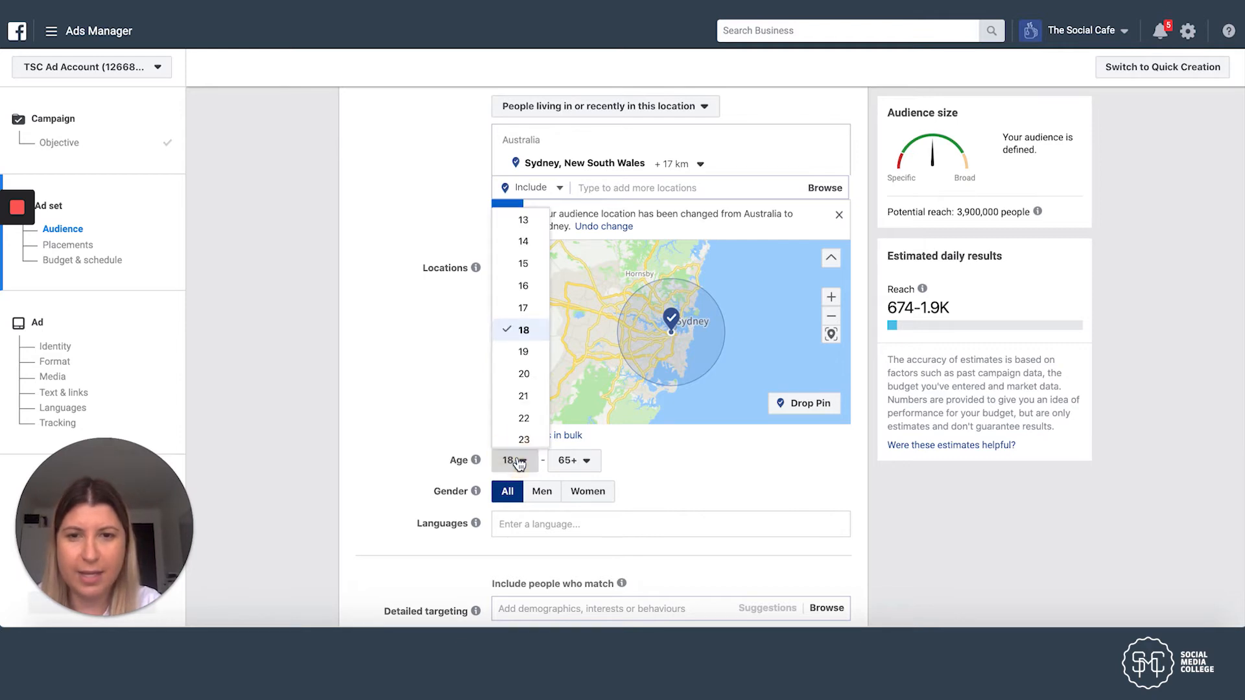
scroll("down", 3)
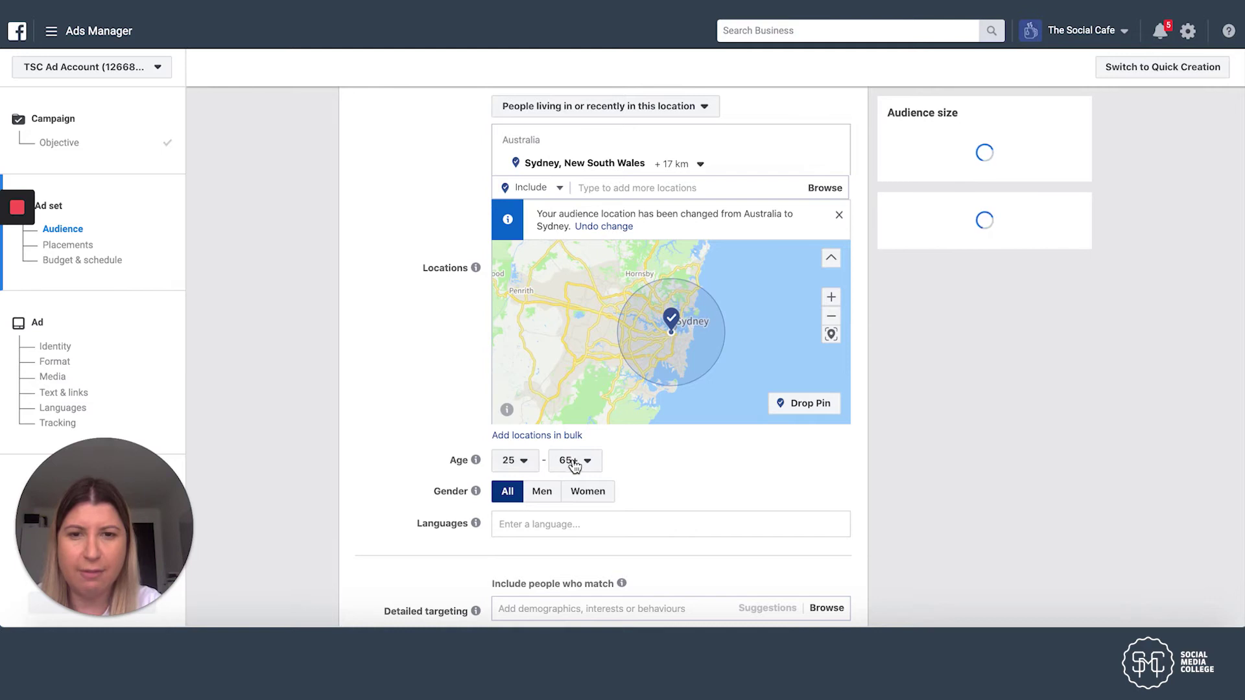
left_click(574, 460)
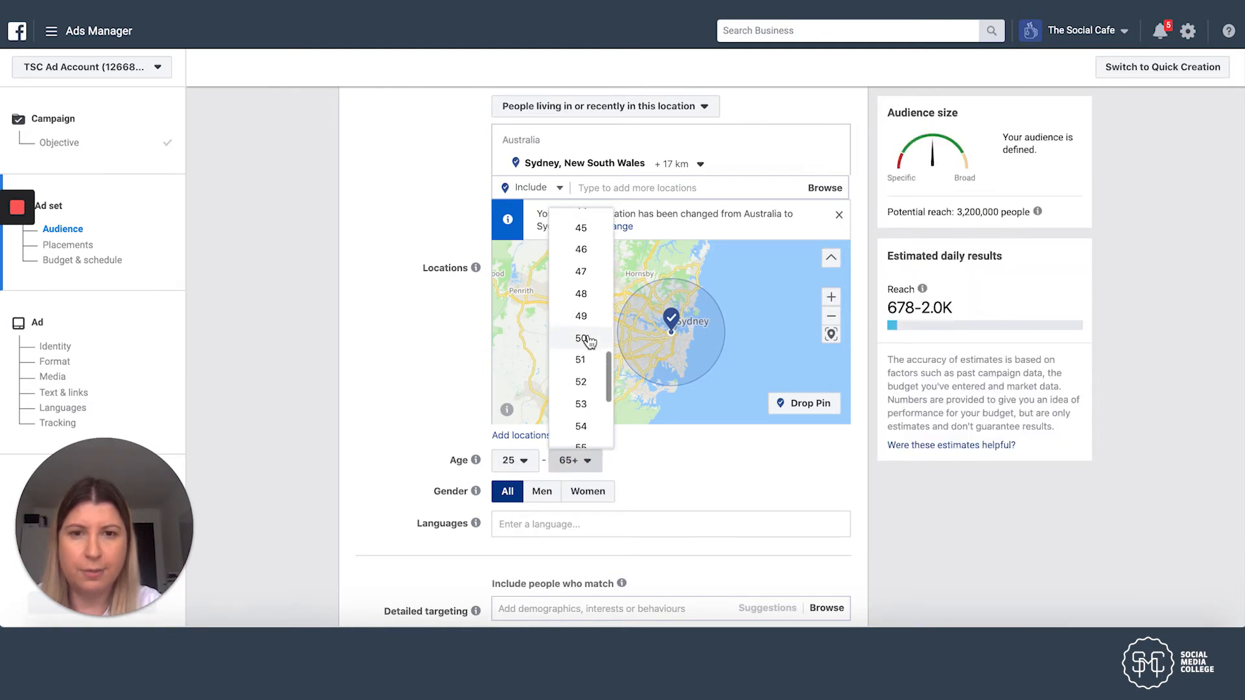
left_click(580, 338)
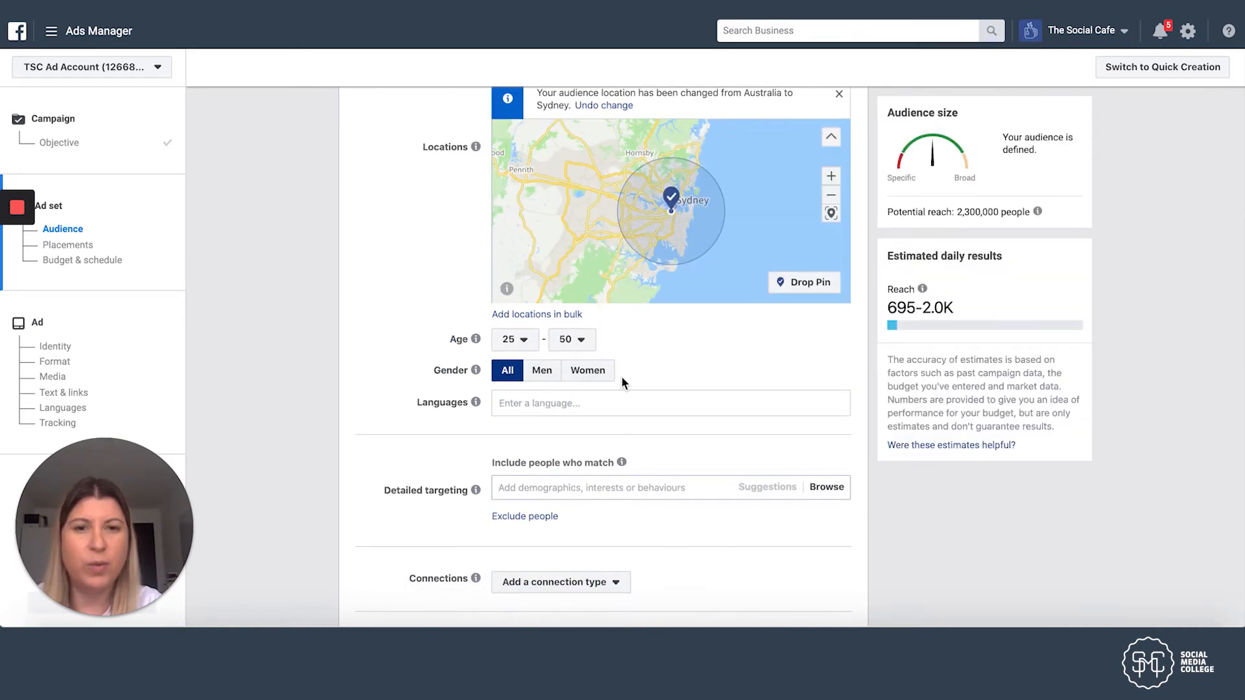
scroll("down", 3)
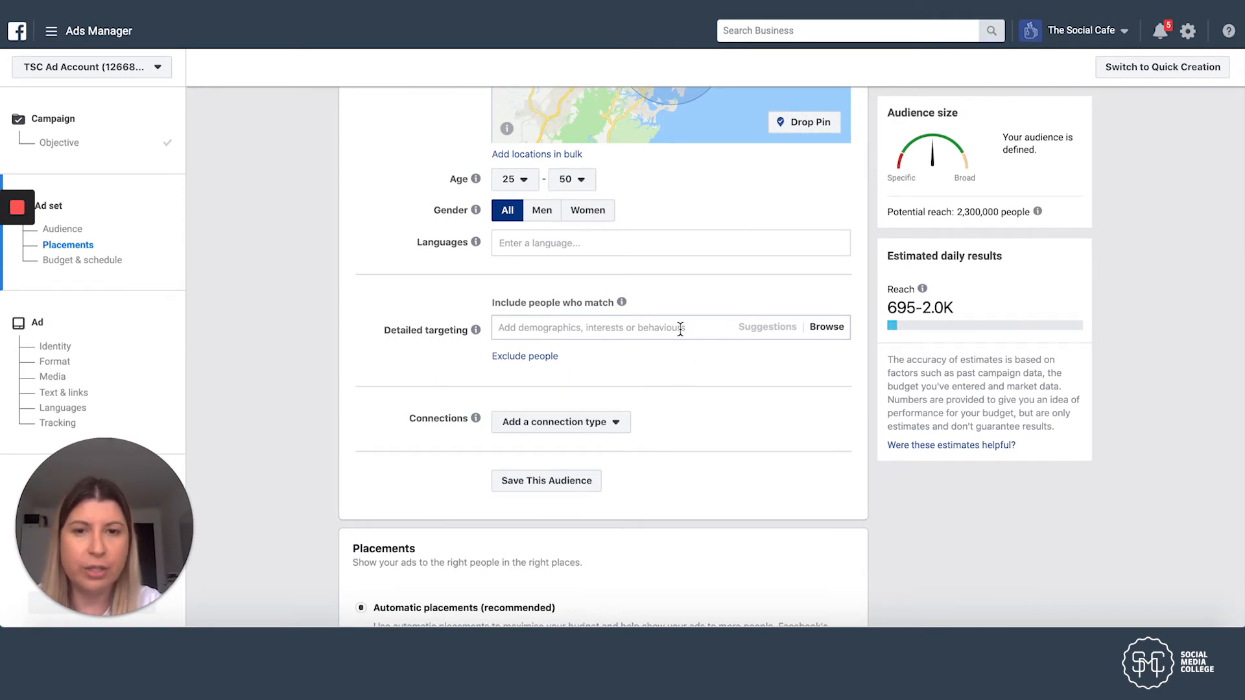
scroll("down", 3)
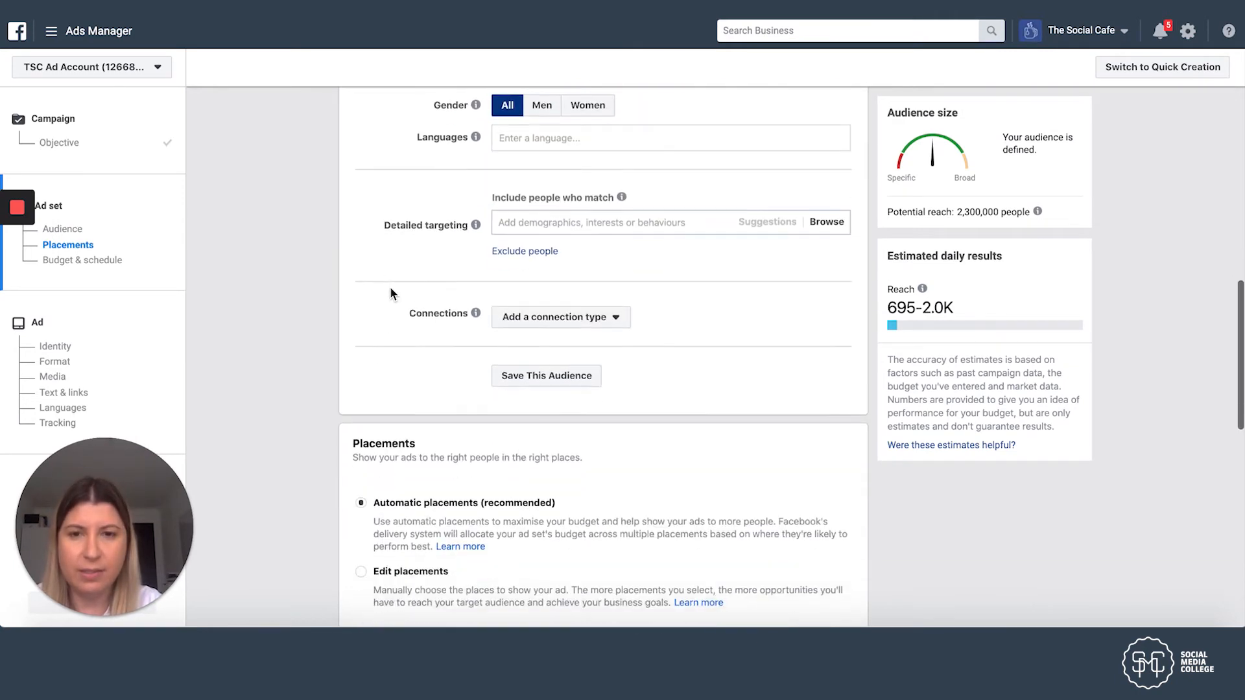
scroll("down", 3)
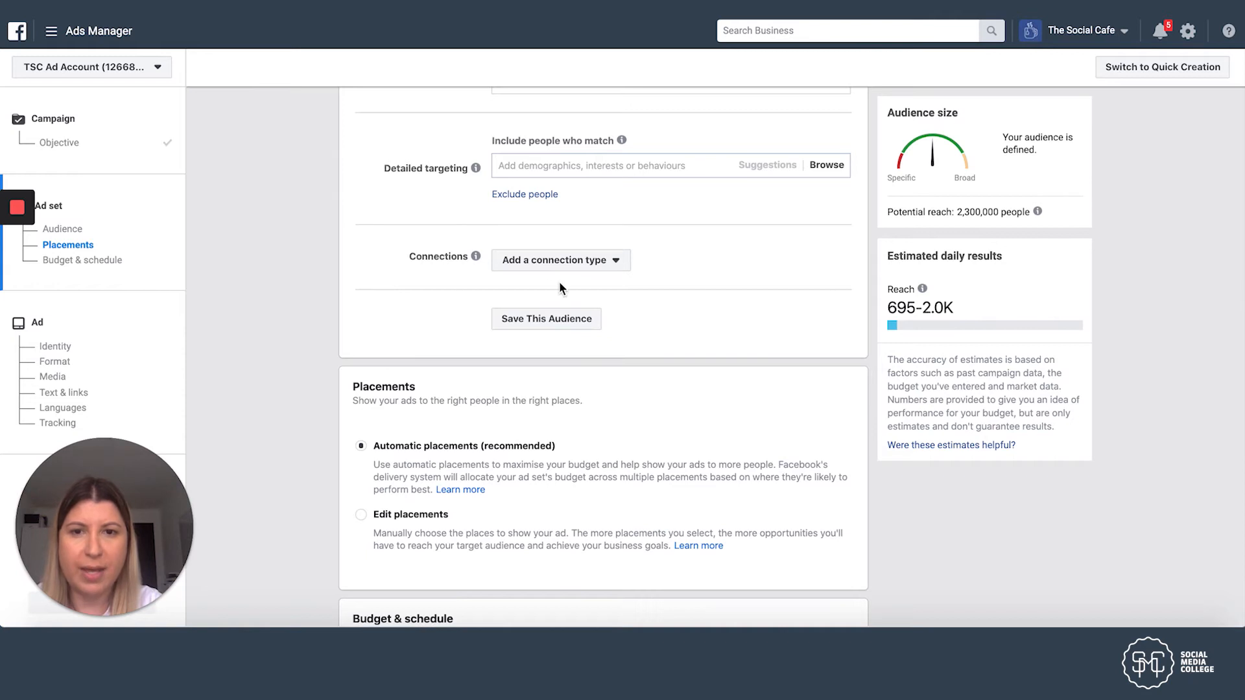
scroll("down", 3)
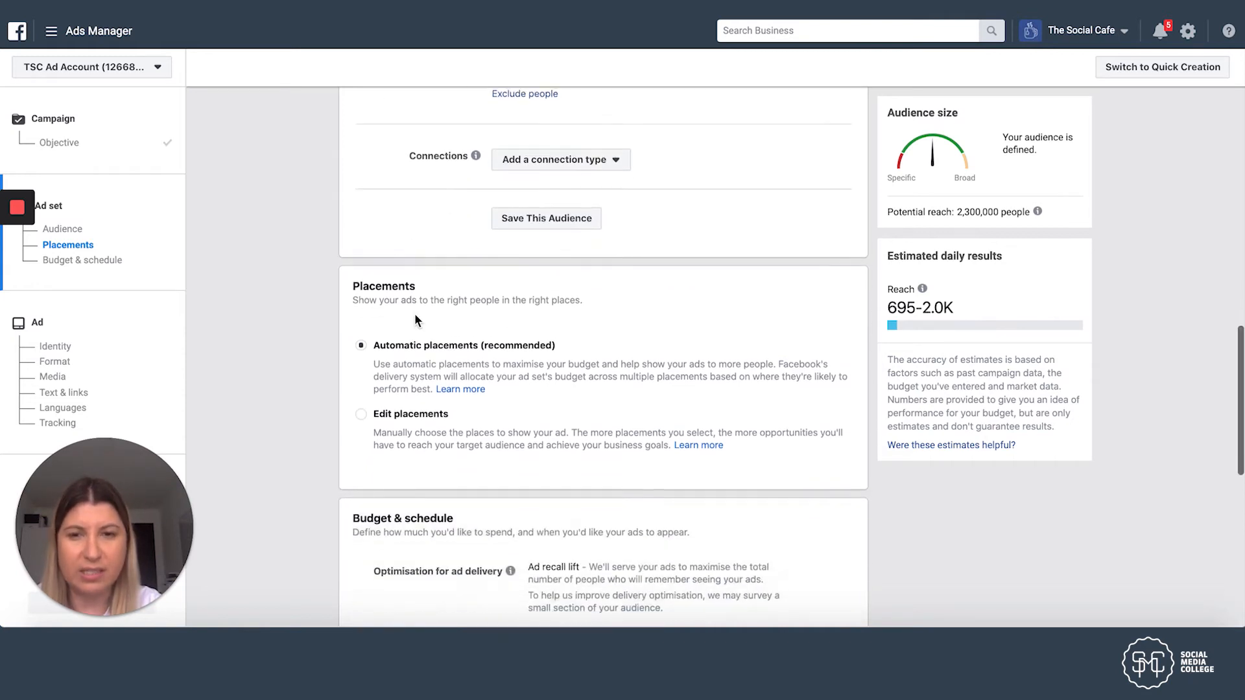
scroll("down", 3)
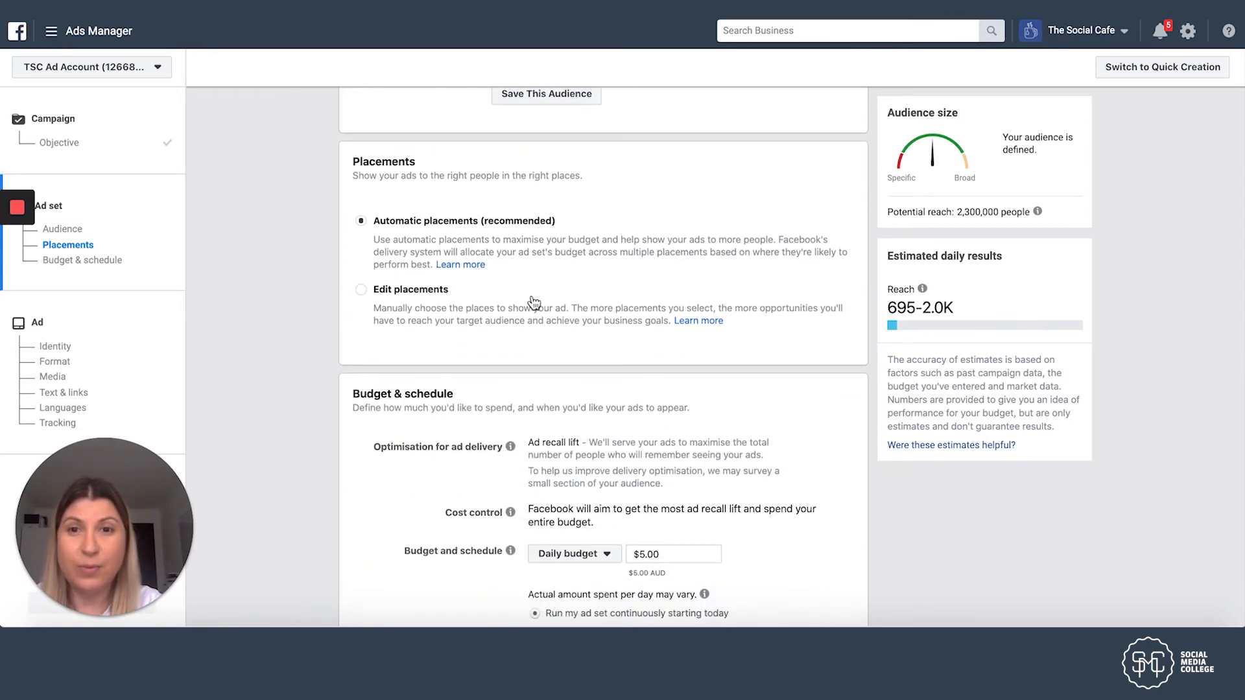
mouse_move(350, 257)
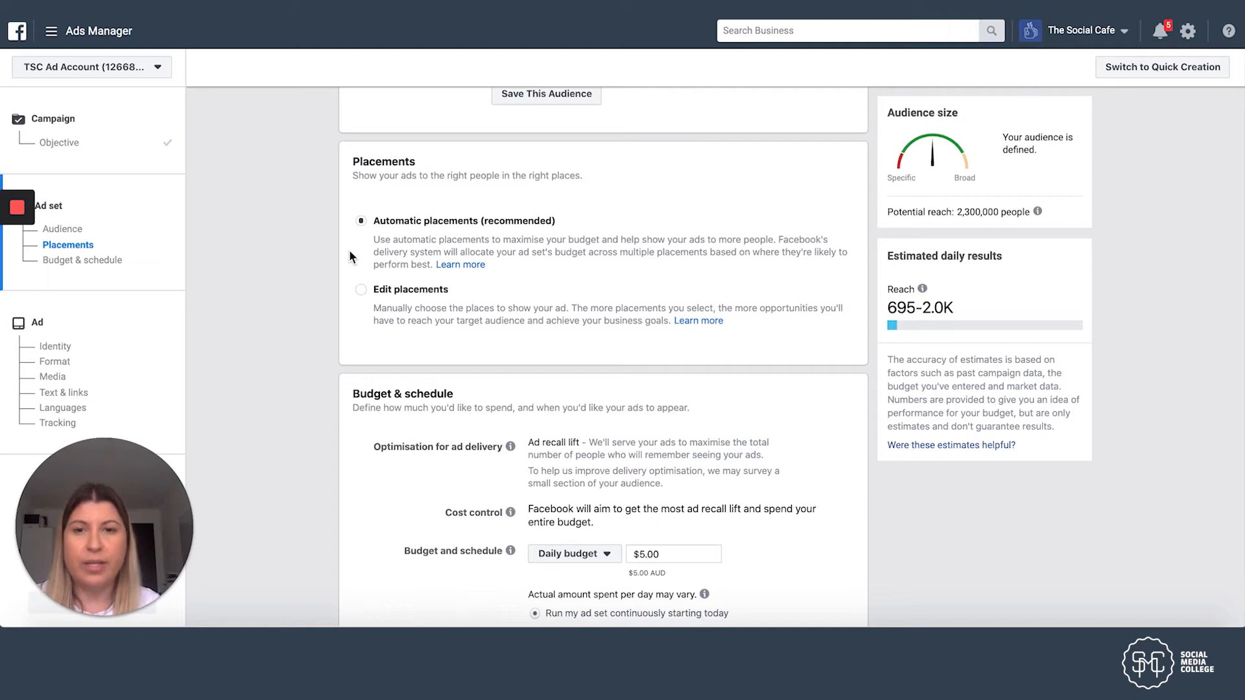
mouse_move(496, 233)
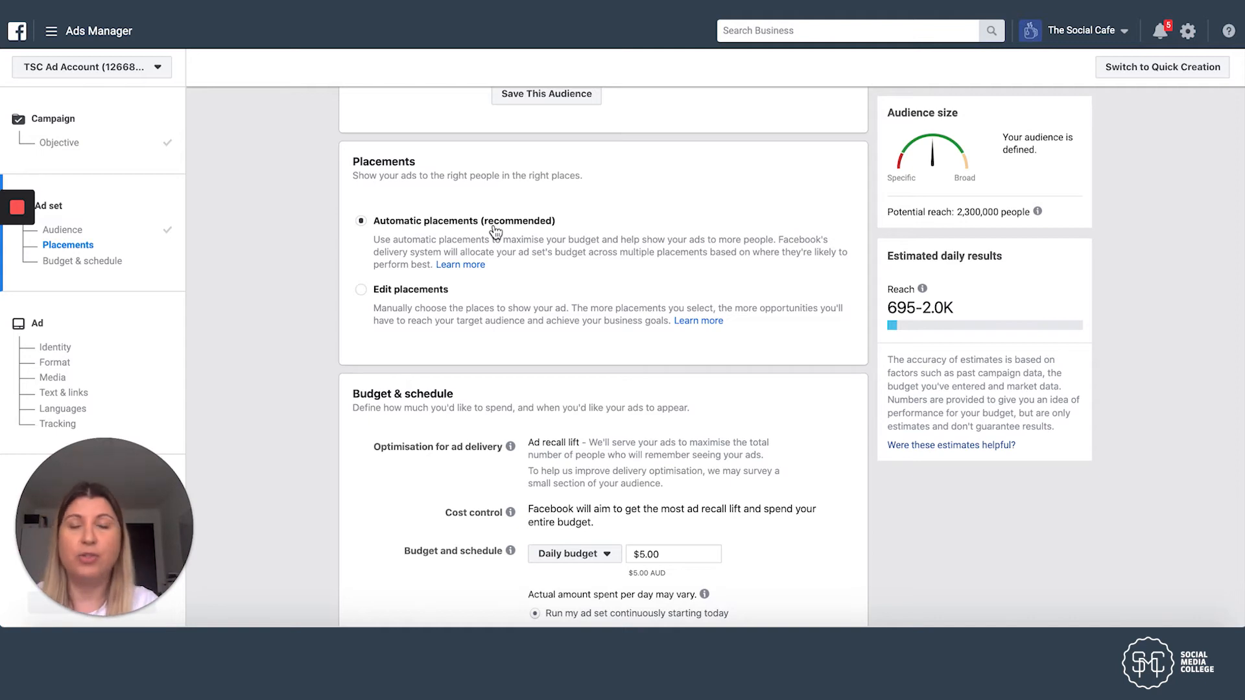
mouse_move(632, 256)
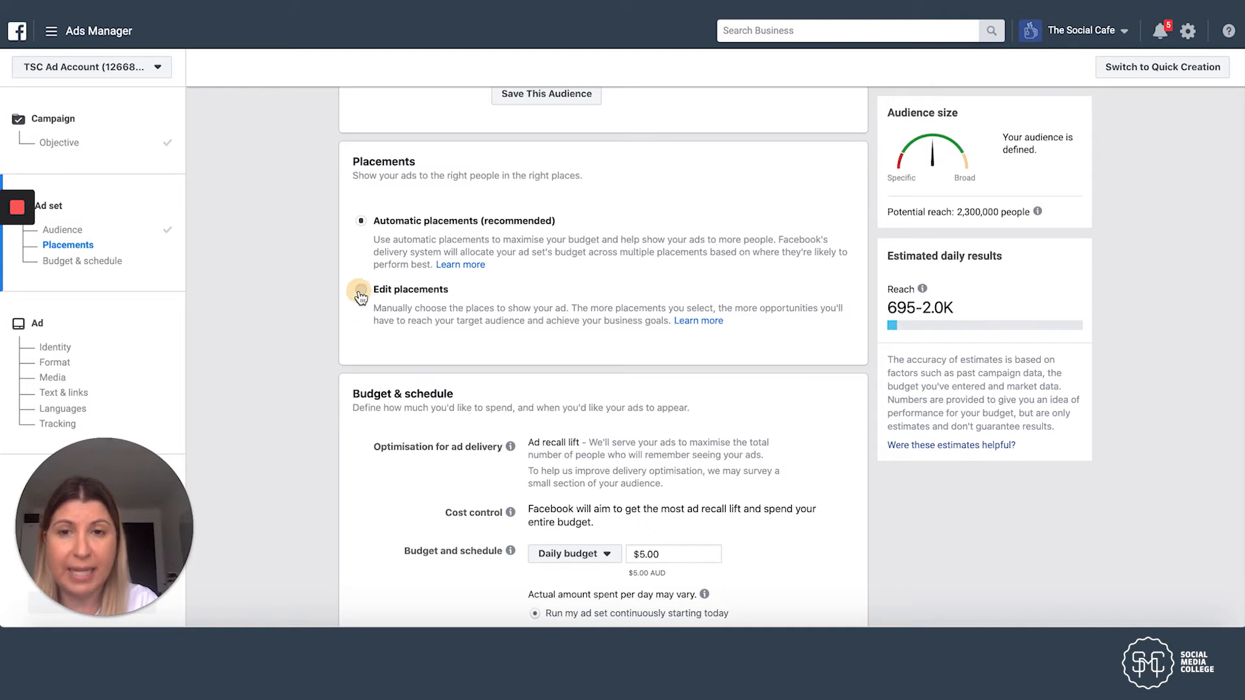
Step: Switch to manual placements and untick Facebook and Messenger, keeping Instagram feed, Explore and Stories
left_click(361, 289)
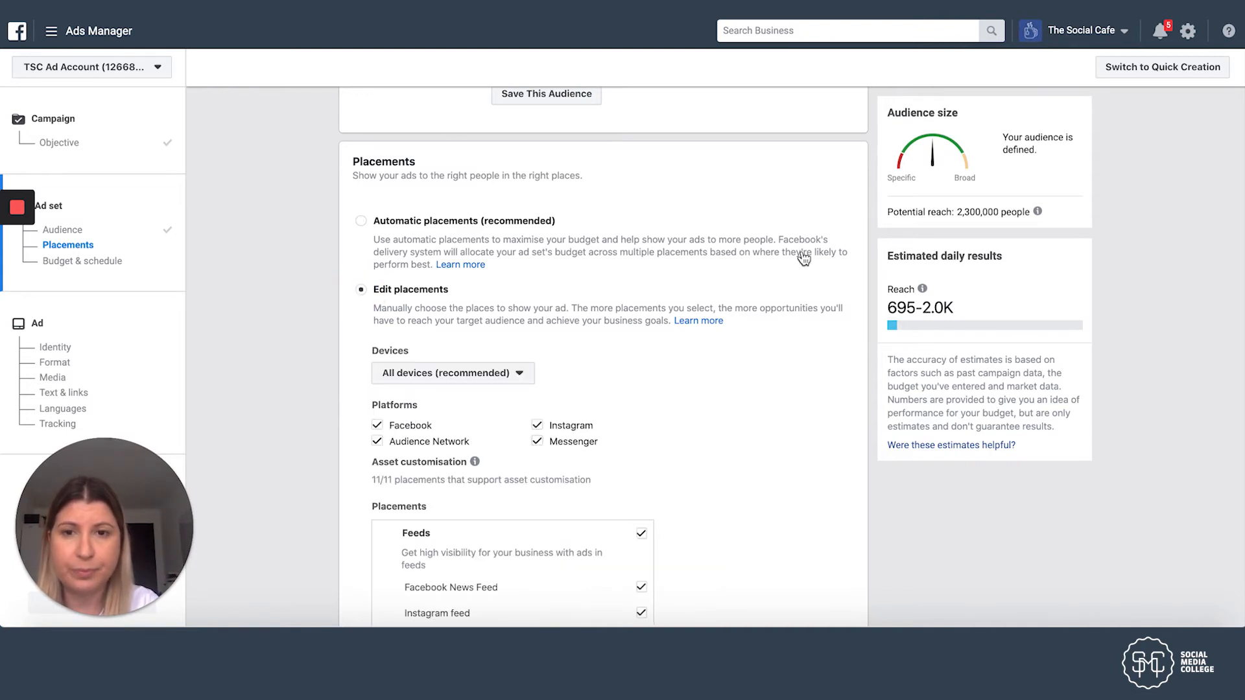
scroll("down", 3)
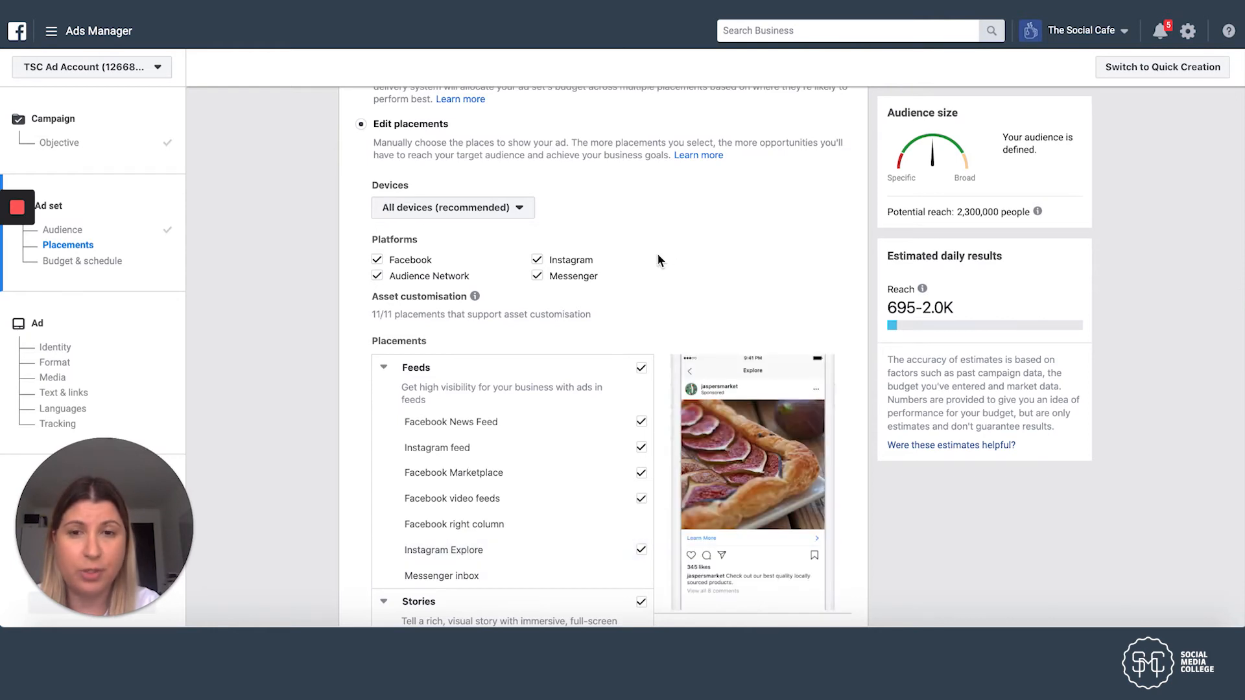
mouse_move(351, 243)
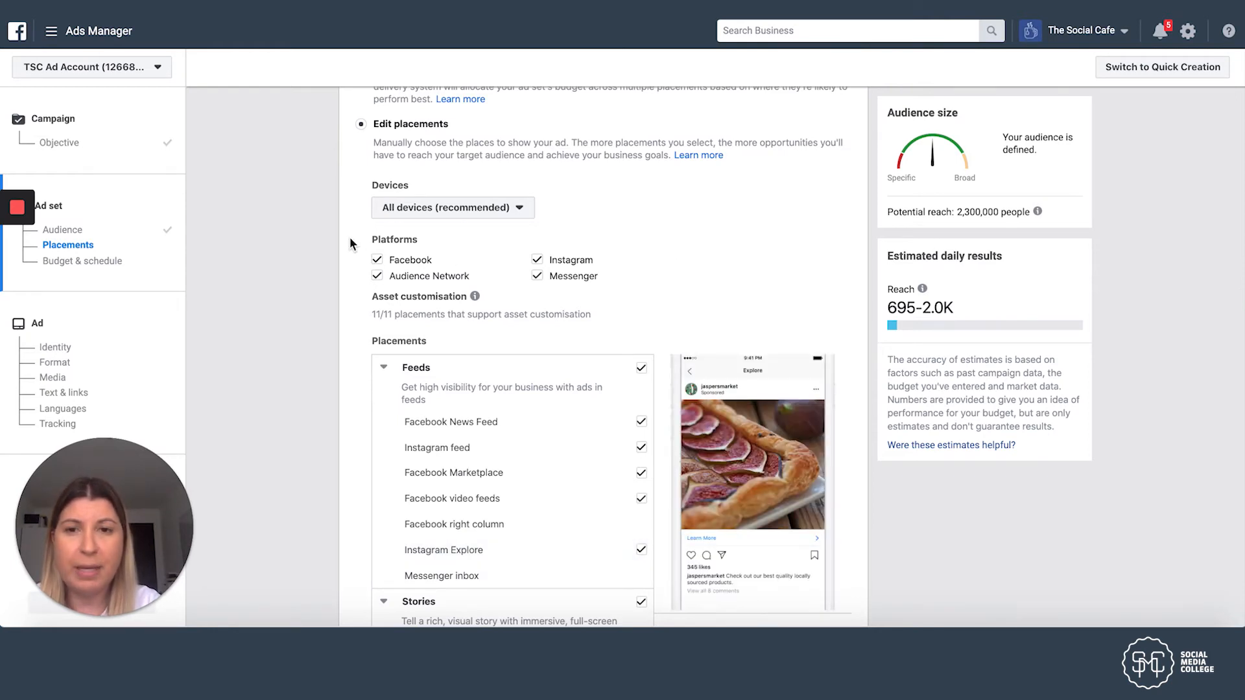
scroll("down", 3)
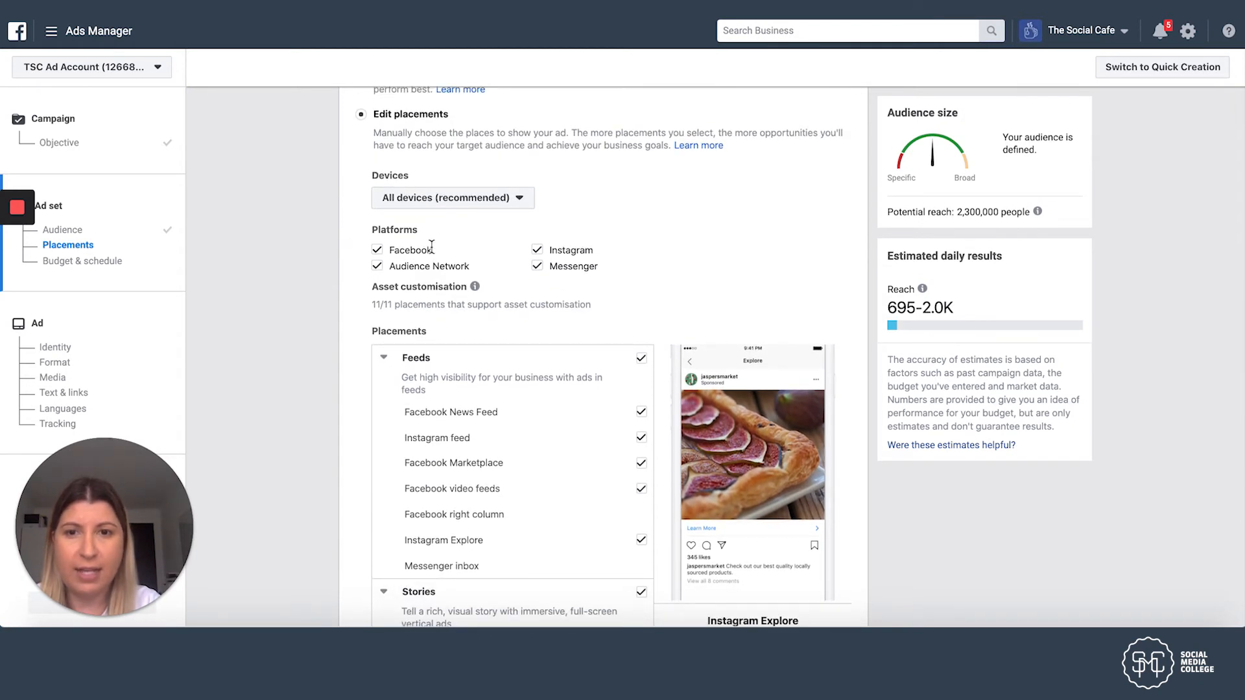
mouse_move(478, 274)
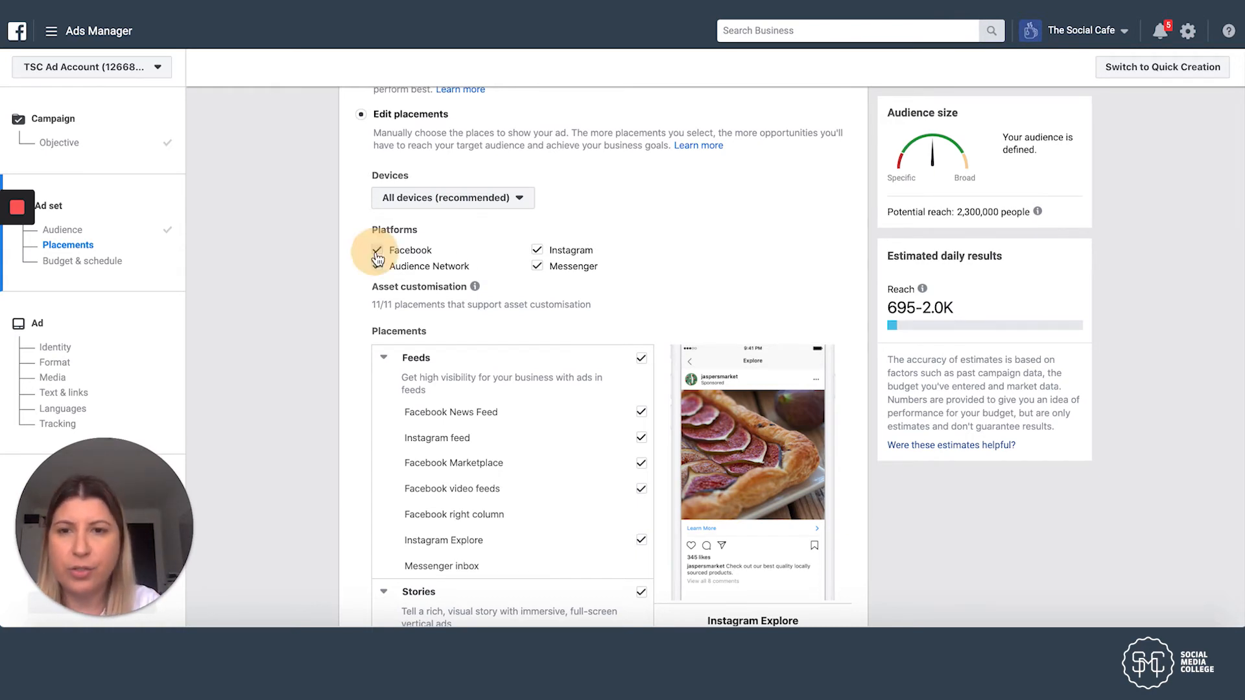
left_click(377, 249)
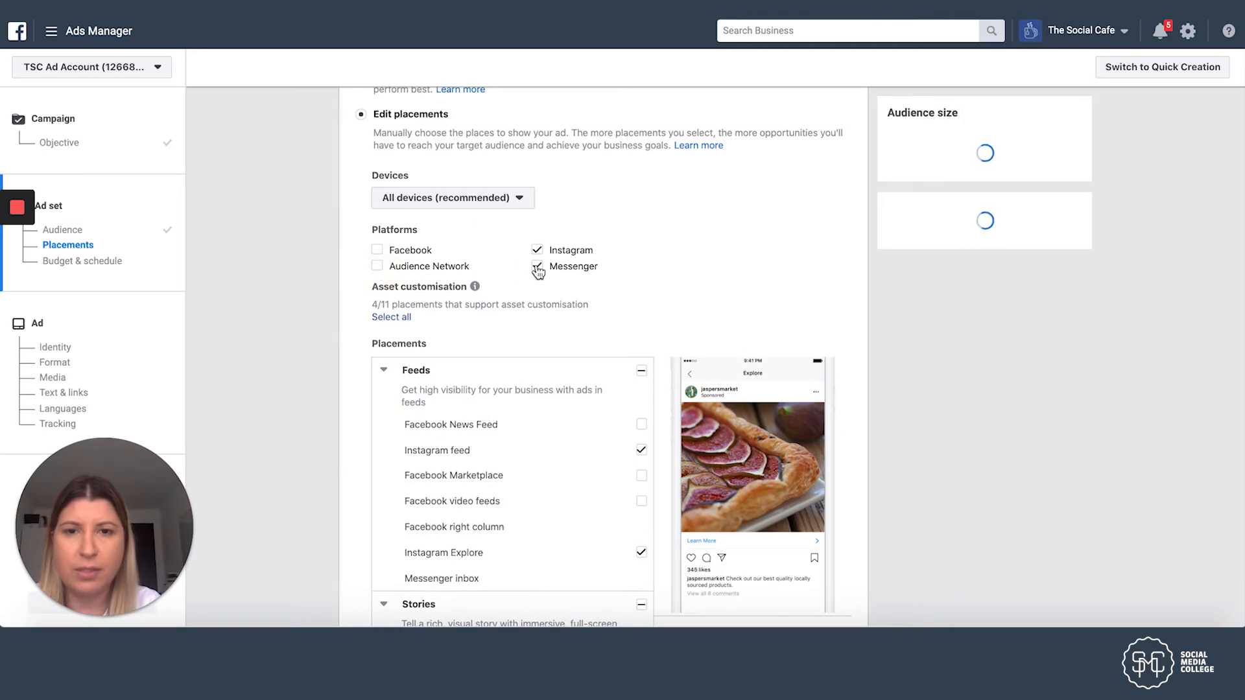
left_click(536, 267)
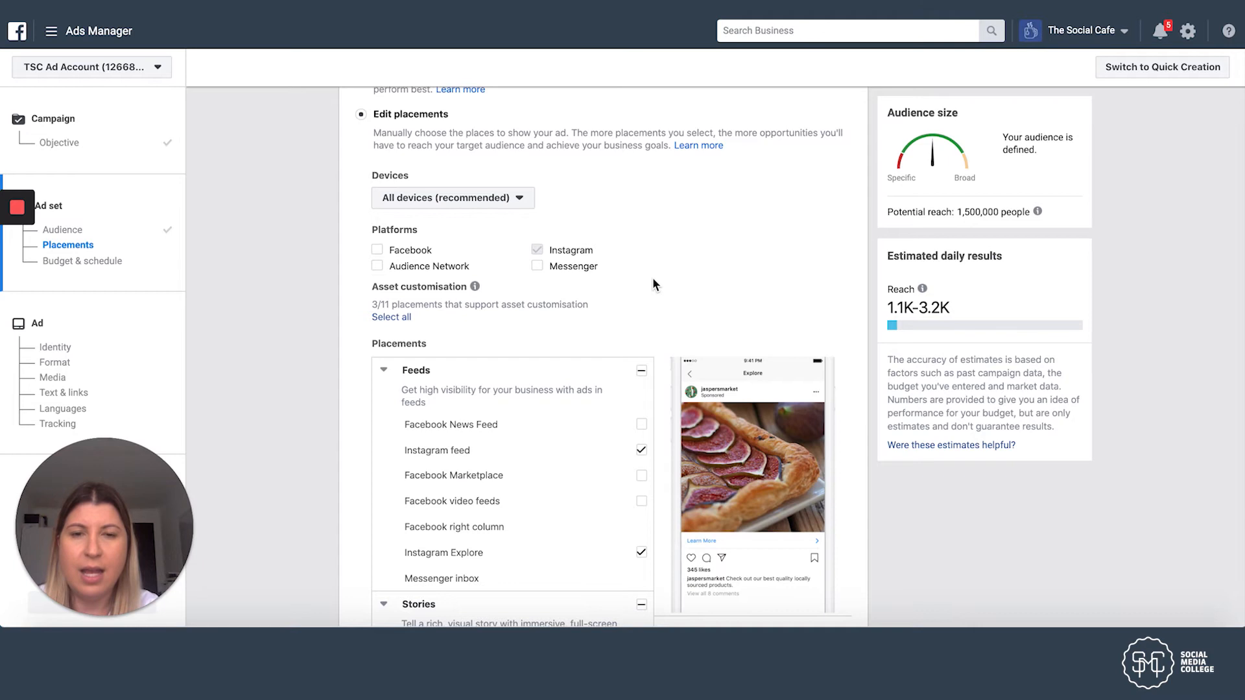
scroll("down", 3)
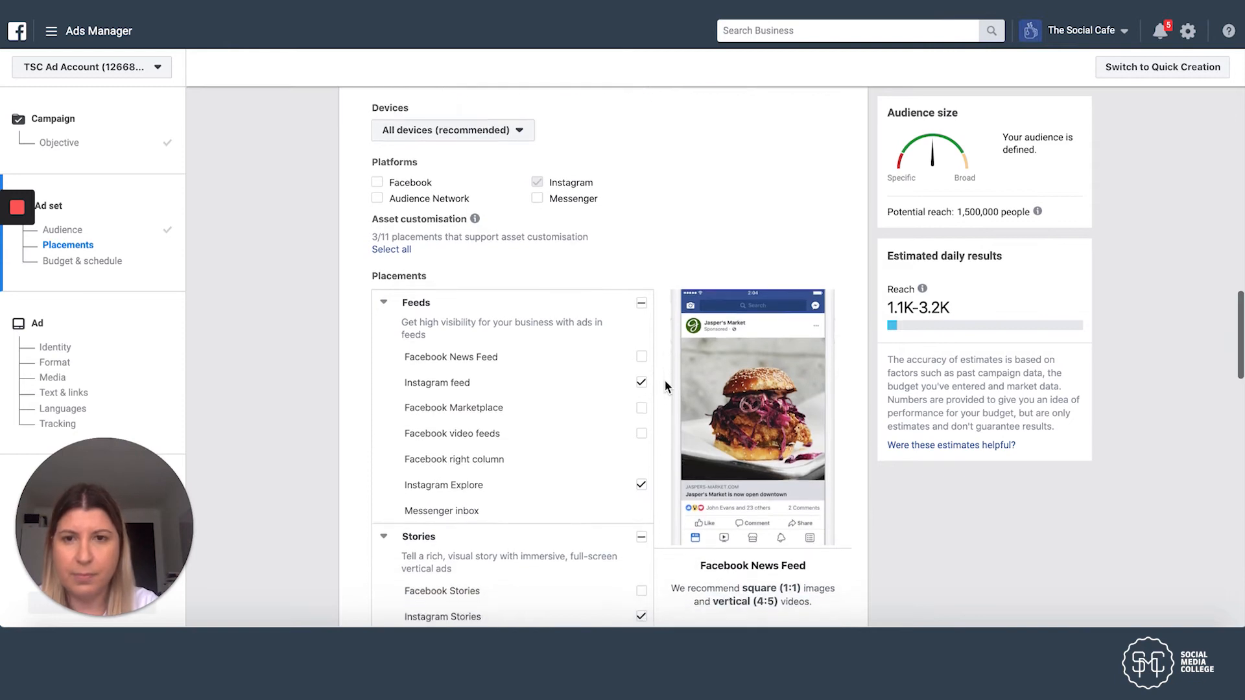
scroll("down", 3)
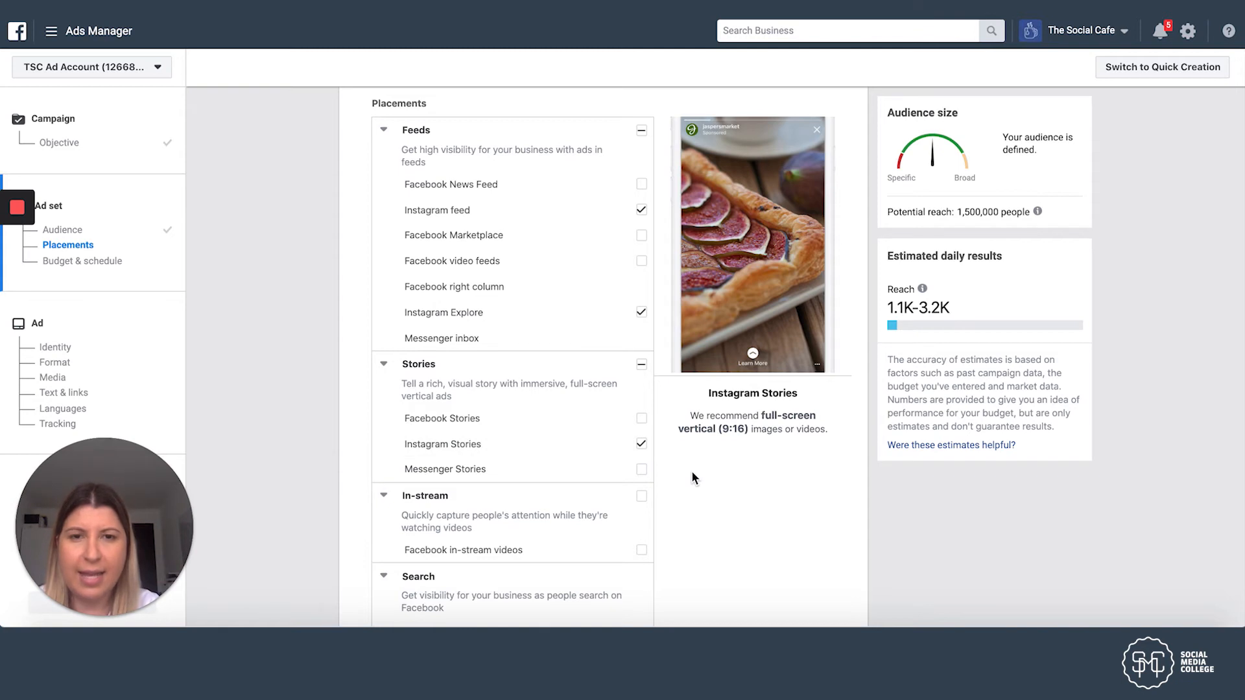
mouse_move(645, 213)
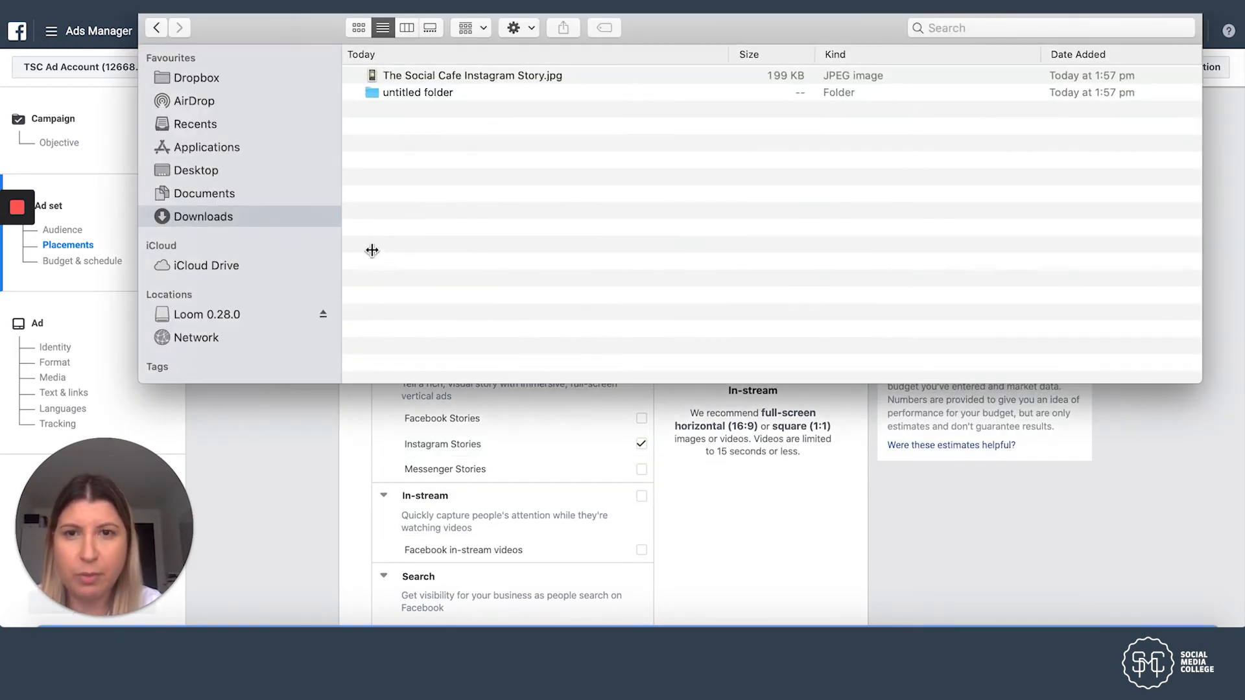
left_click(491, 76)
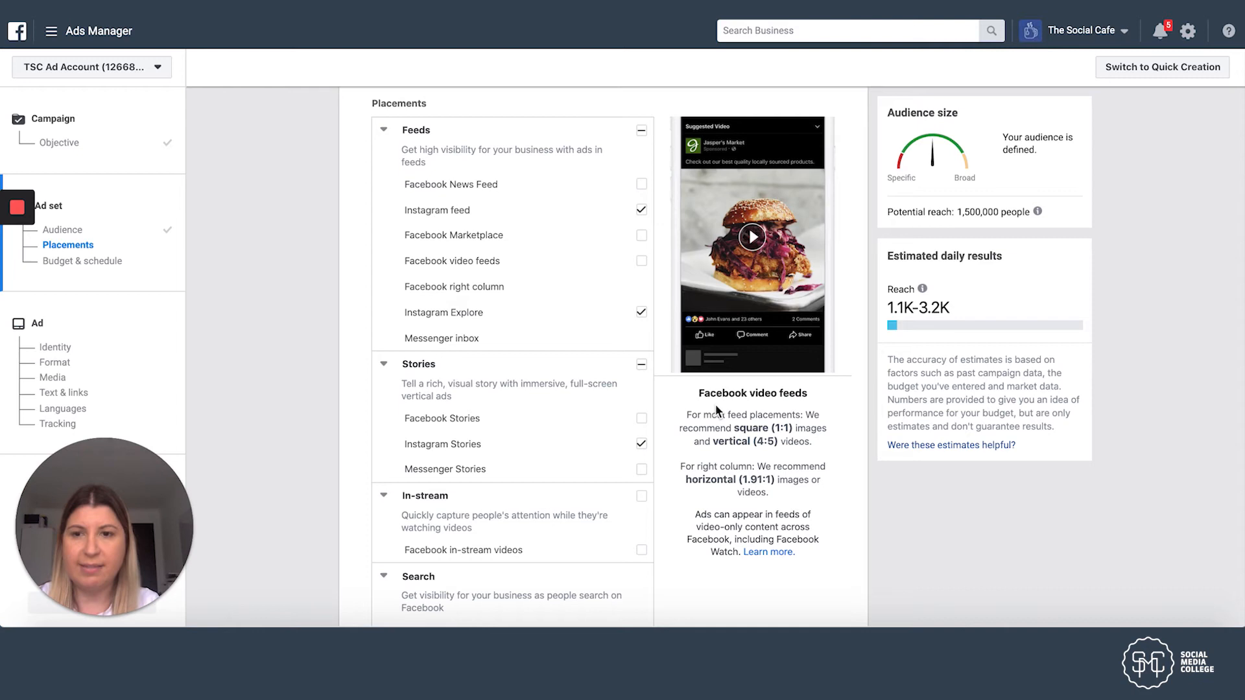
mouse_move(650, 223)
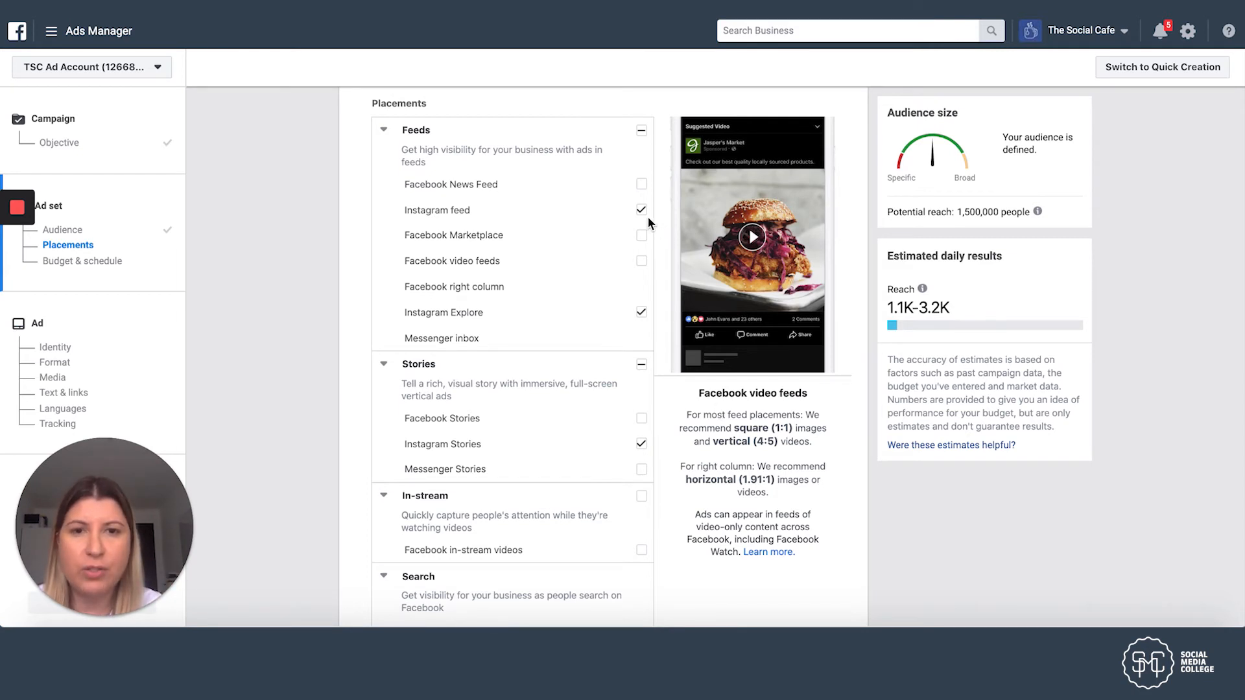
left_click(640, 312)
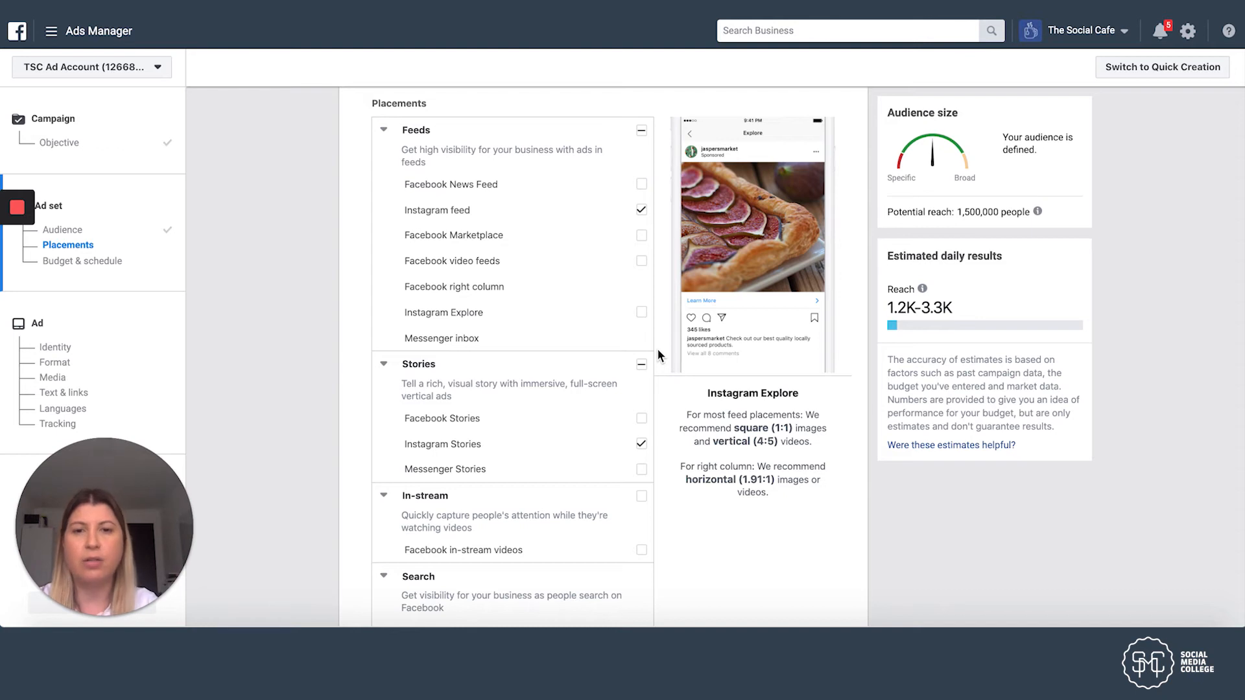
scroll("down", 3)
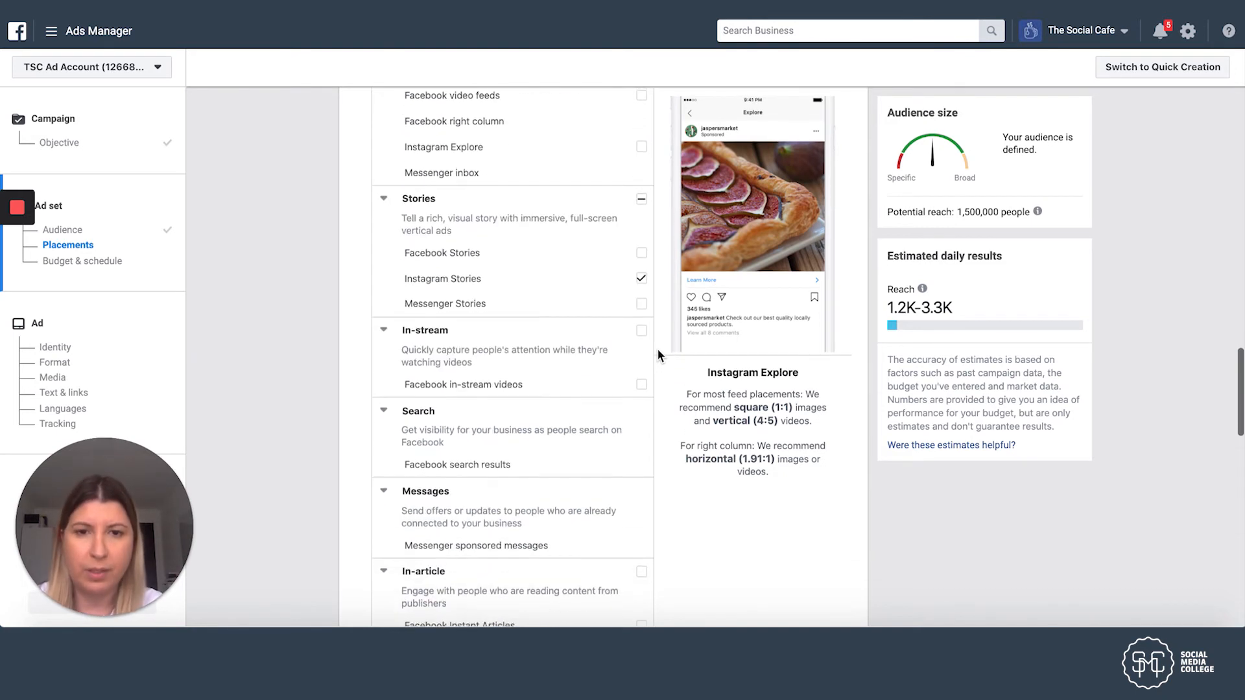
scroll("down", 3)
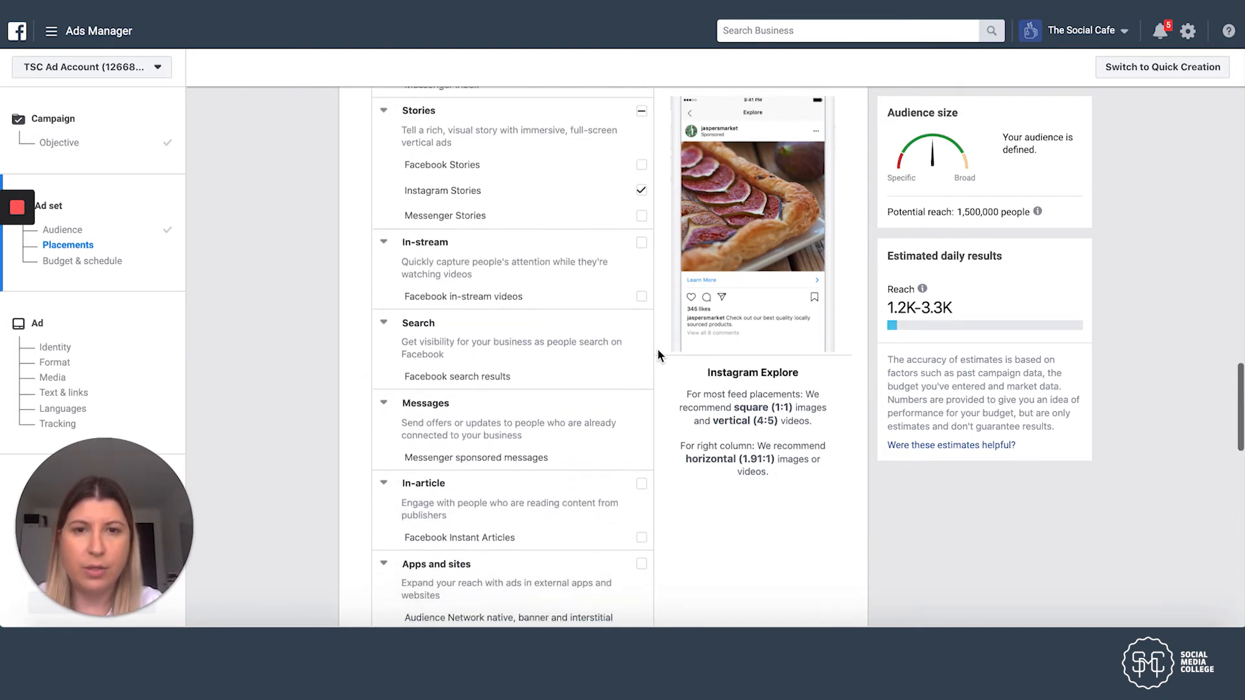
scroll("down", 3)
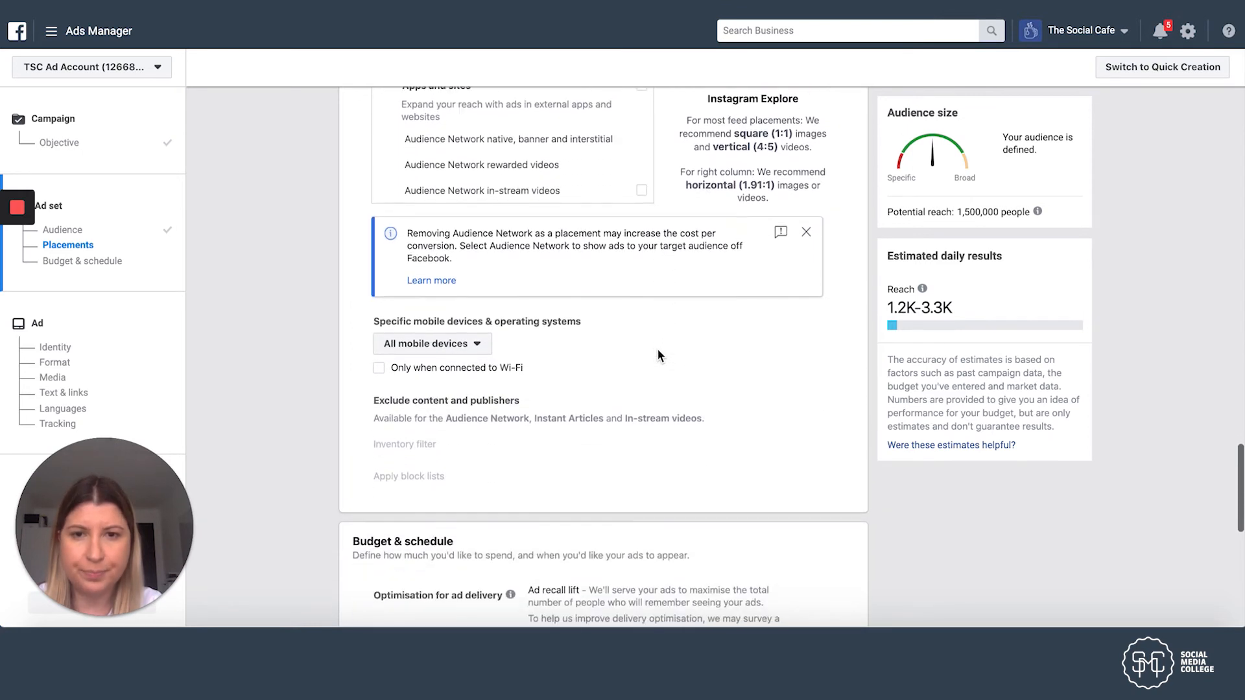
mouse_move(584, 463)
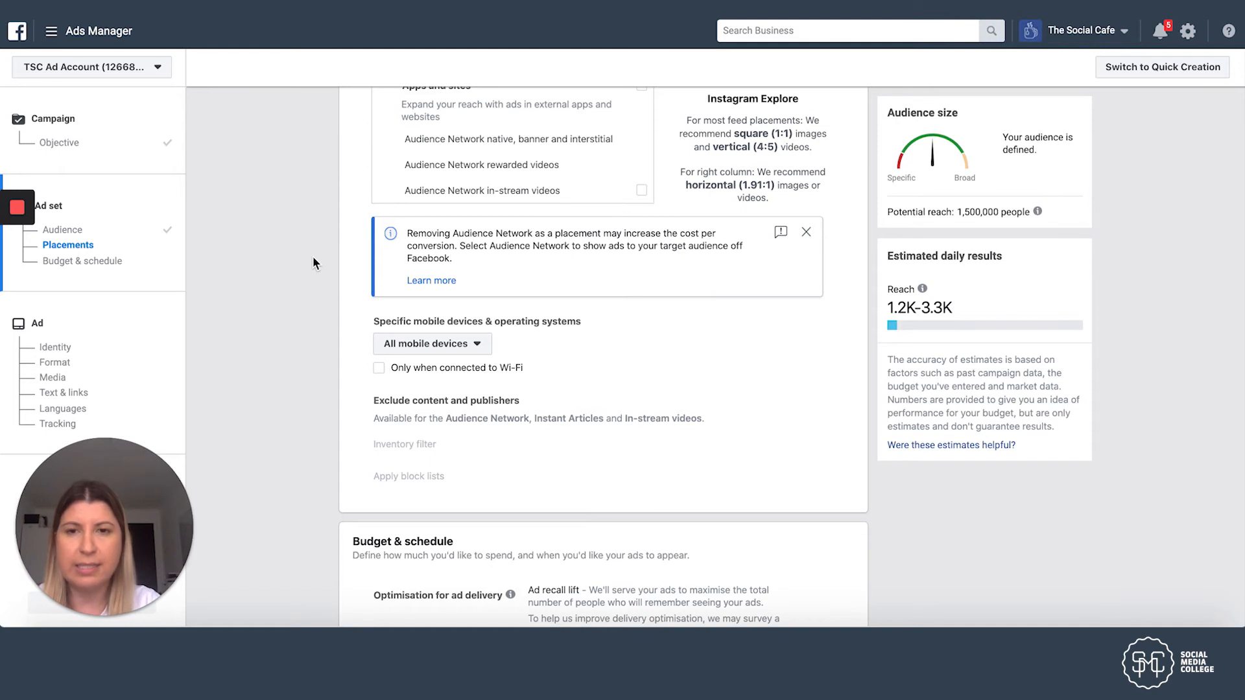
scroll("down", 3)
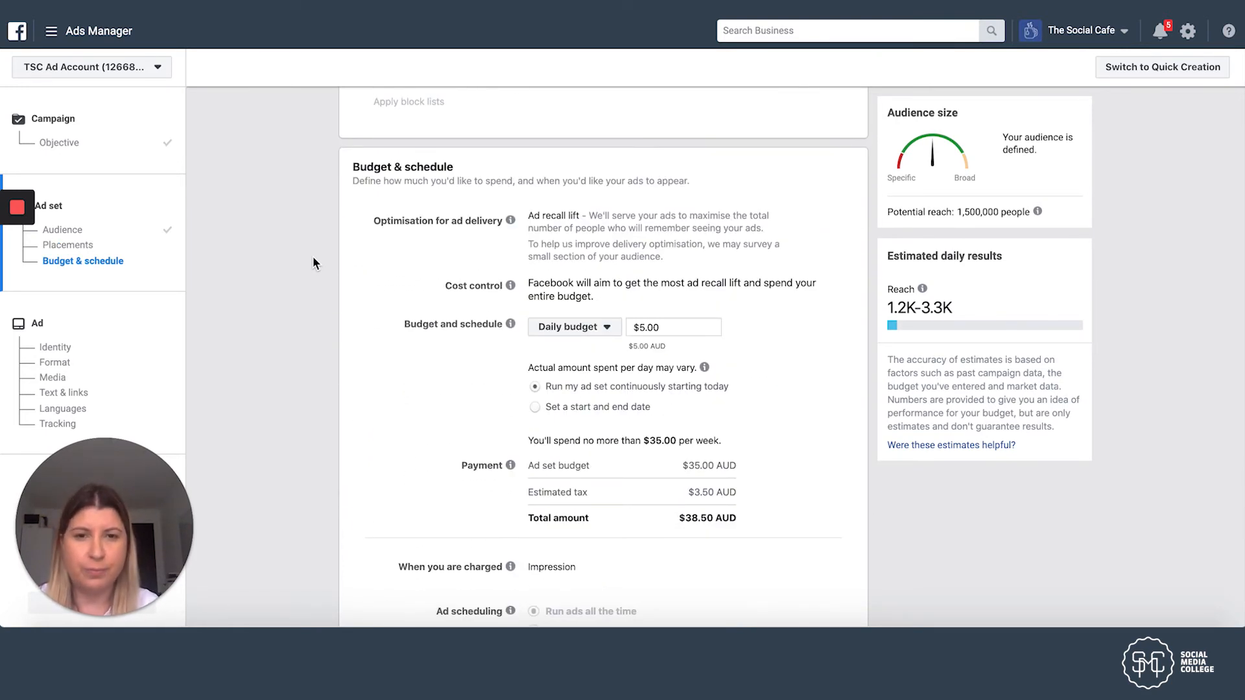
mouse_move(641, 347)
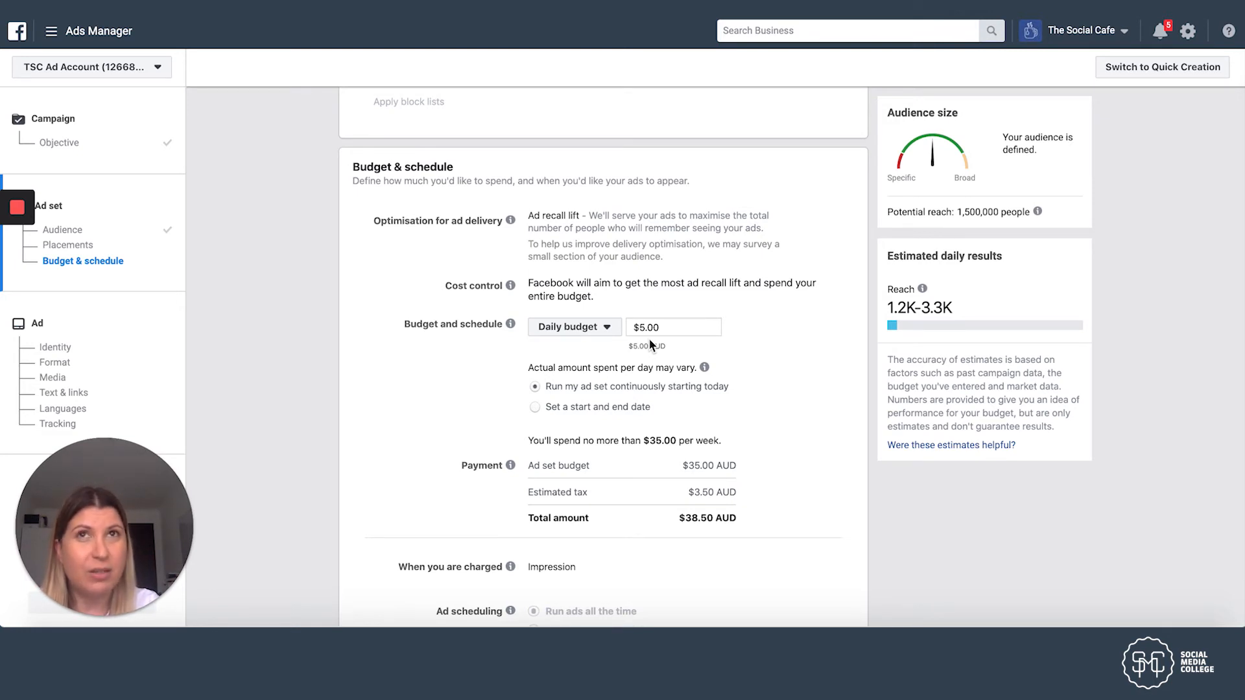
mouse_move(913, 310)
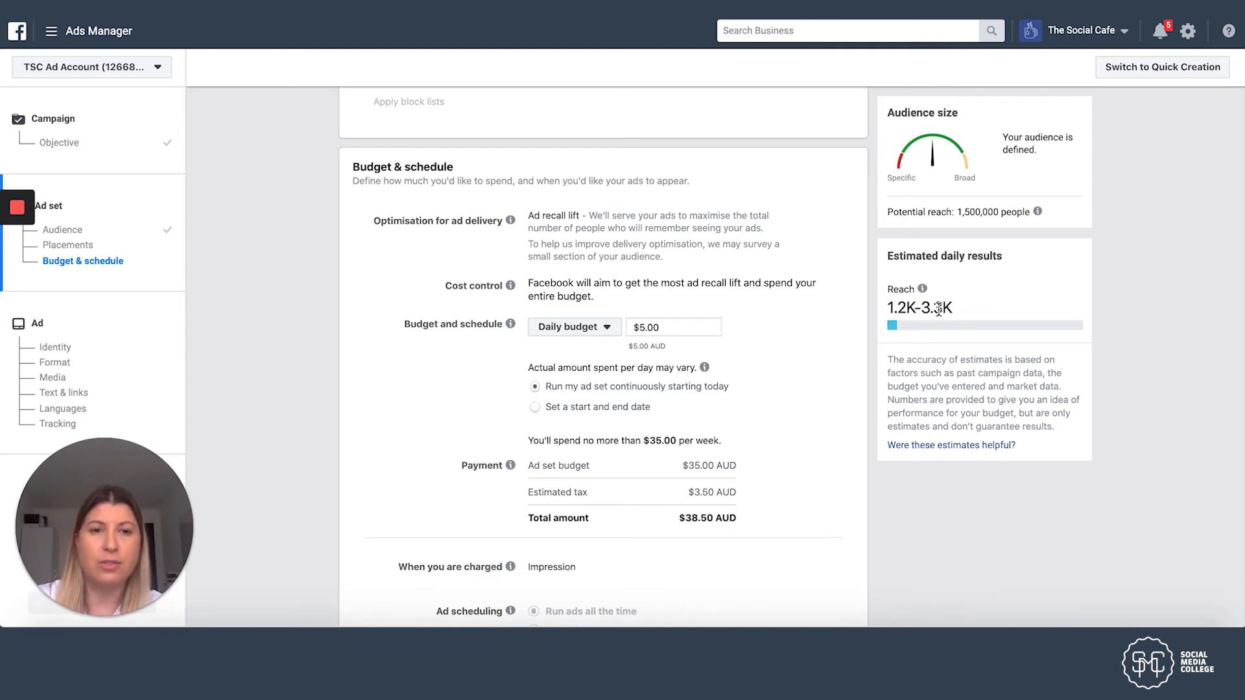
mouse_move(964, 321)
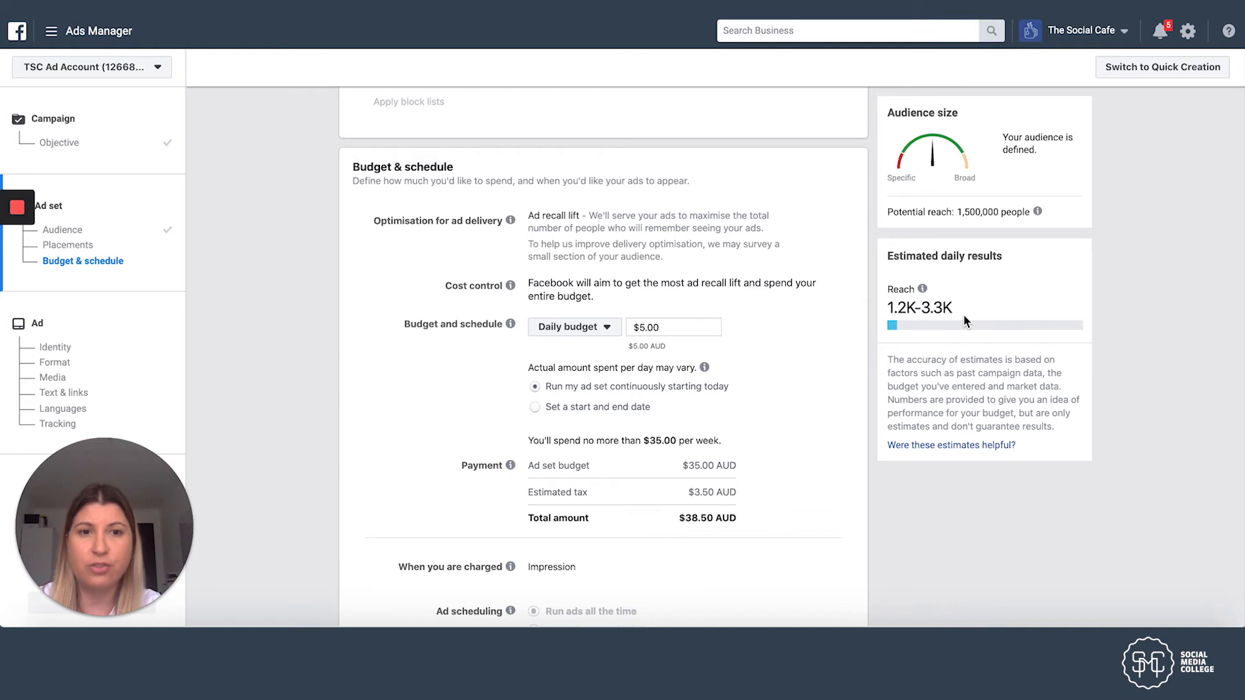
mouse_move(798, 397)
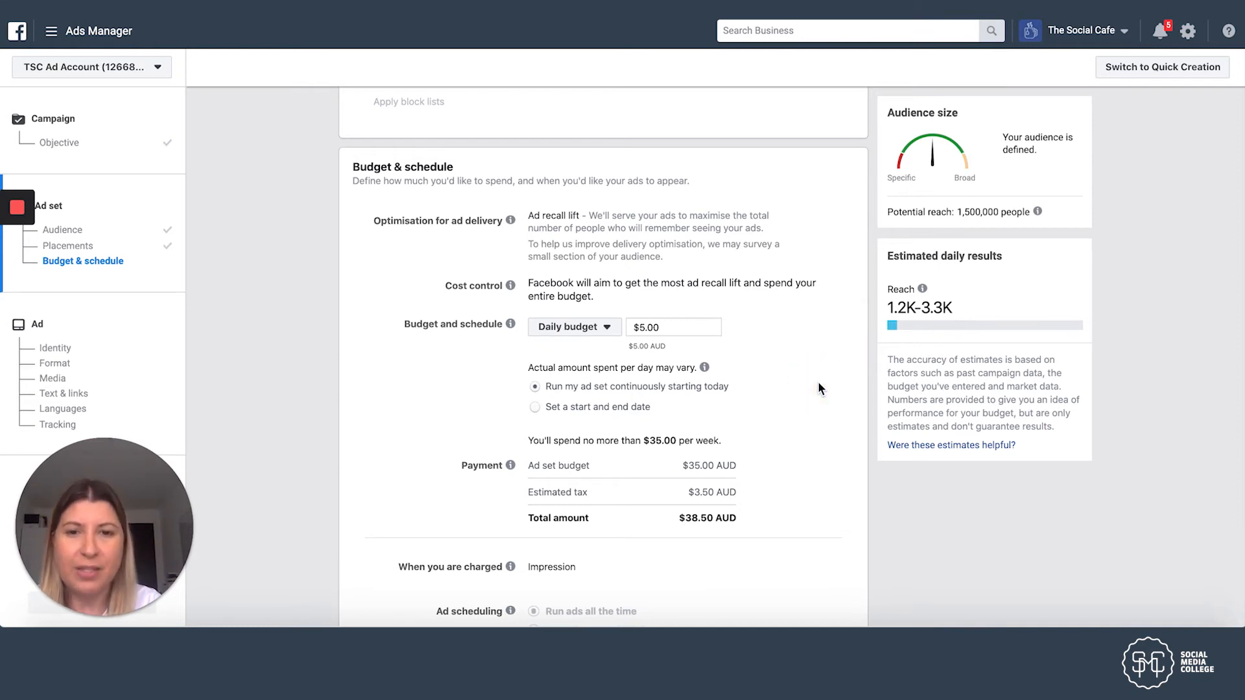
Step: Keep the $5.00 daily budget with continuous scheduling and proceed to the ad
scroll("down", 3)
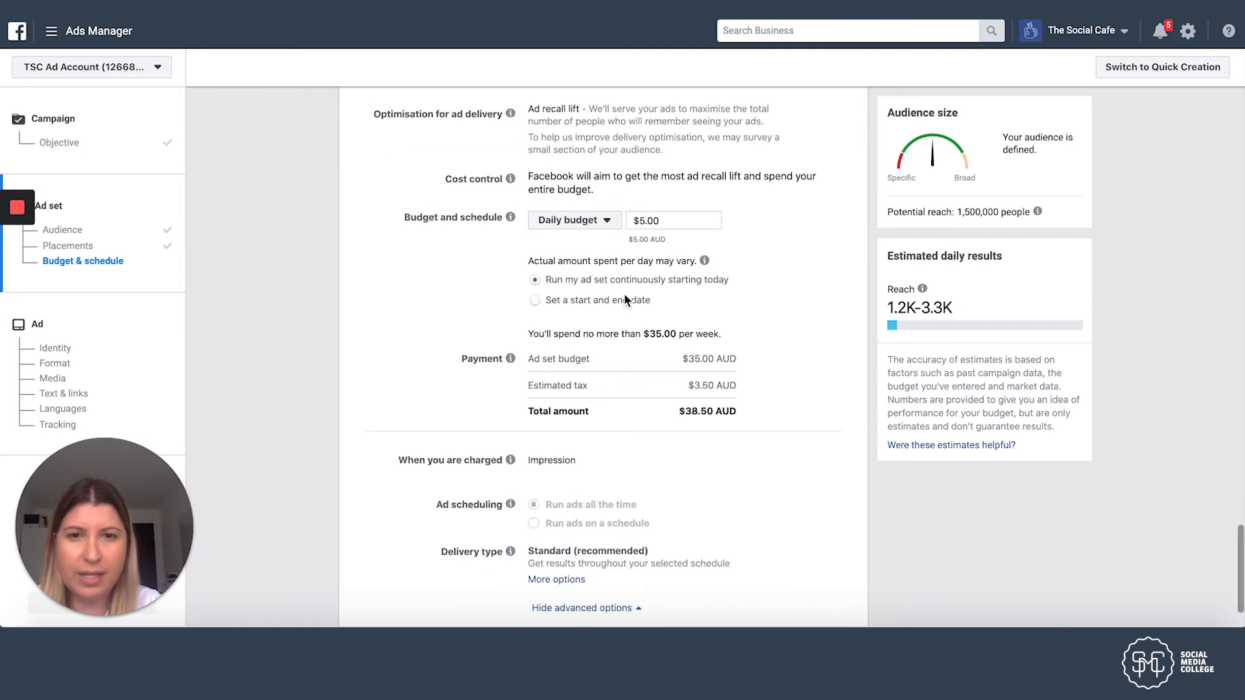
mouse_move(637, 294)
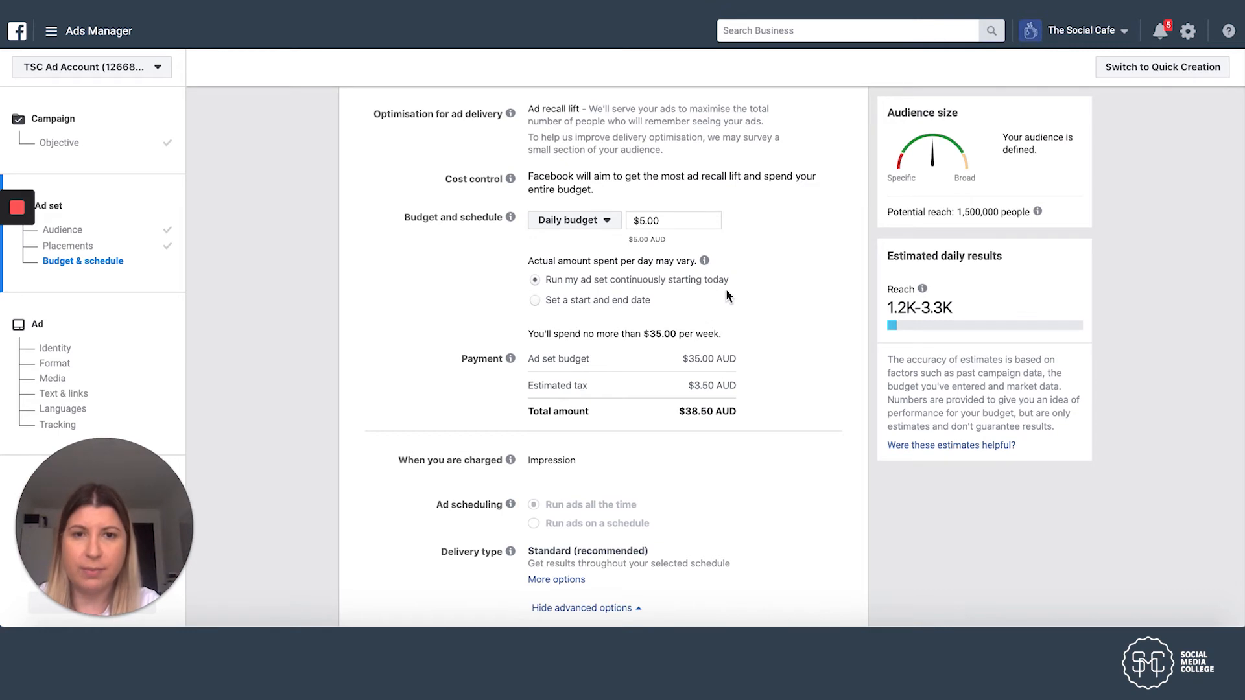
mouse_move(644, 309)
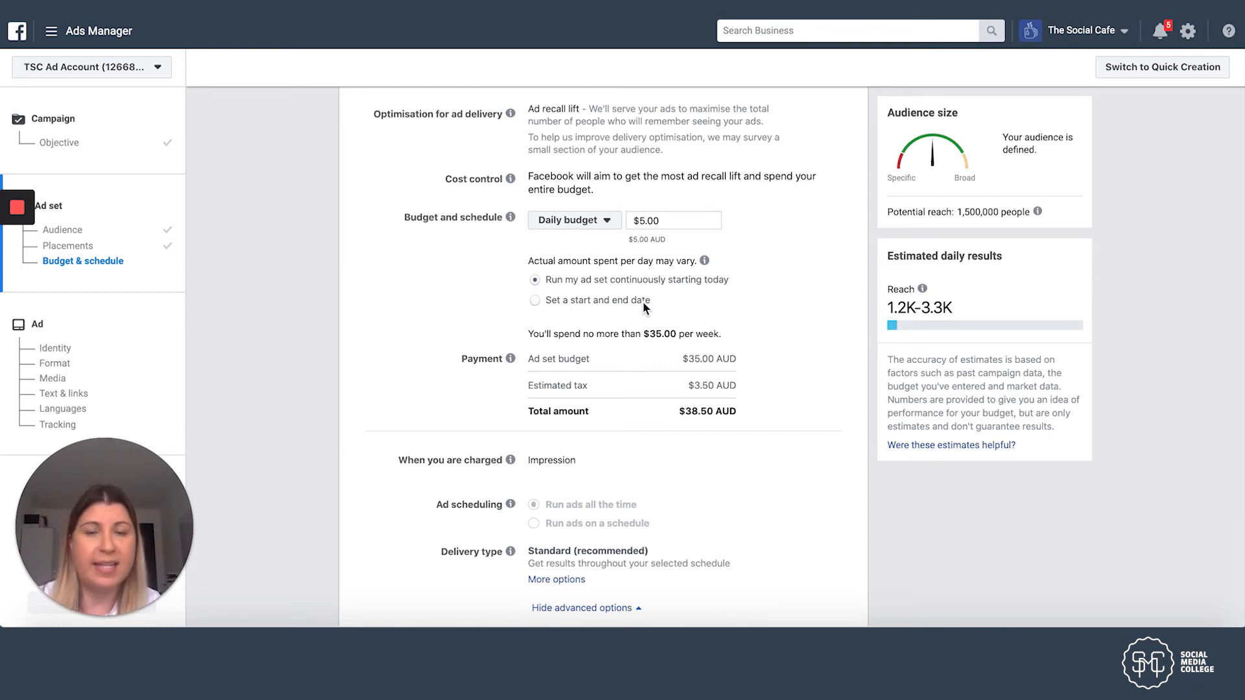
mouse_move(724, 281)
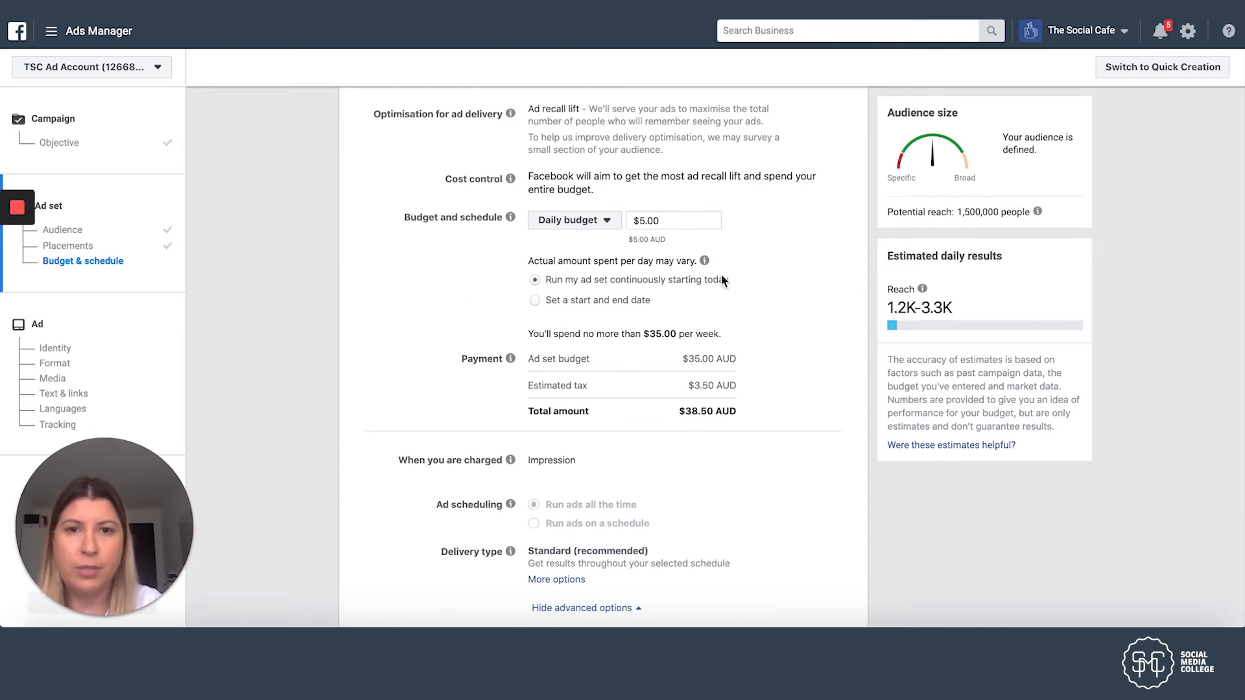
scroll("down", 3)
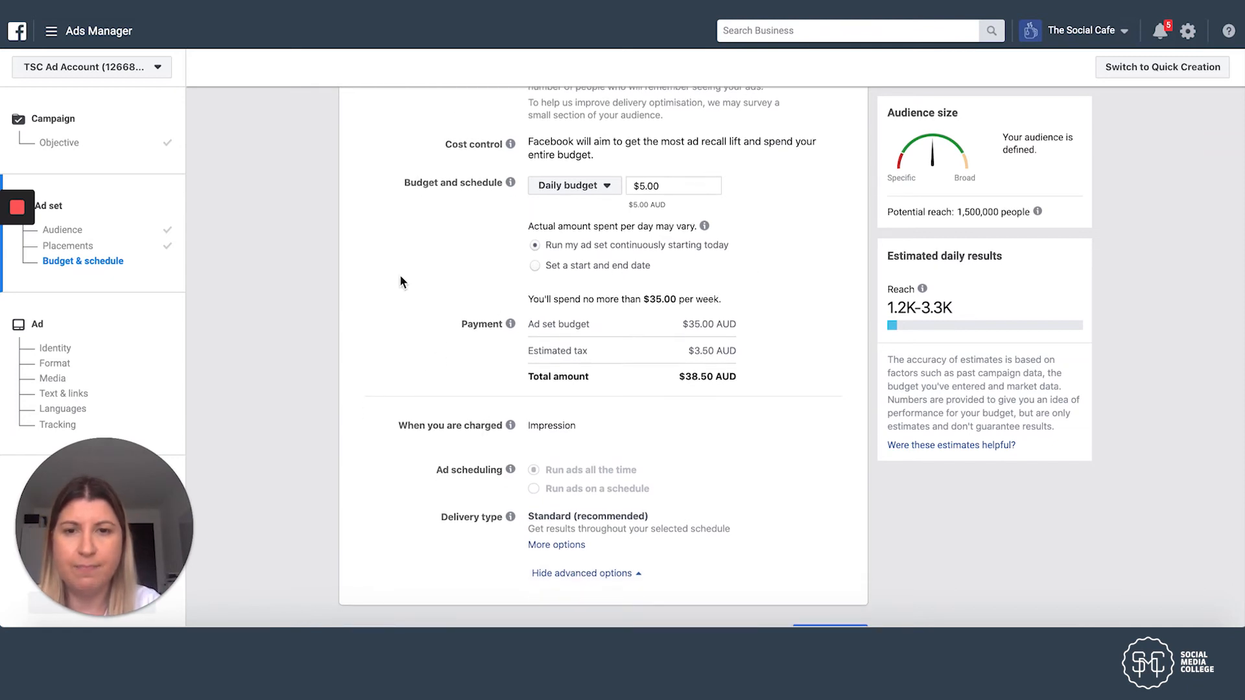
scroll("down", 3)
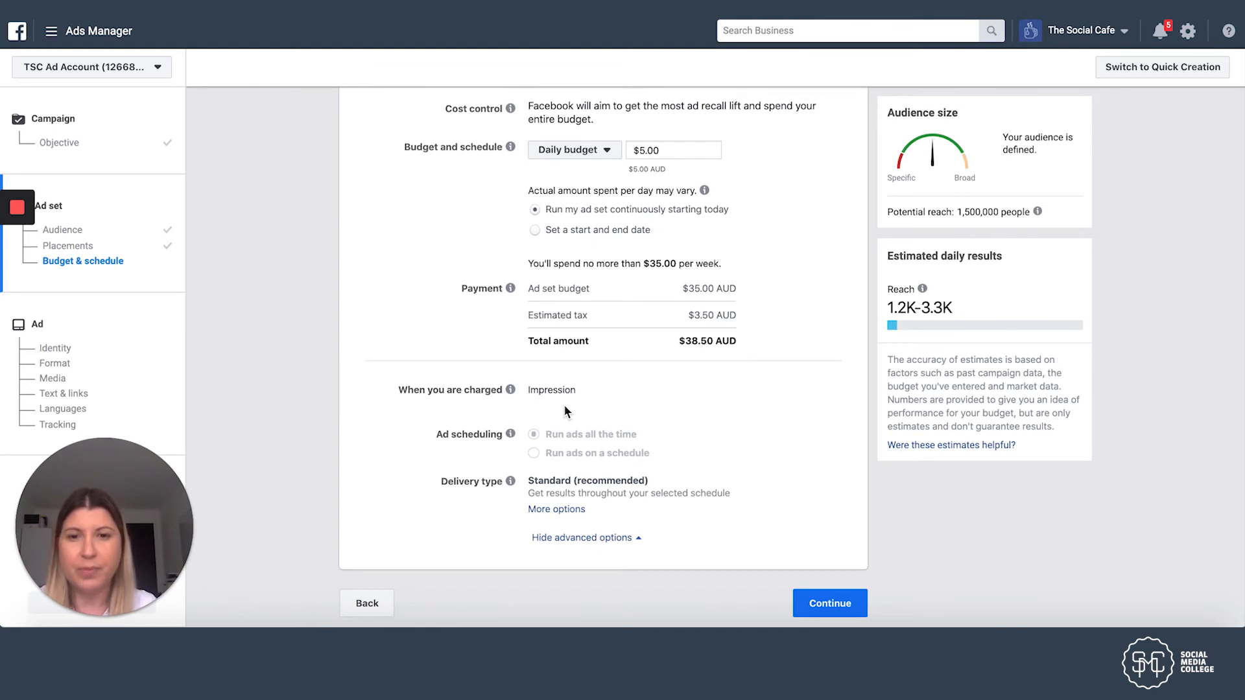
mouse_move(880, 574)
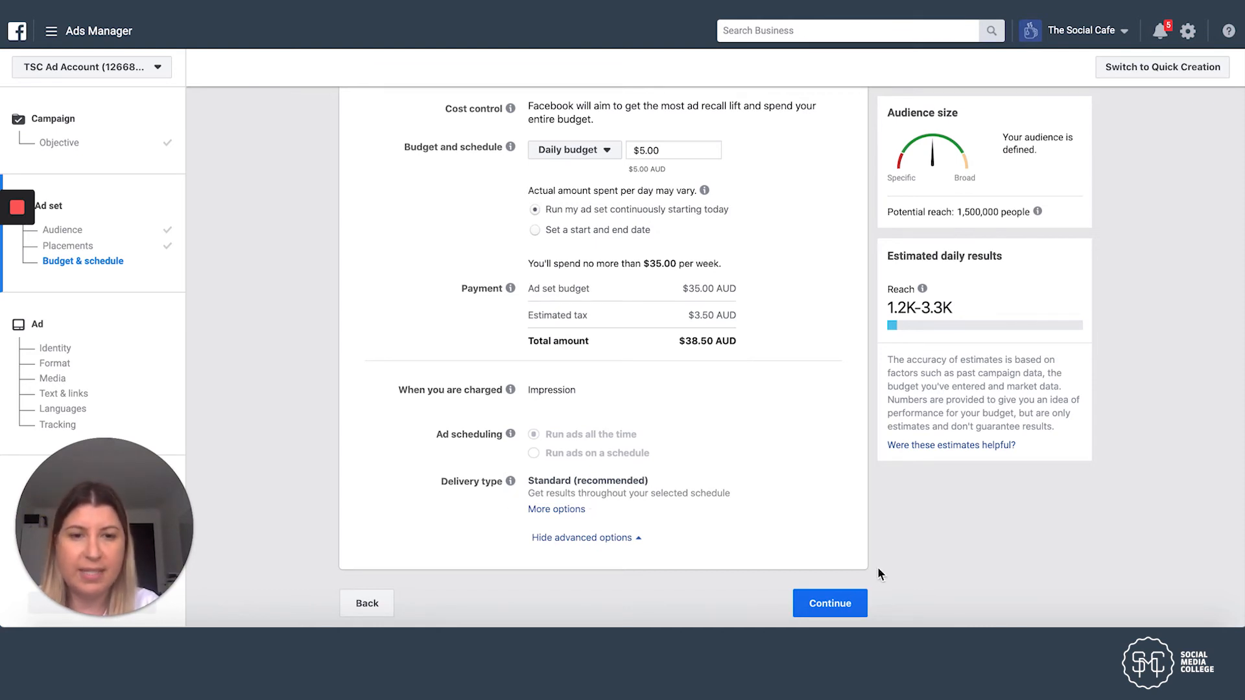
left_click(829, 603)
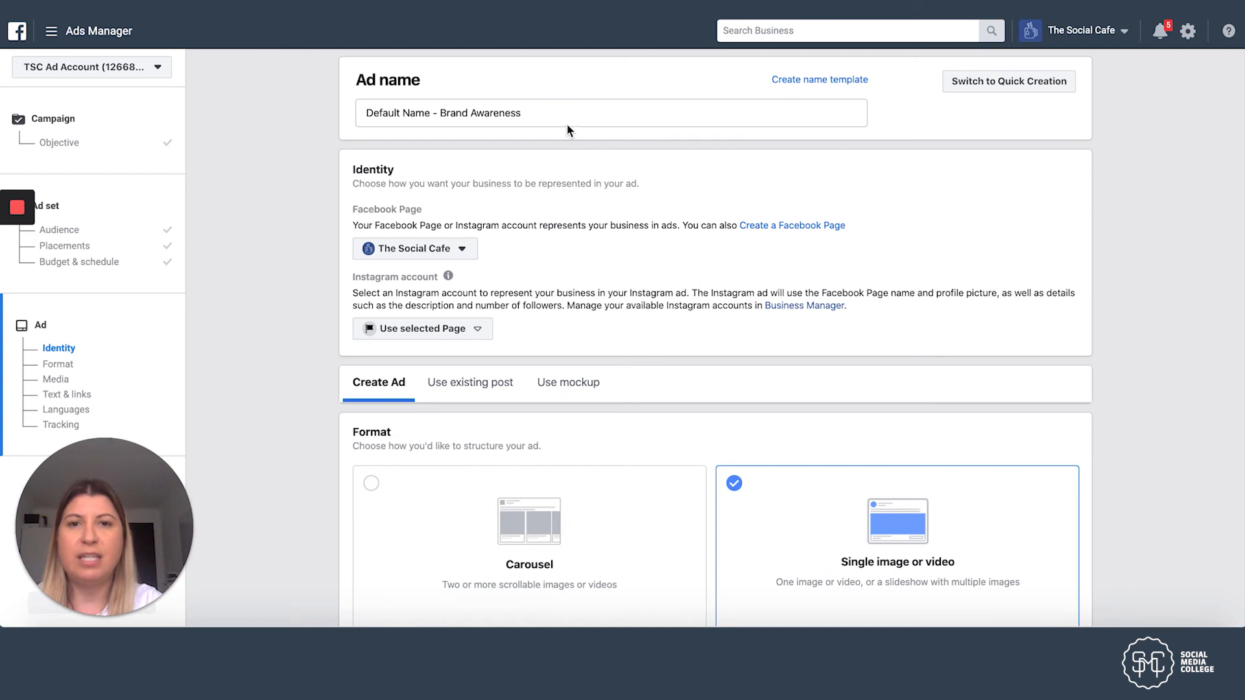
Step: Replace the default ad name with 'Free Coffee Offer (Stories)'
left_click(559, 115)
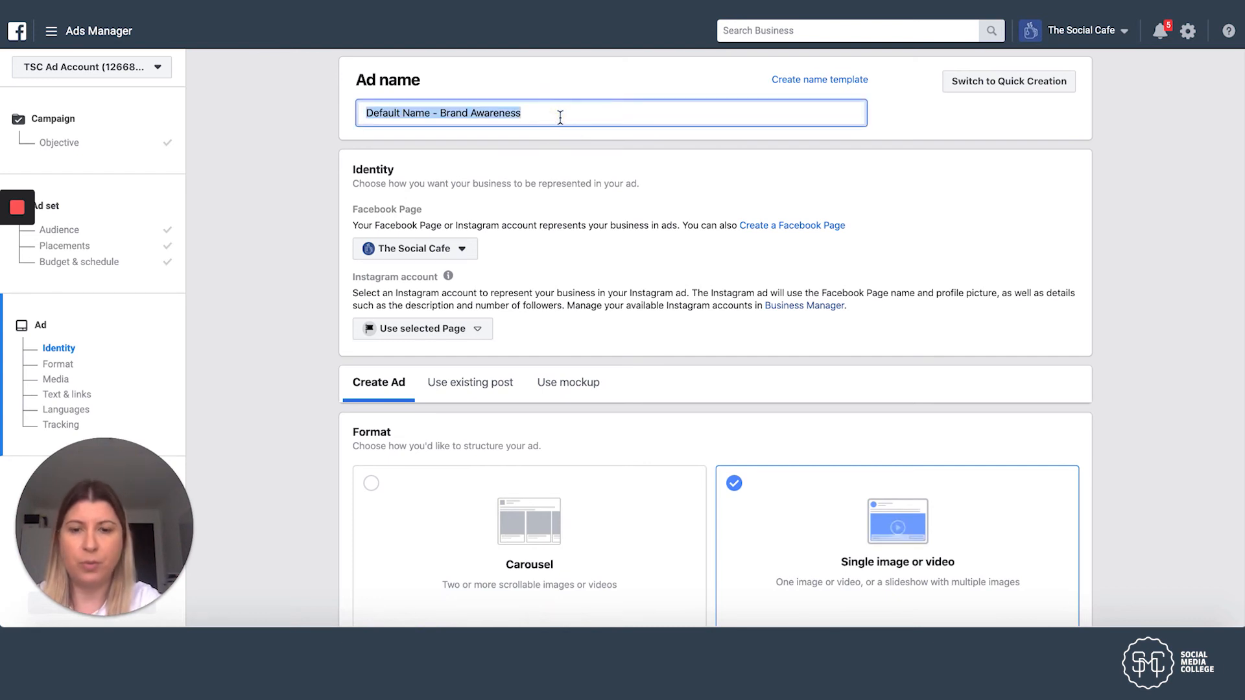
type("Free Coffee Offer (S")
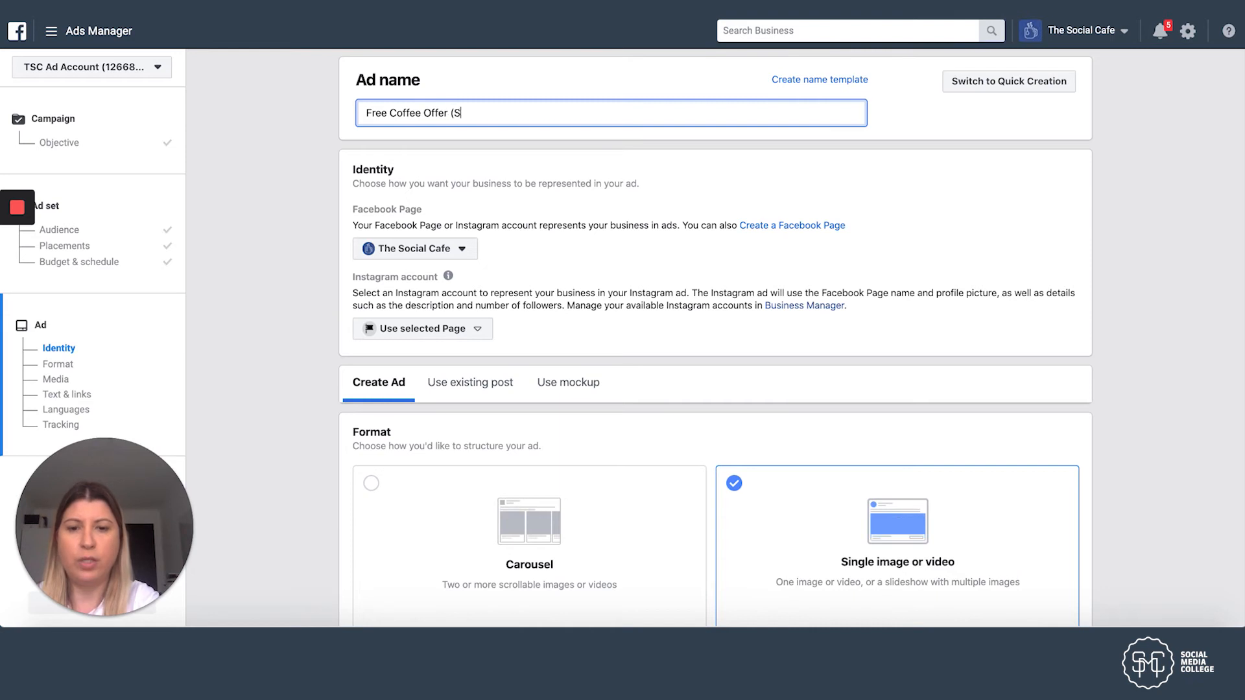
type("tories)")
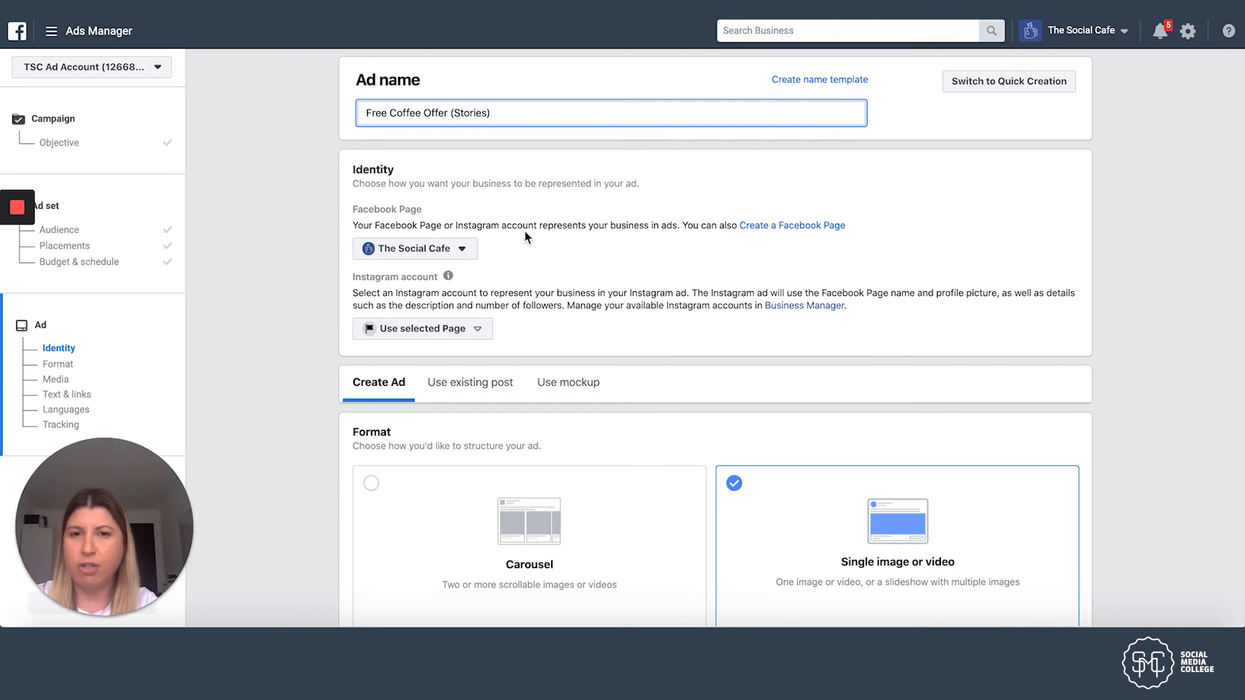
mouse_move(448, 276)
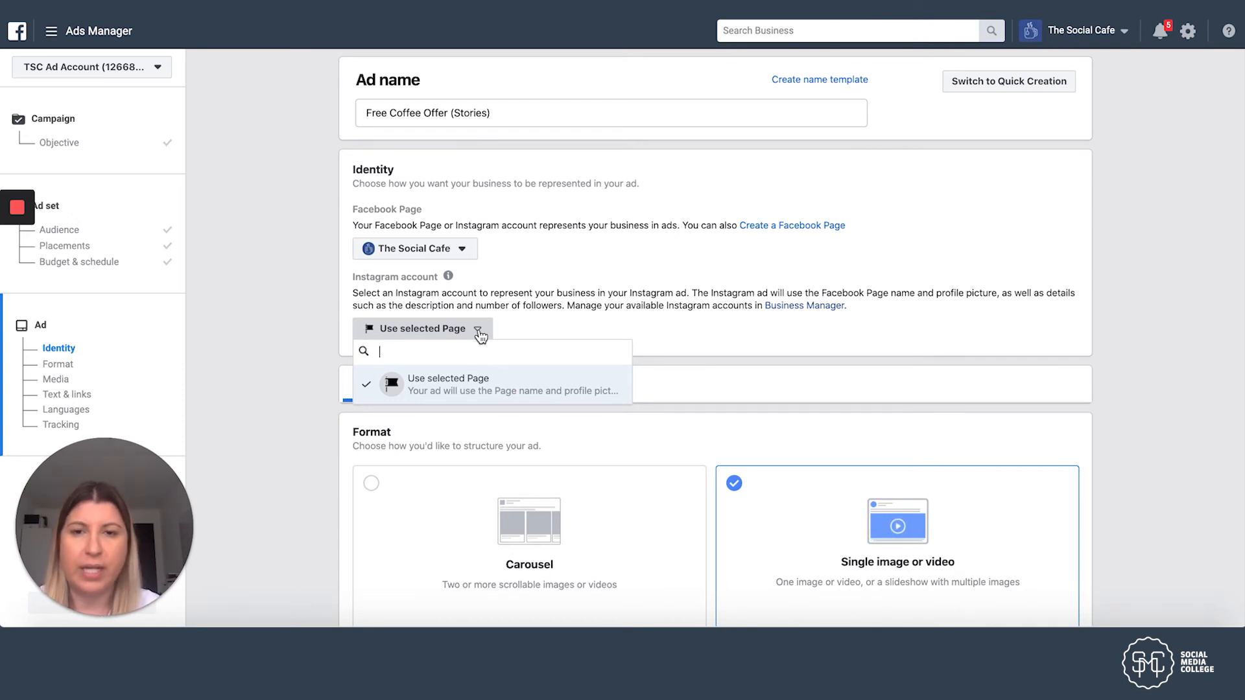
mouse_move(540, 332)
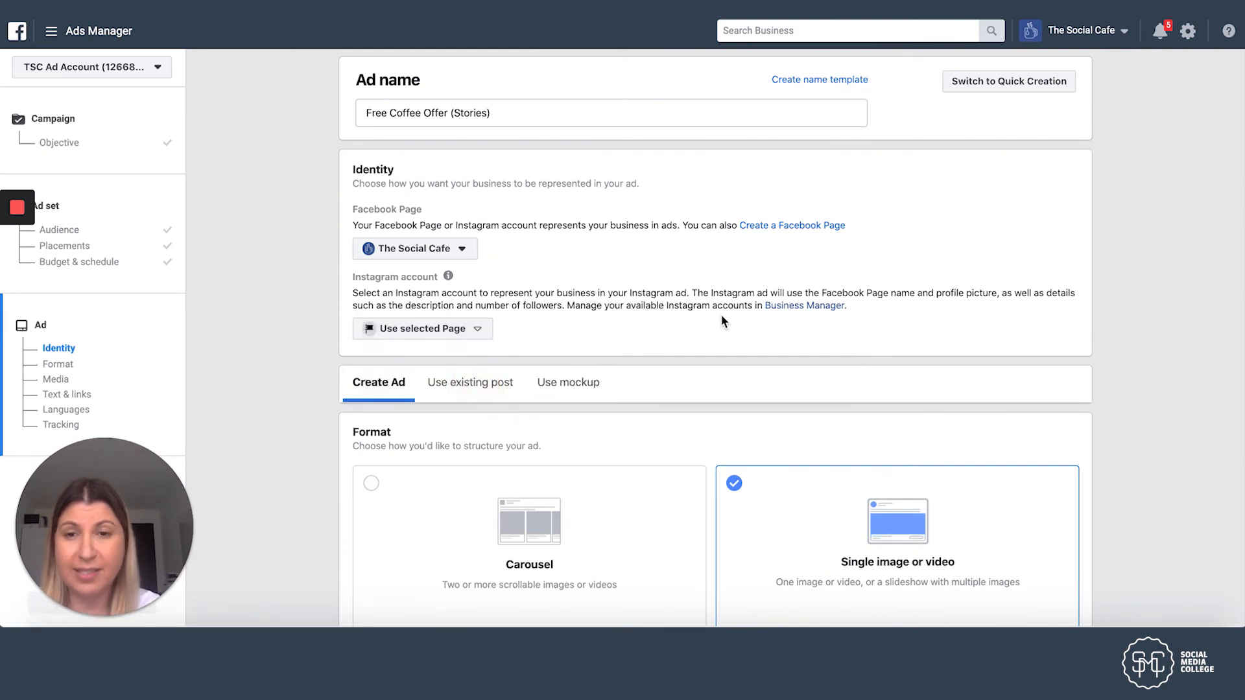
Step: Scroll to the Media section and choose Change Image
scroll("down", 3)
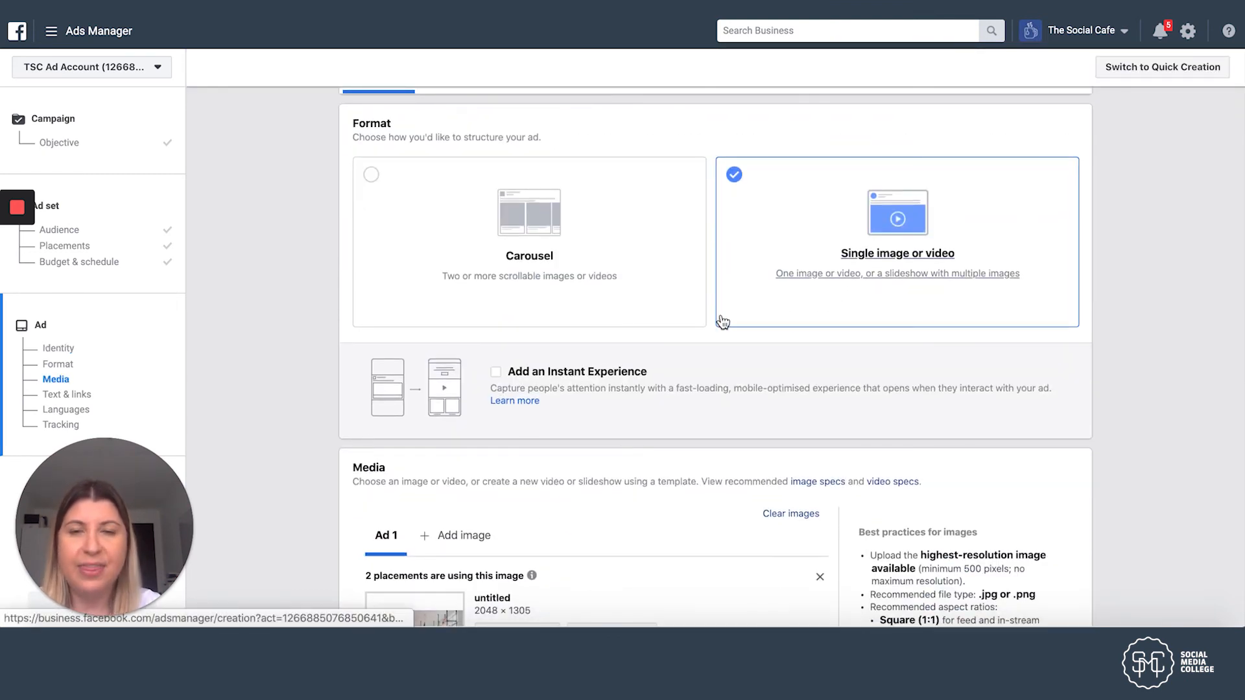
mouse_move(914, 267)
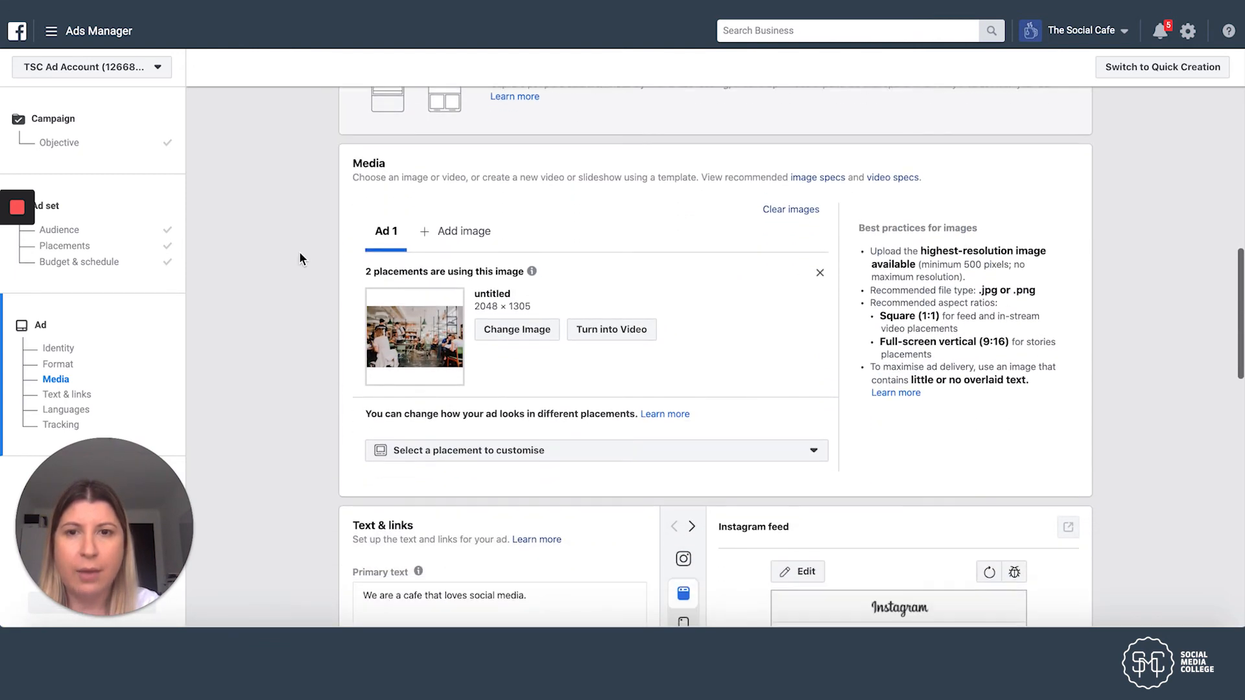
scroll("down", 3)
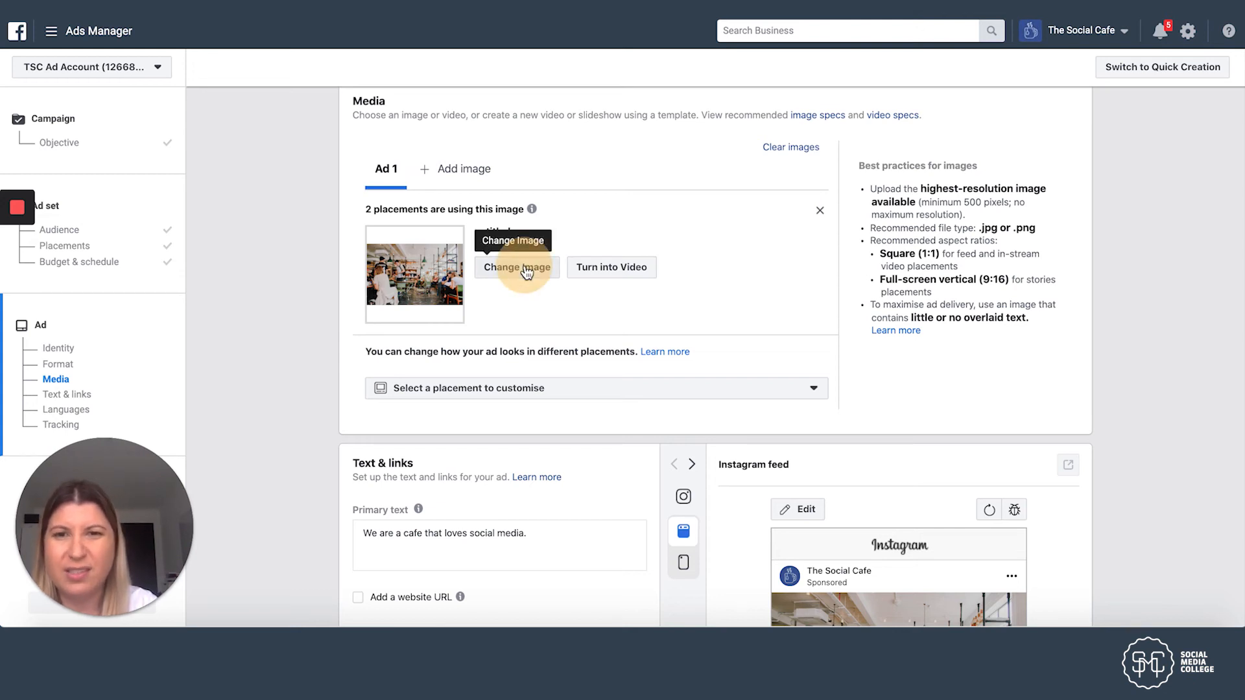
left_click(516, 268)
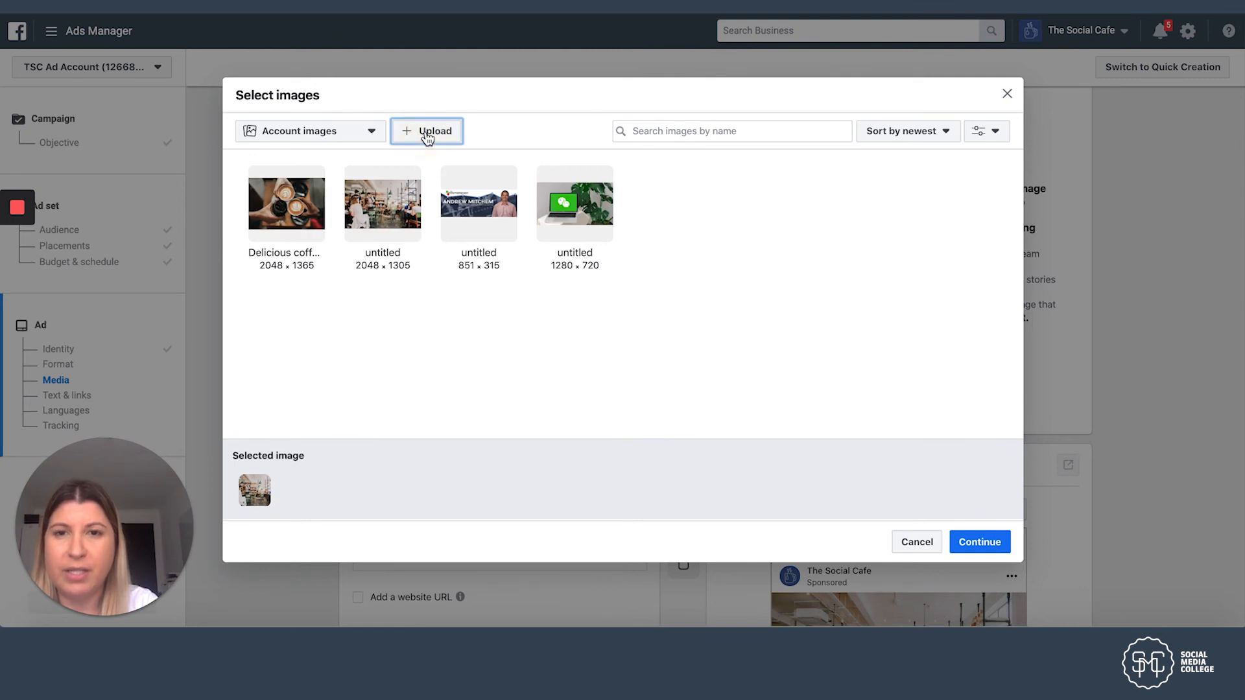
Step: Upload 'The Social Cafe Instagram Story.jpg' from Downloads as the ad image
left_click(428, 131)
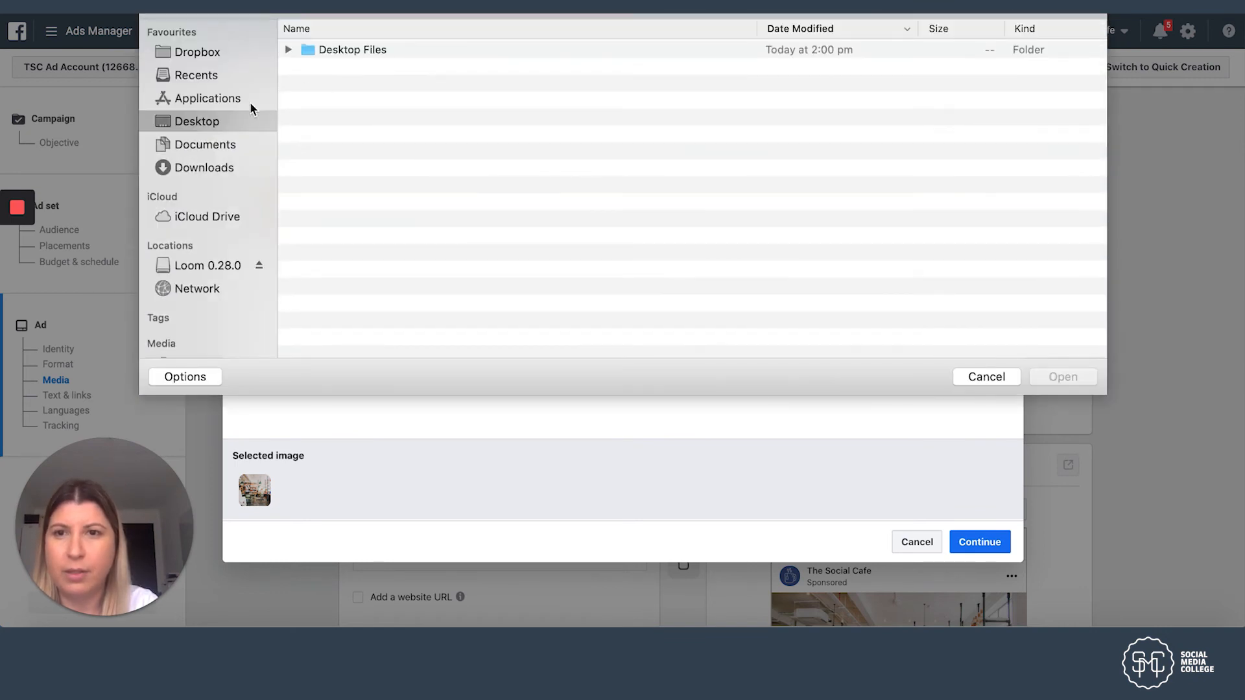
left_click(204, 167)
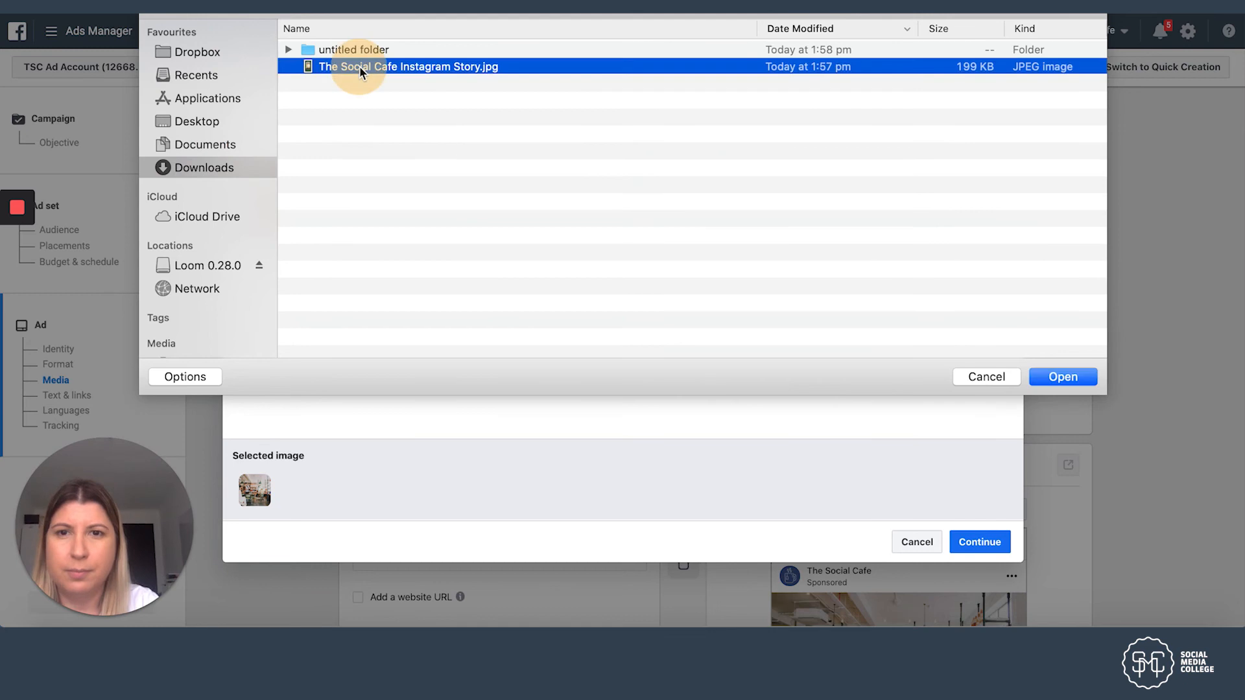
left_click(1063, 376)
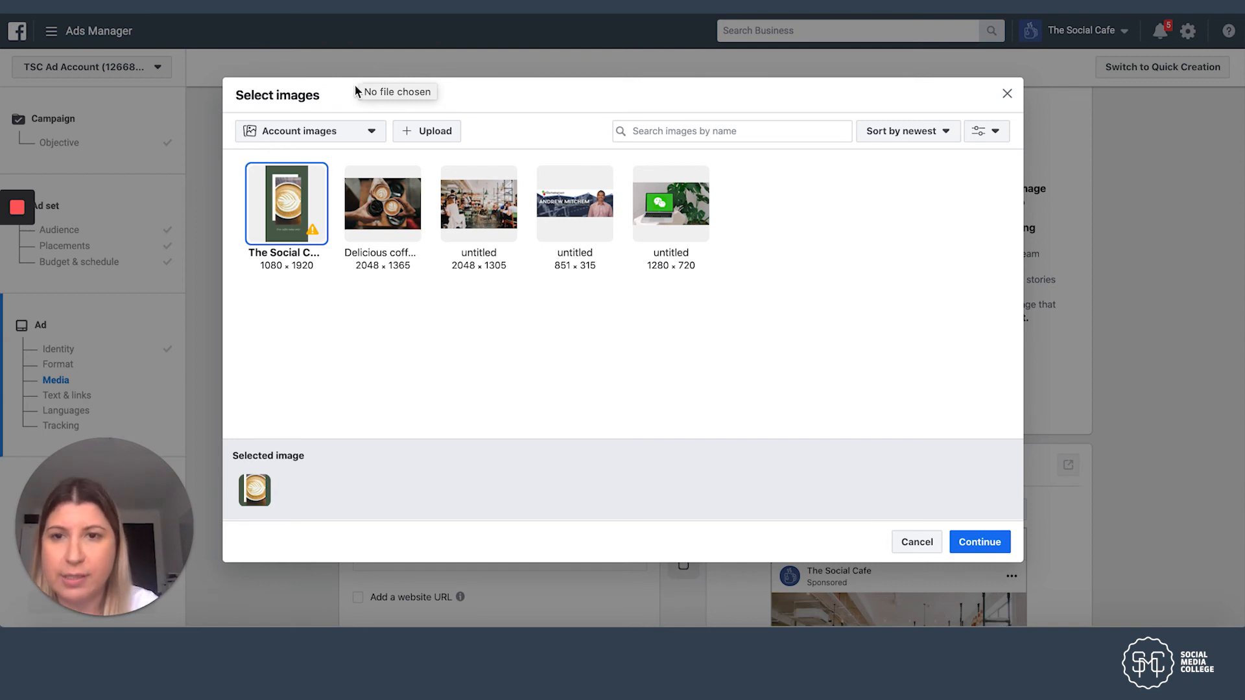
mouse_move(316, 228)
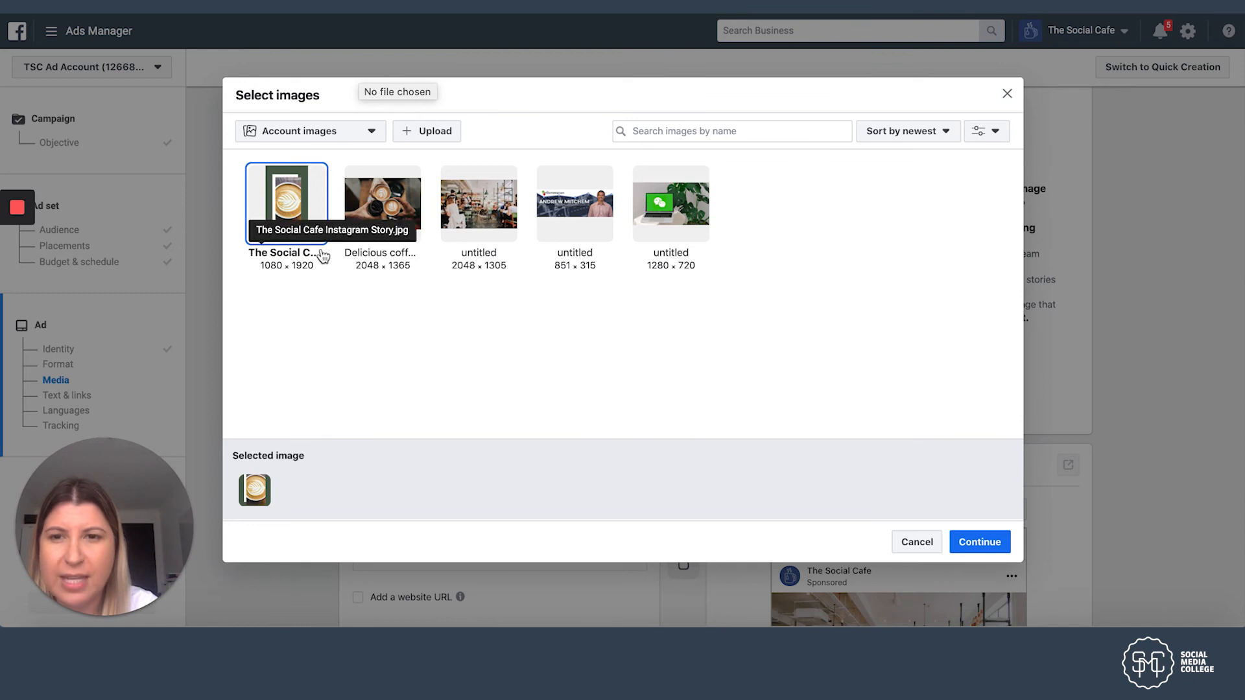
mouse_move(318, 240)
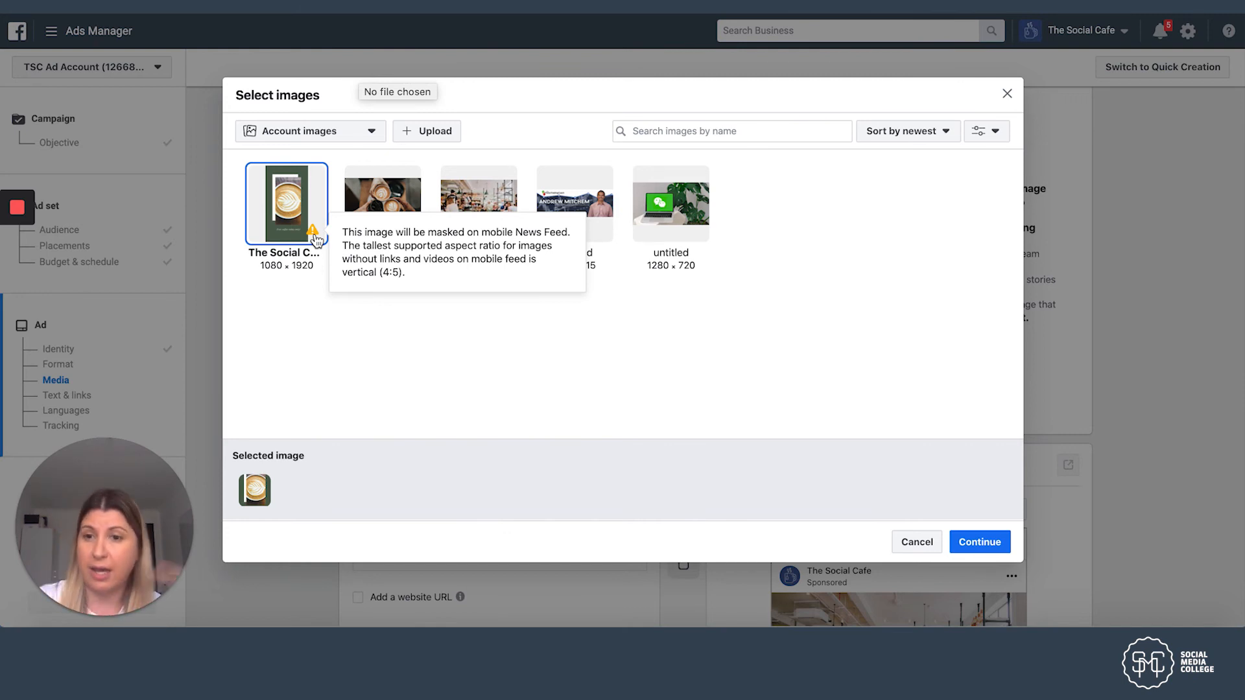
mouse_move(154, 329)
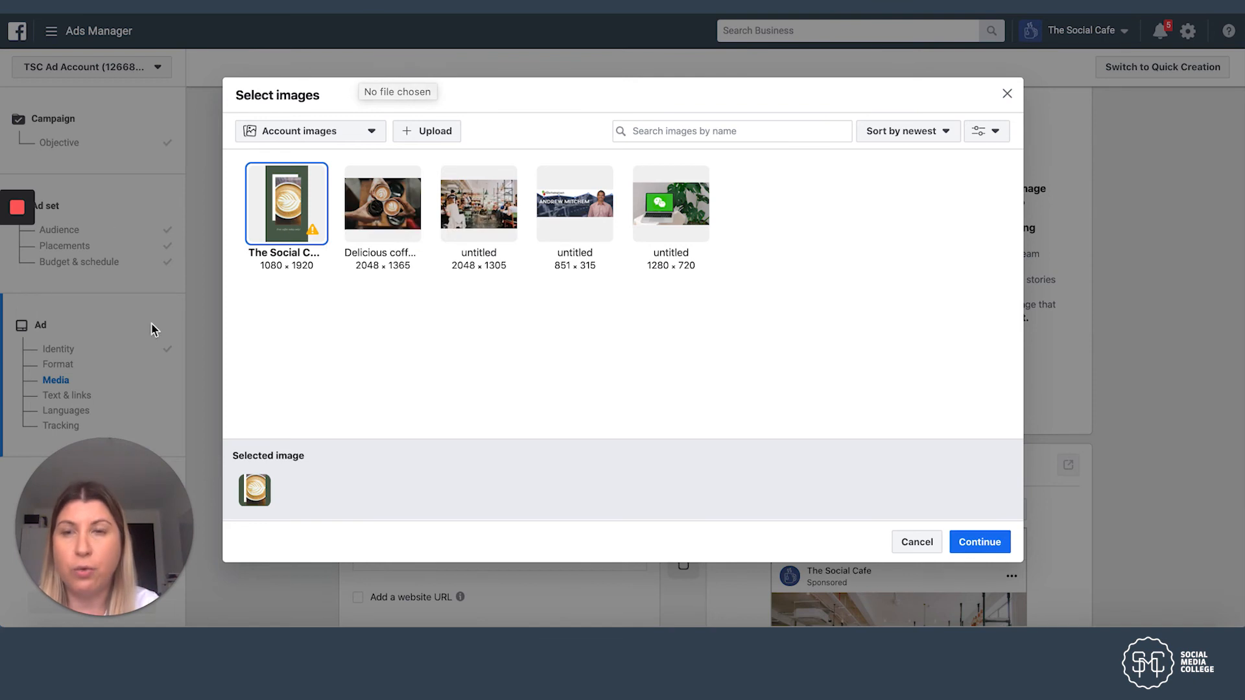
mouse_move(334, 271)
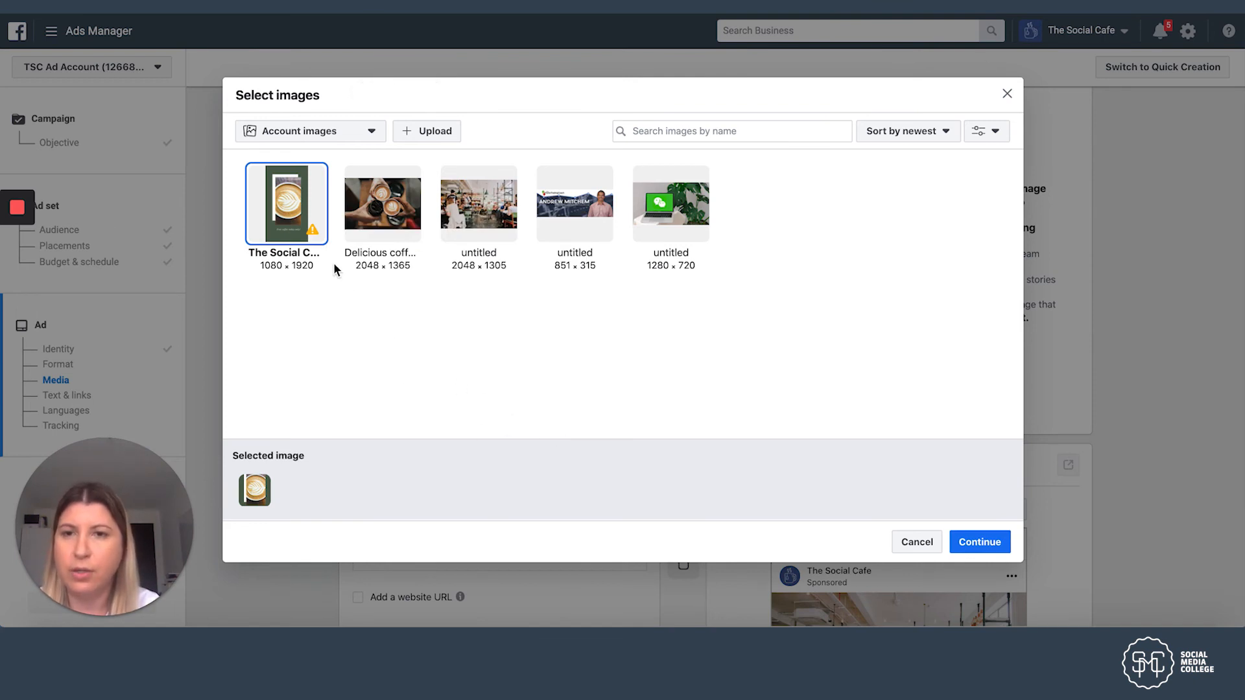
mouse_move(316, 232)
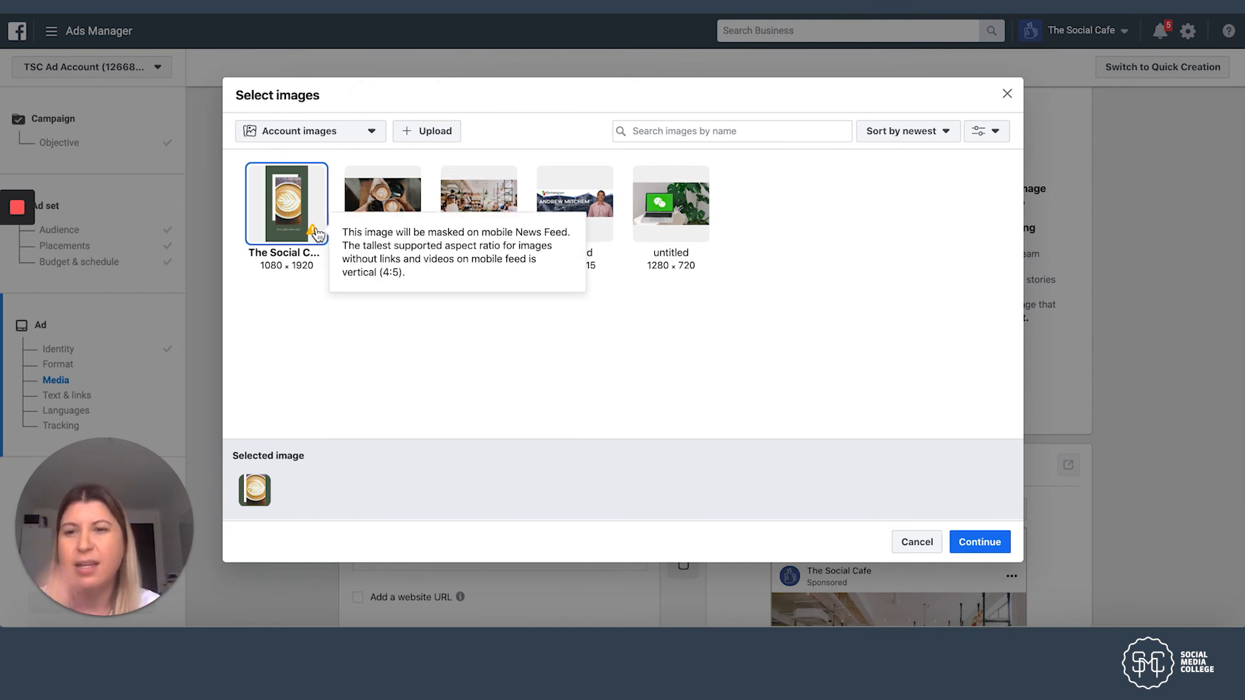
mouse_move(482, 304)
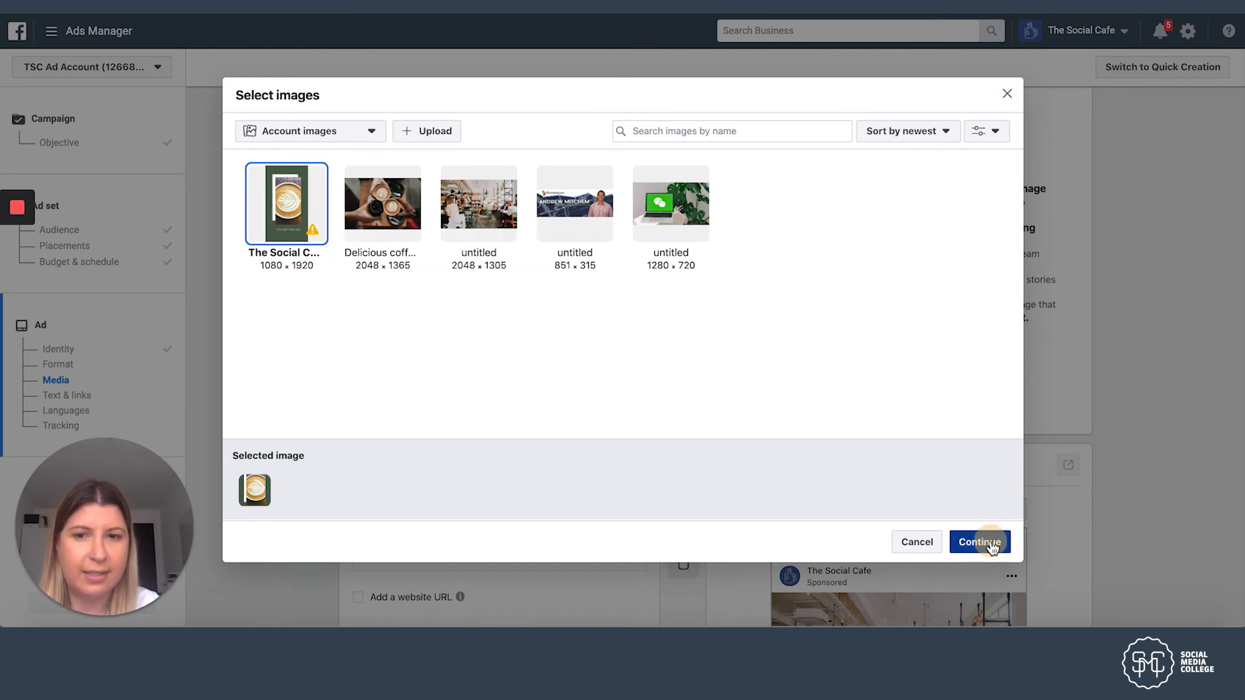
left_click(979, 542)
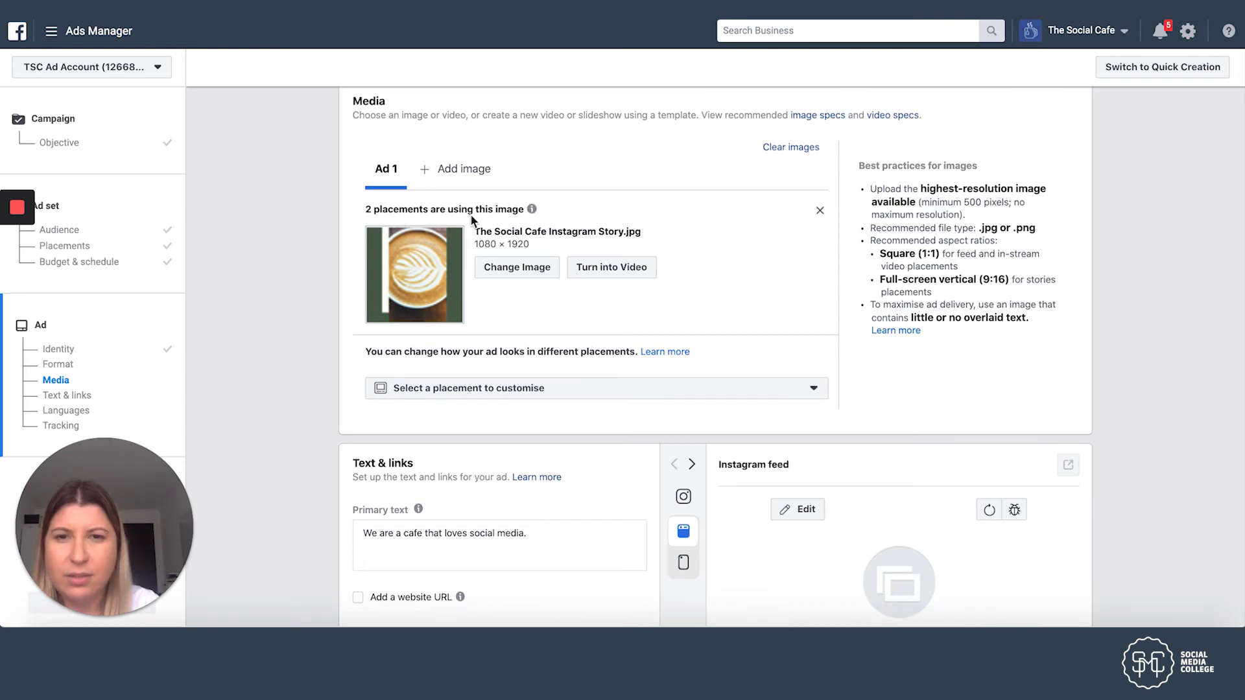
mouse_move(534, 209)
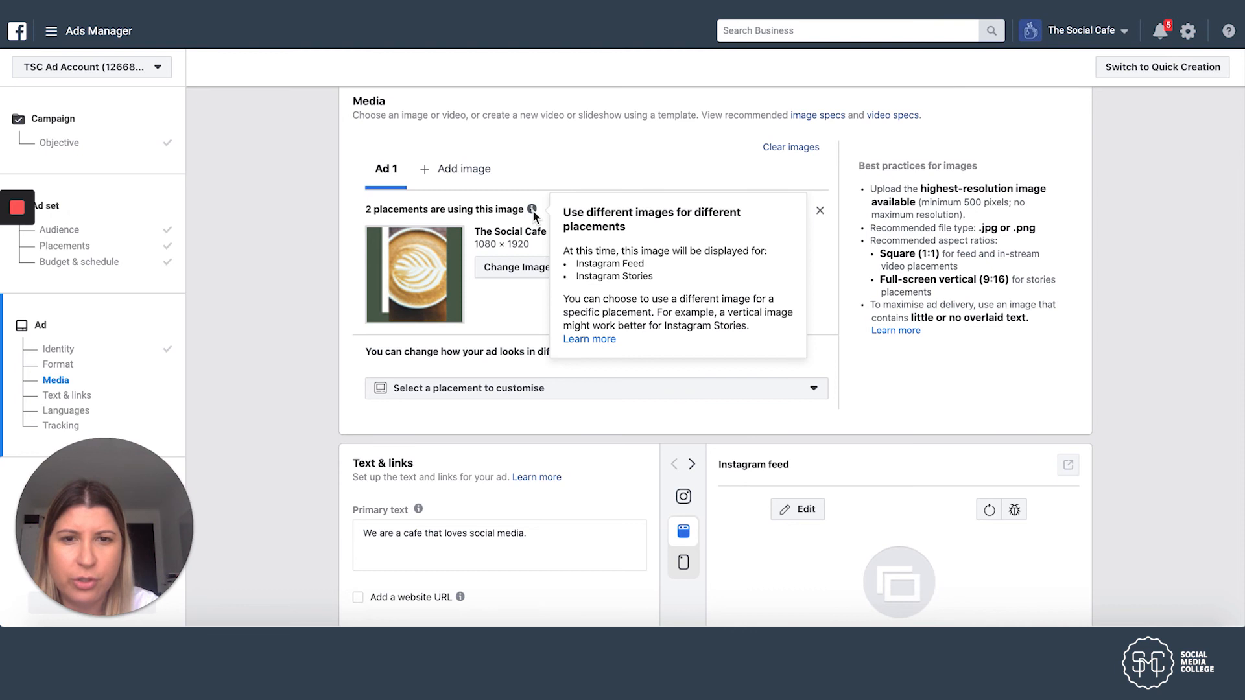
mouse_move(658, 270)
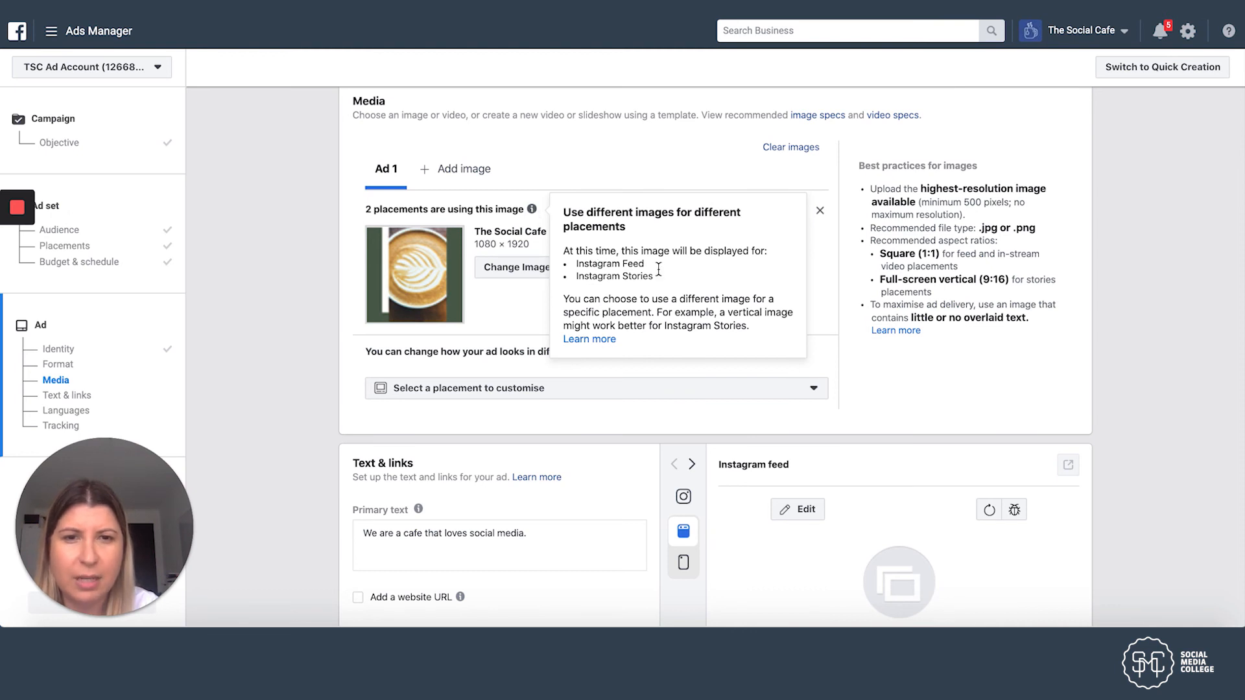
mouse_move(640, 288)
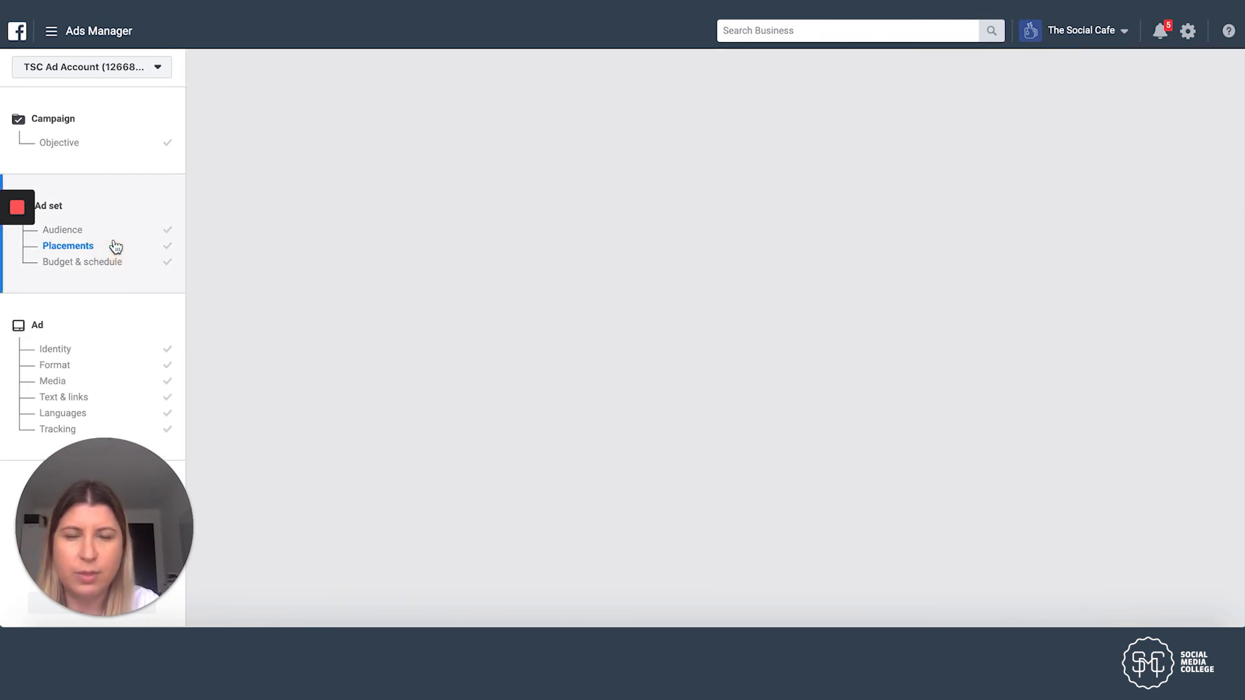
Step: Return to the ad set's Placements section from the left sidebar
left_click(67, 246)
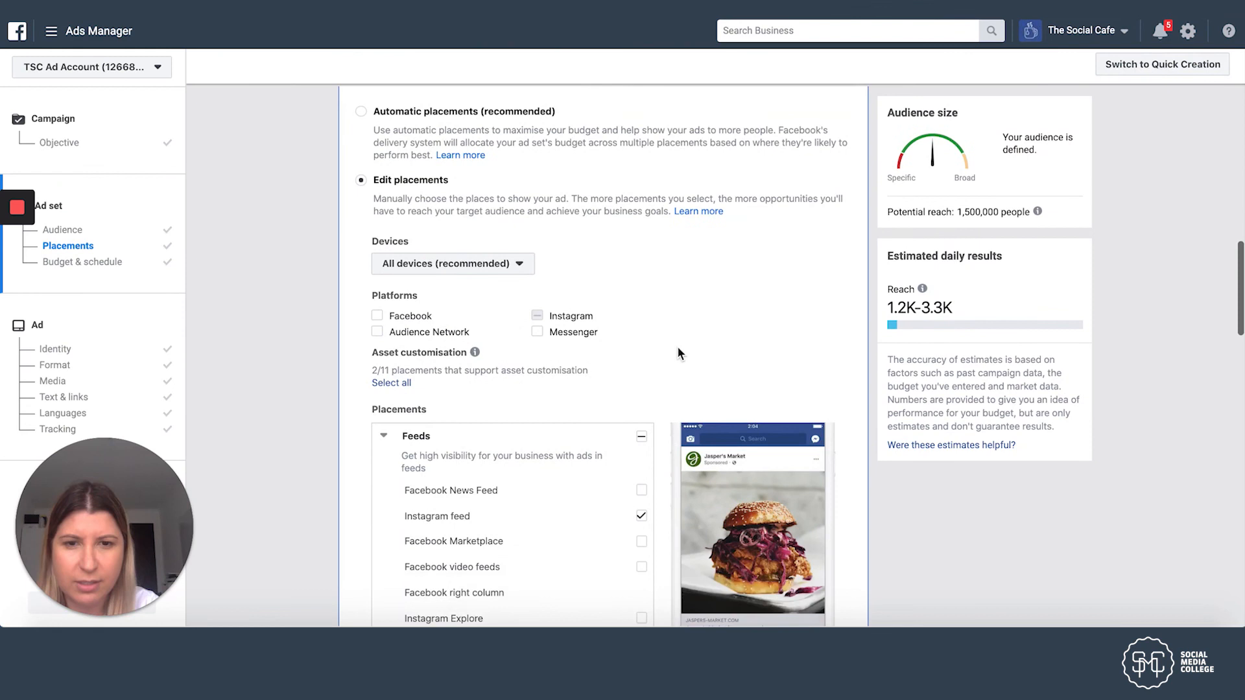
Step: Untick Instagram feed so only Instagram Stories stays, at 1,200,000 potential reach
scroll("down", 3)
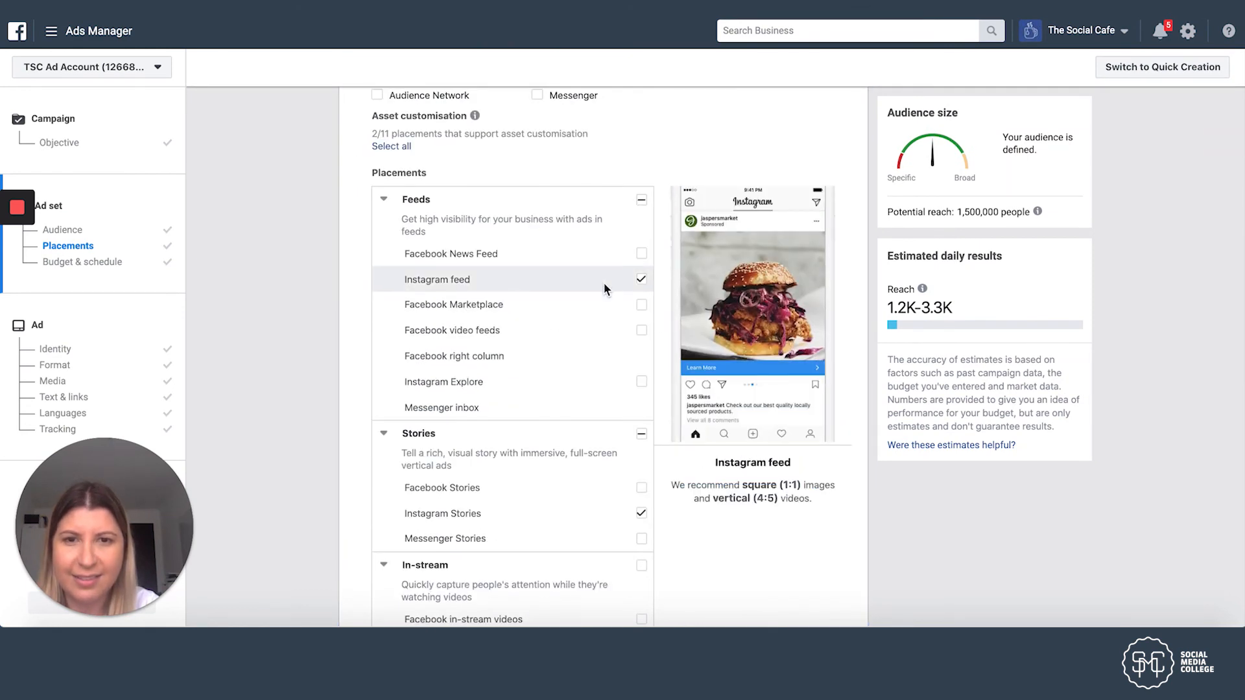
left_click(640, 279)
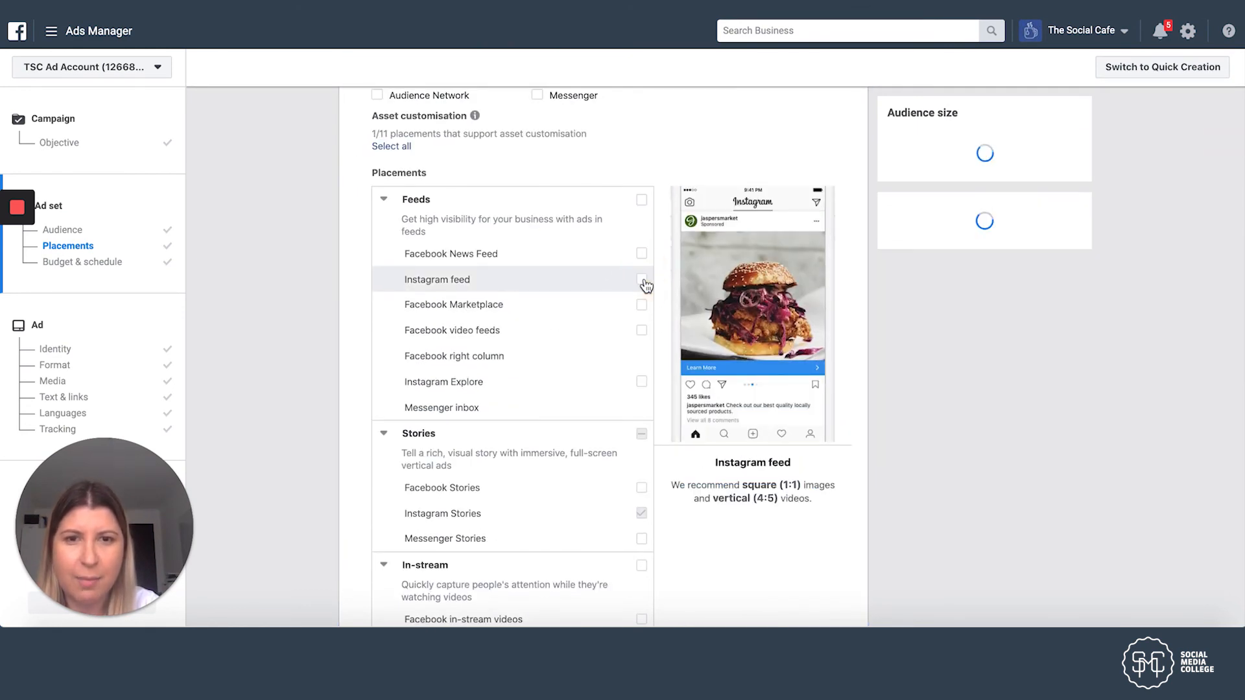
left_click(641, 280)
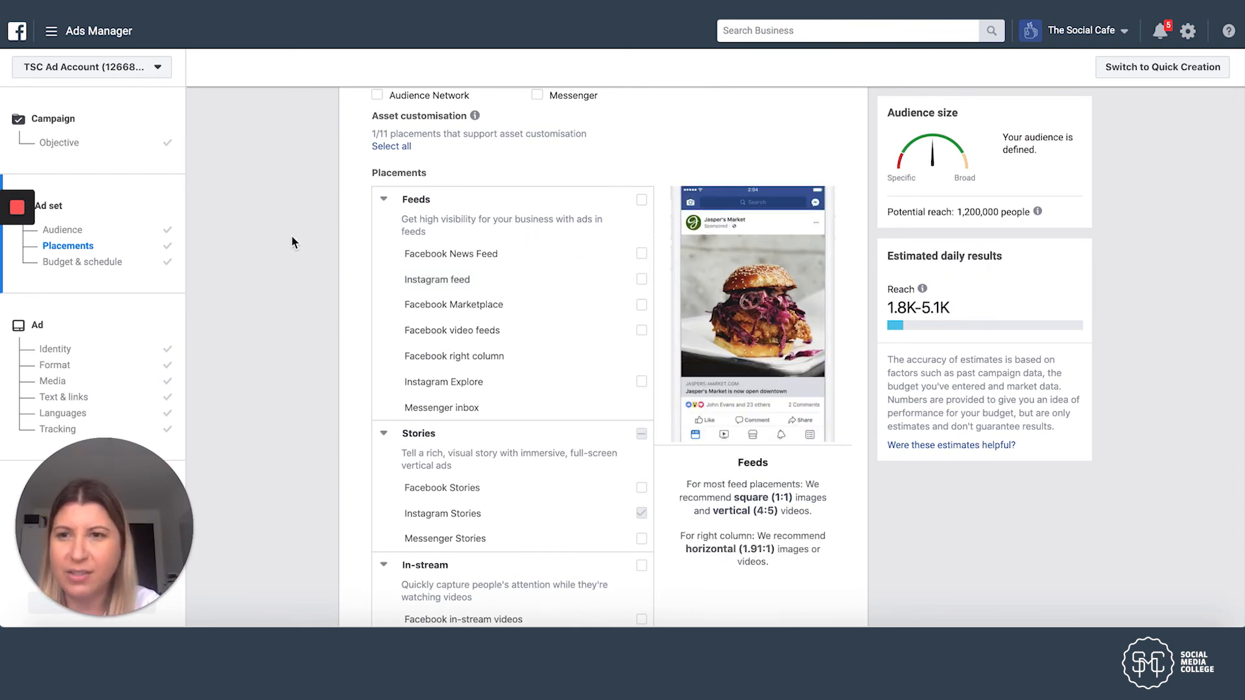
mouse_move(131, 215)
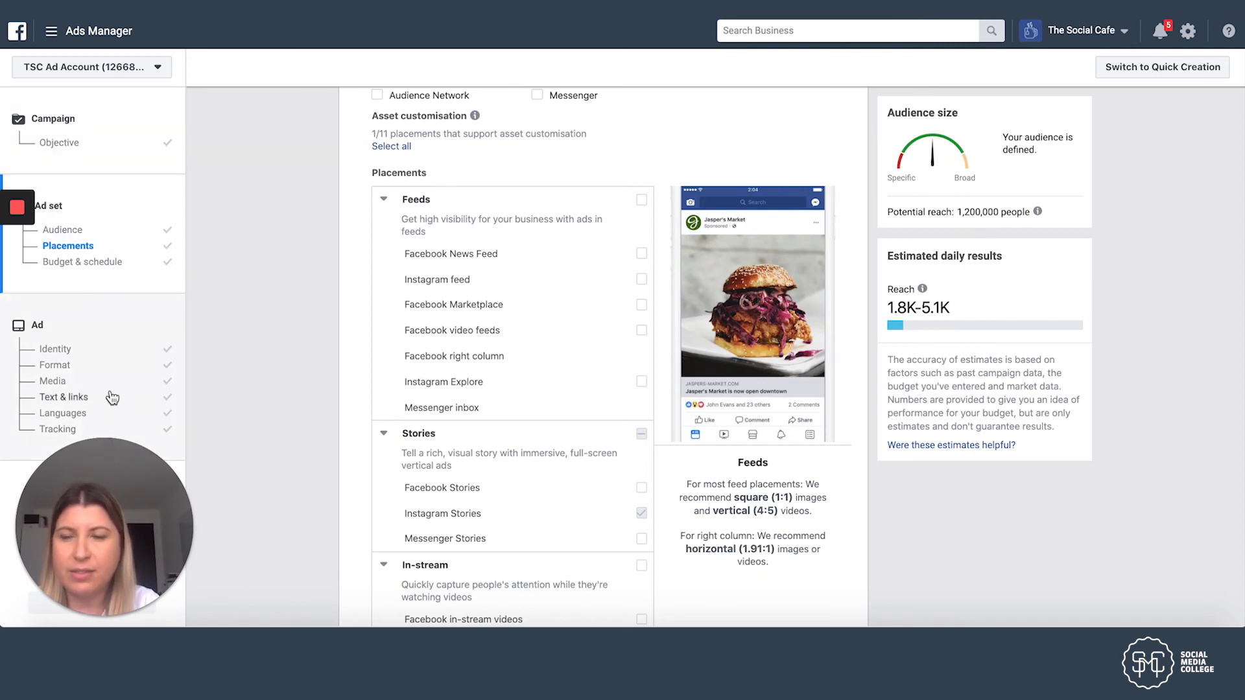
mouse_move(231, 260)
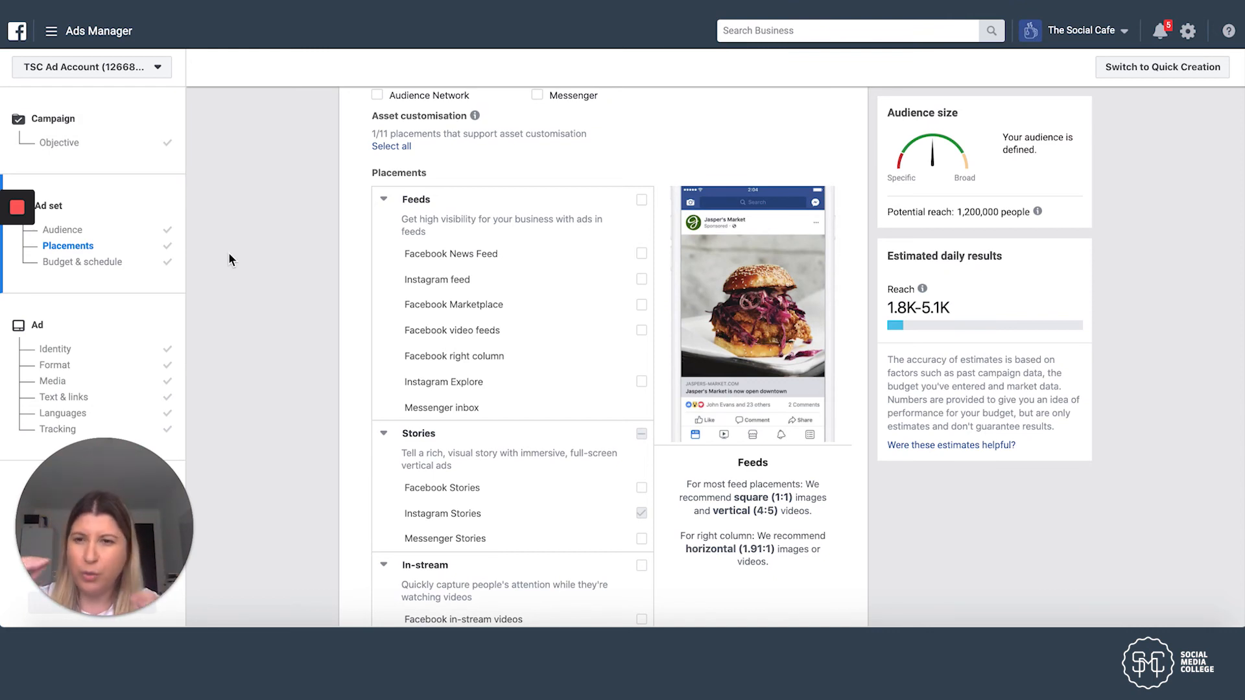
left_click(57, 365)
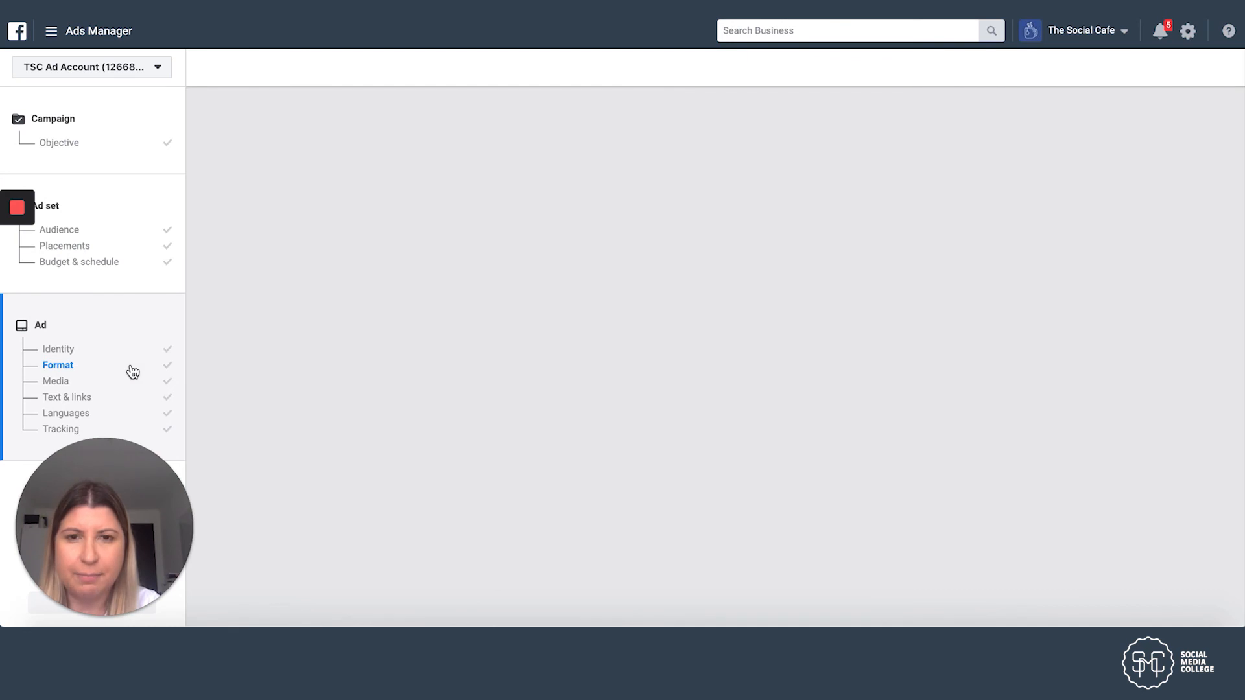
Step: Review the ad media: Story image now on Instagram Stories only, previewing 'Free coffee today only!'
left_click(58, 365)
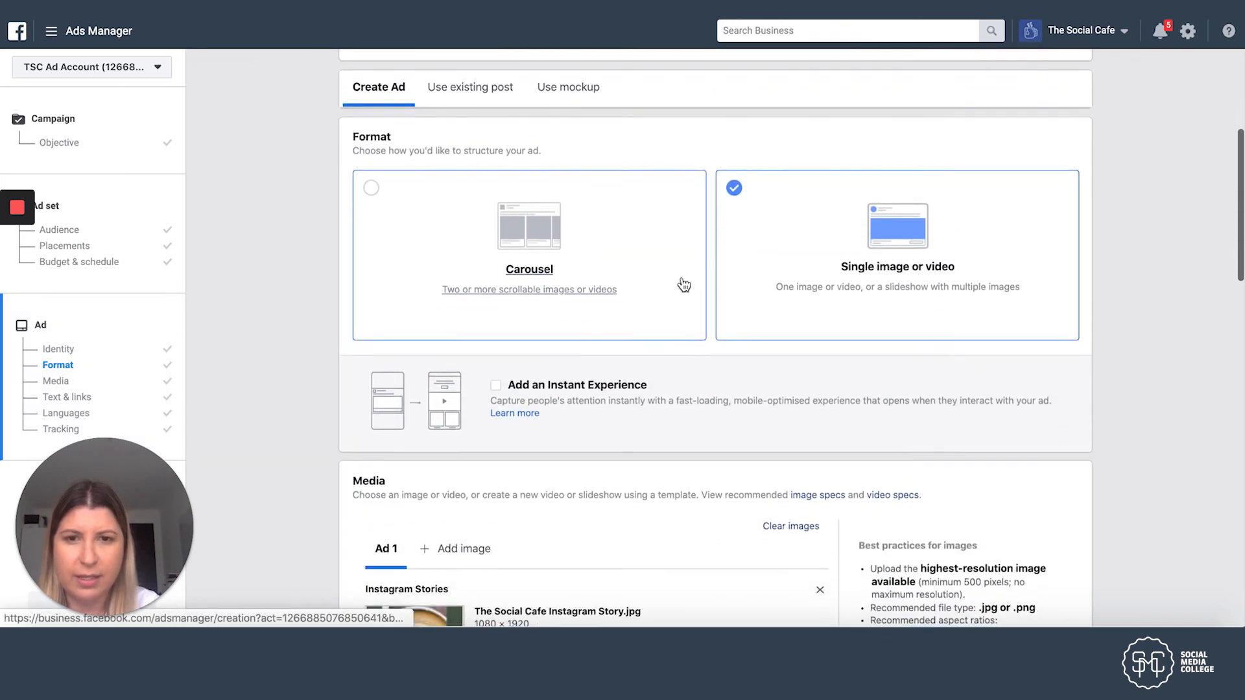
scroll("down", 3)
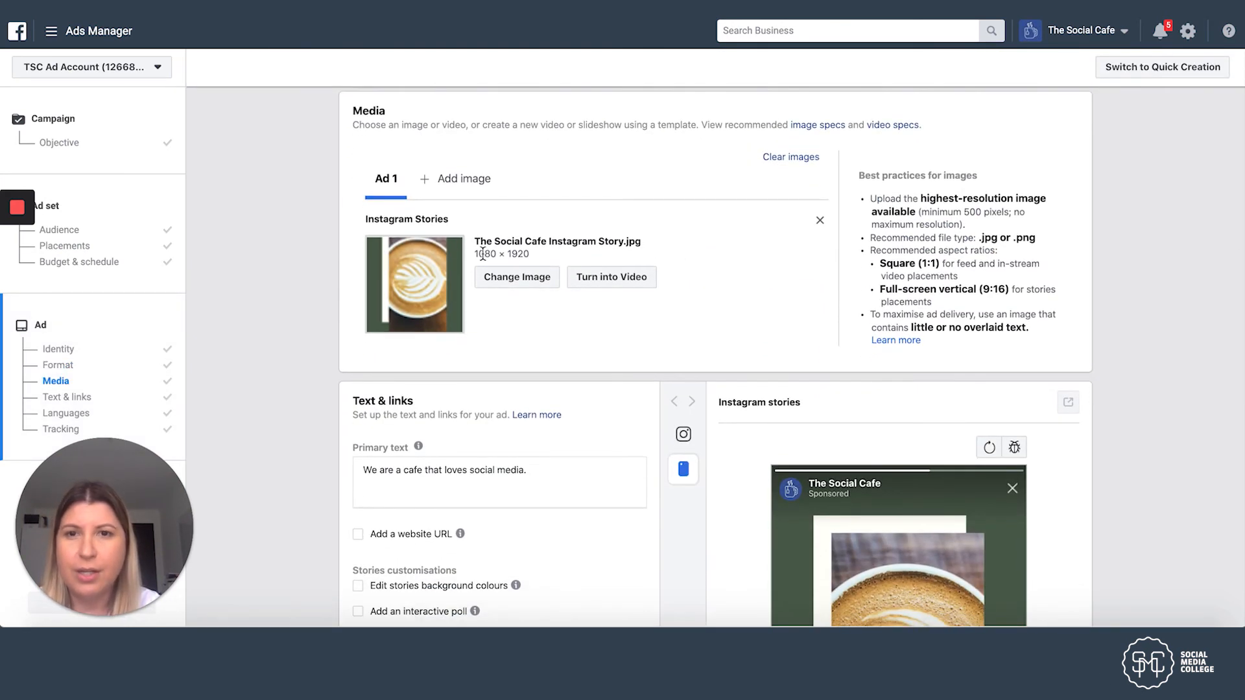
mouse_move(461, 230)
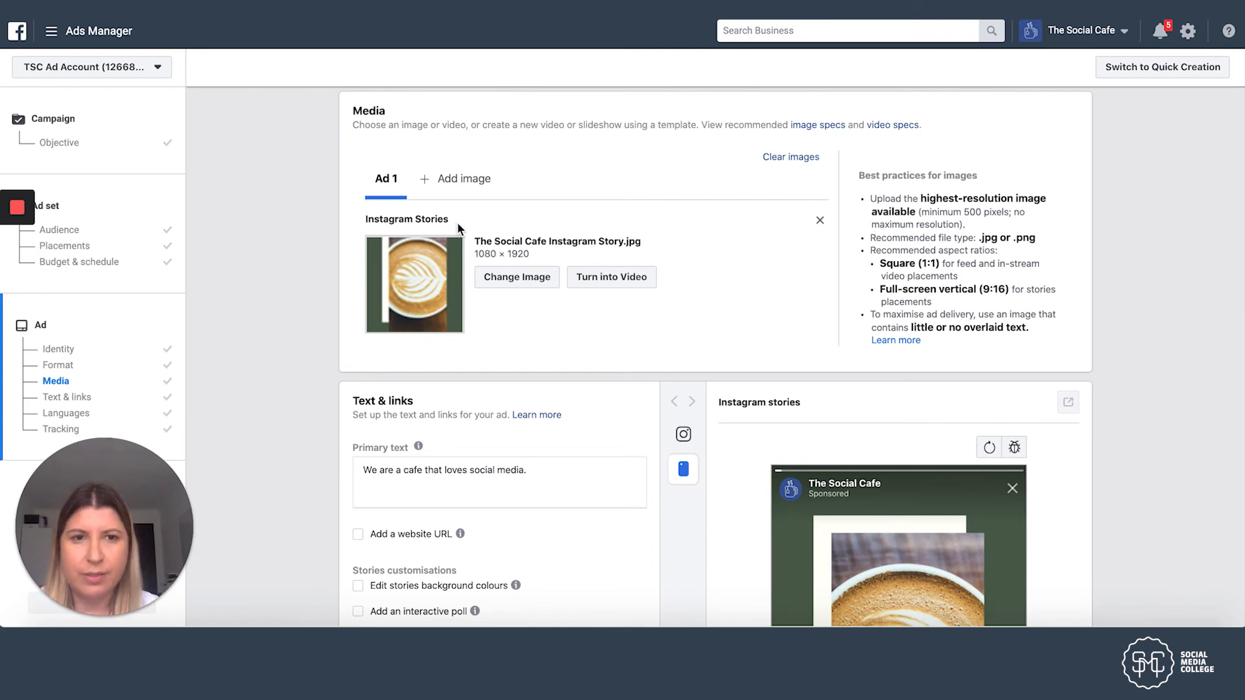
mouse_move(398, 305)
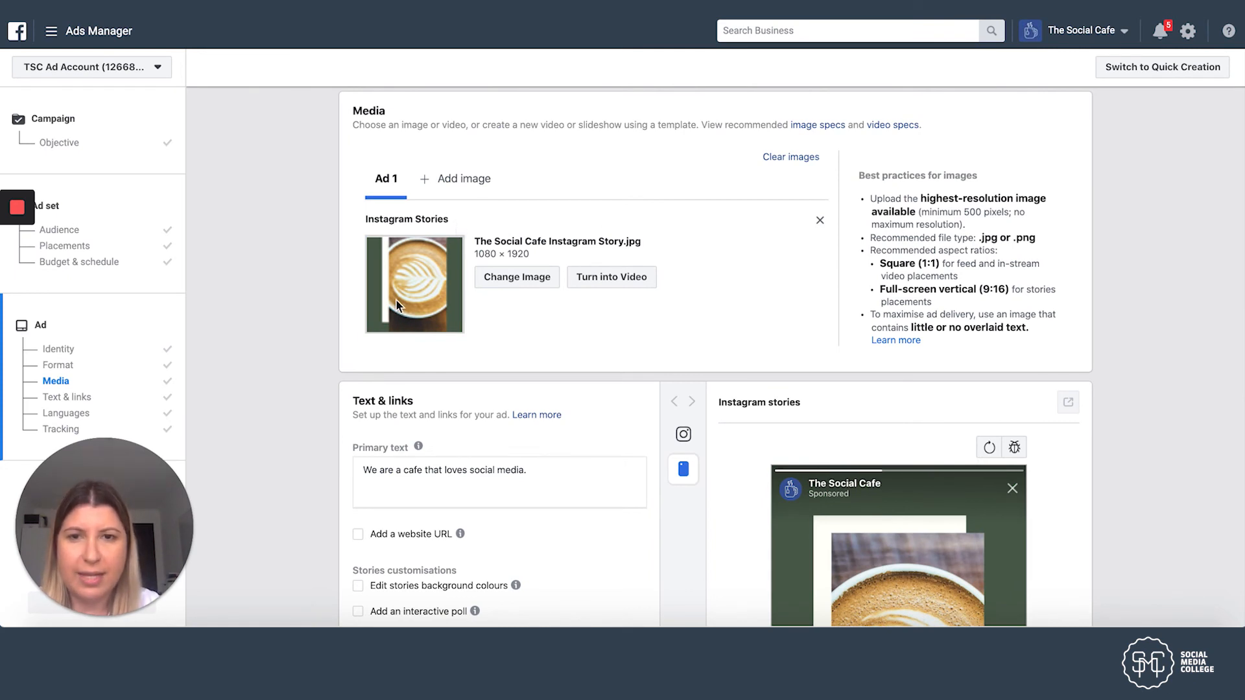
mouse_move(607, 282)
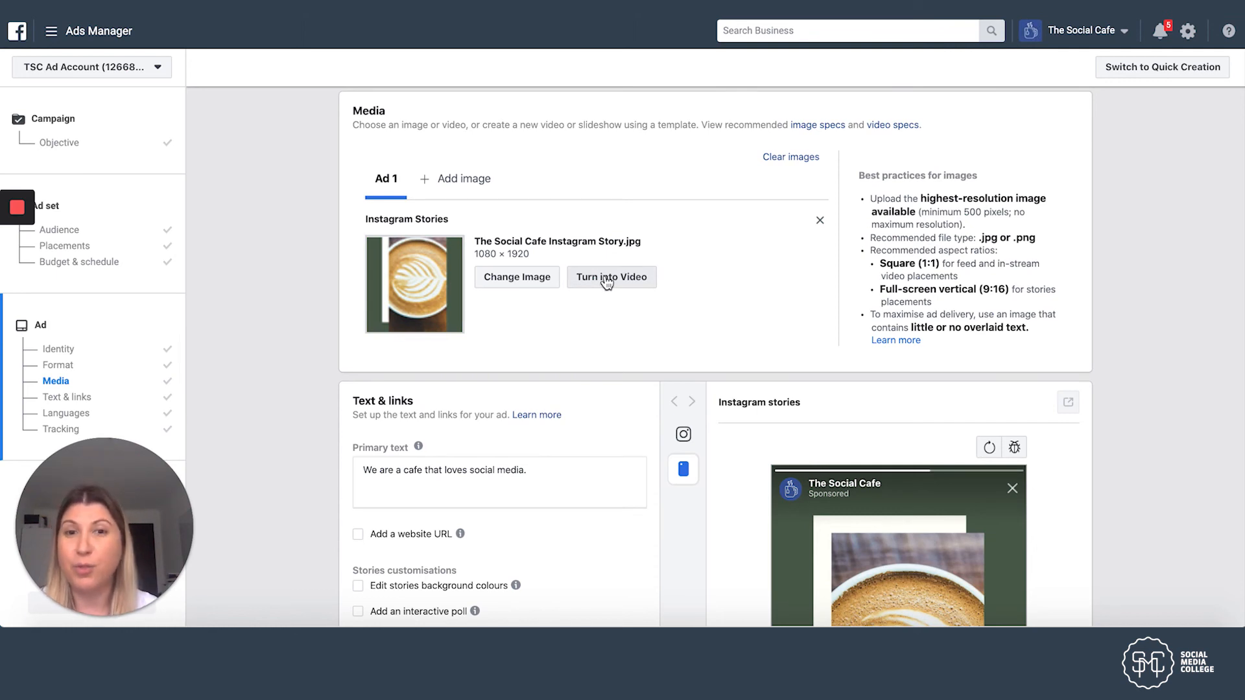
mouse_move(621, 284)
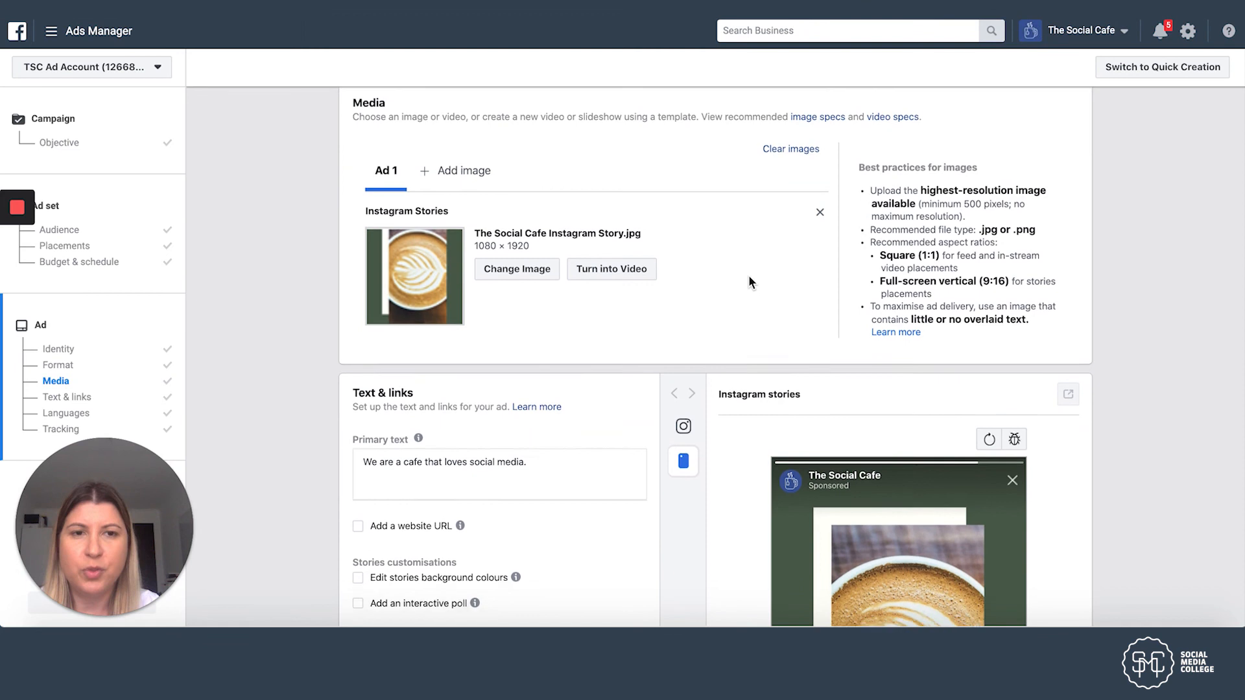
scroll("down", 3)
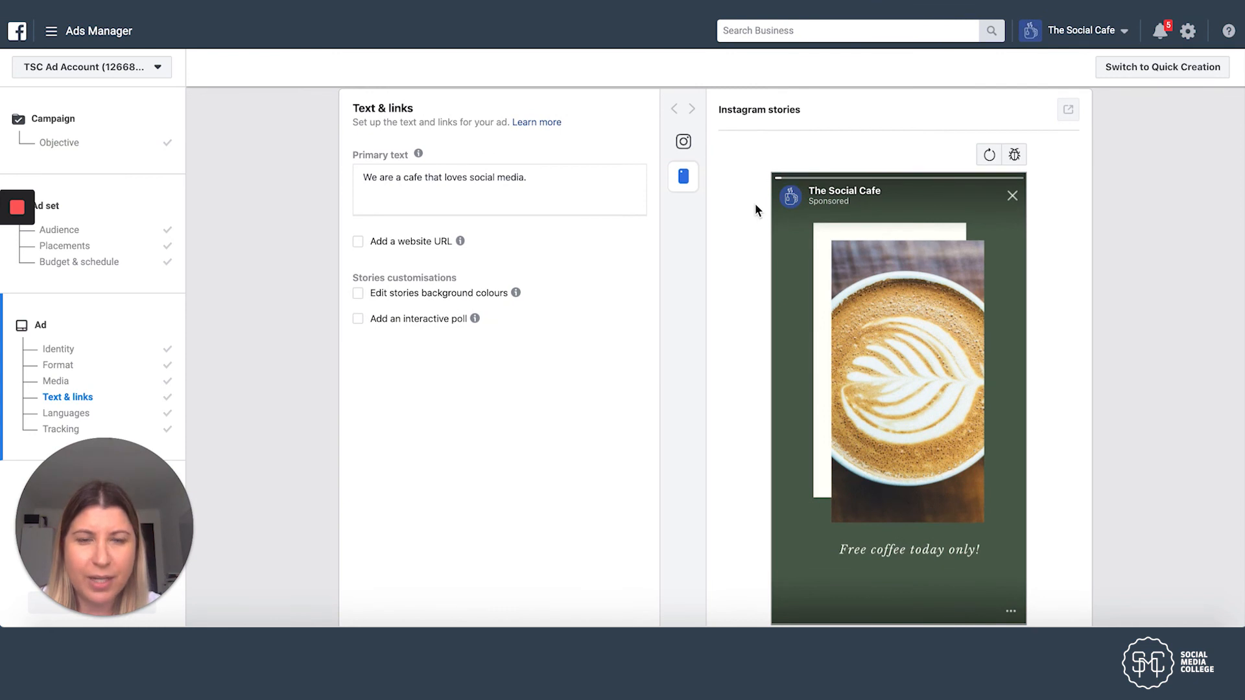
mouse_move(814, 152)
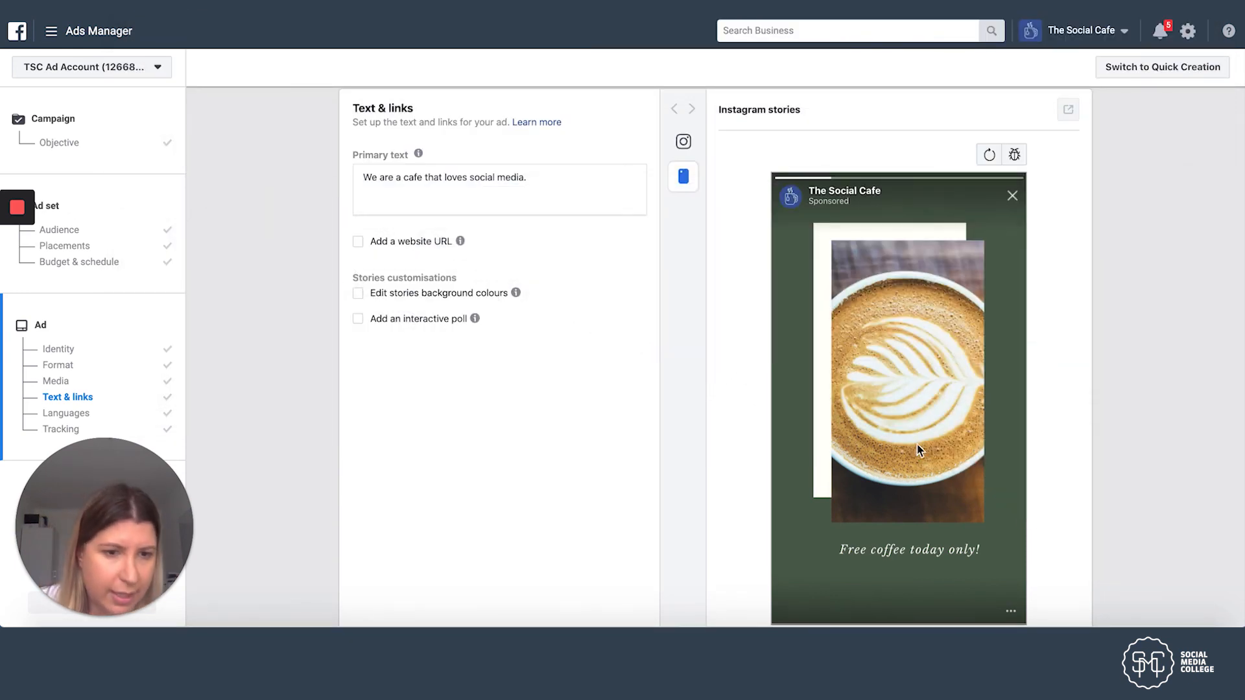
mouse_move(1010, 610)
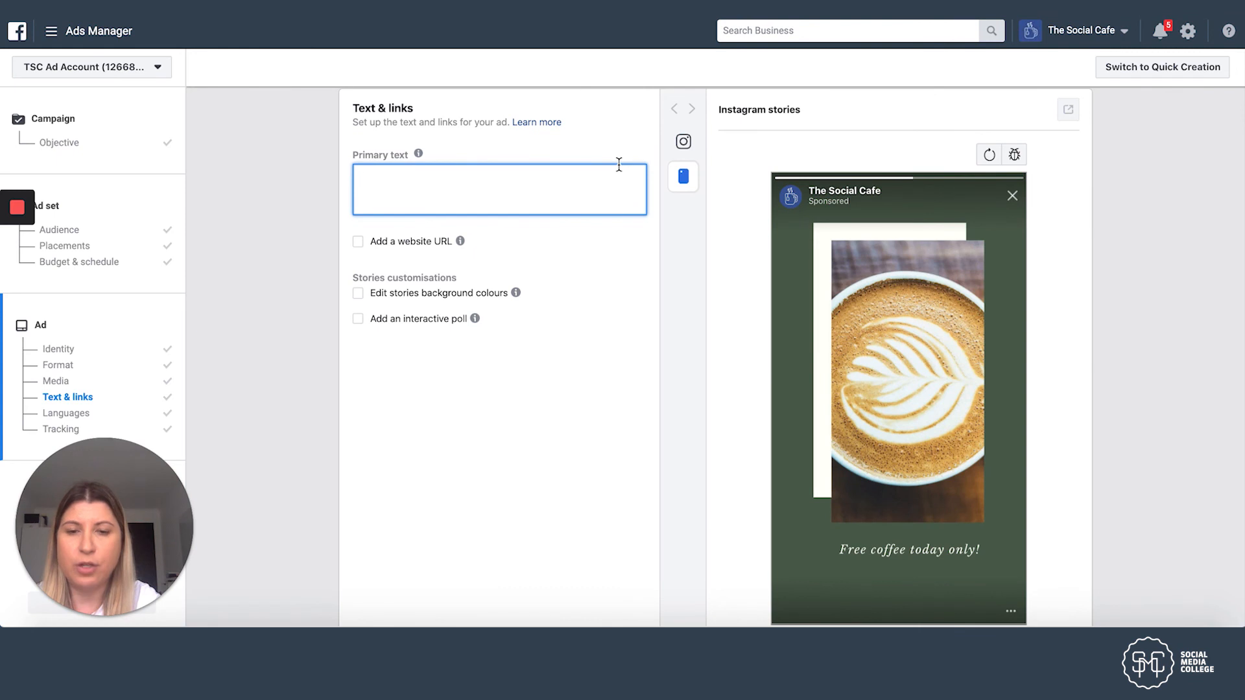
type("Head on down to the")
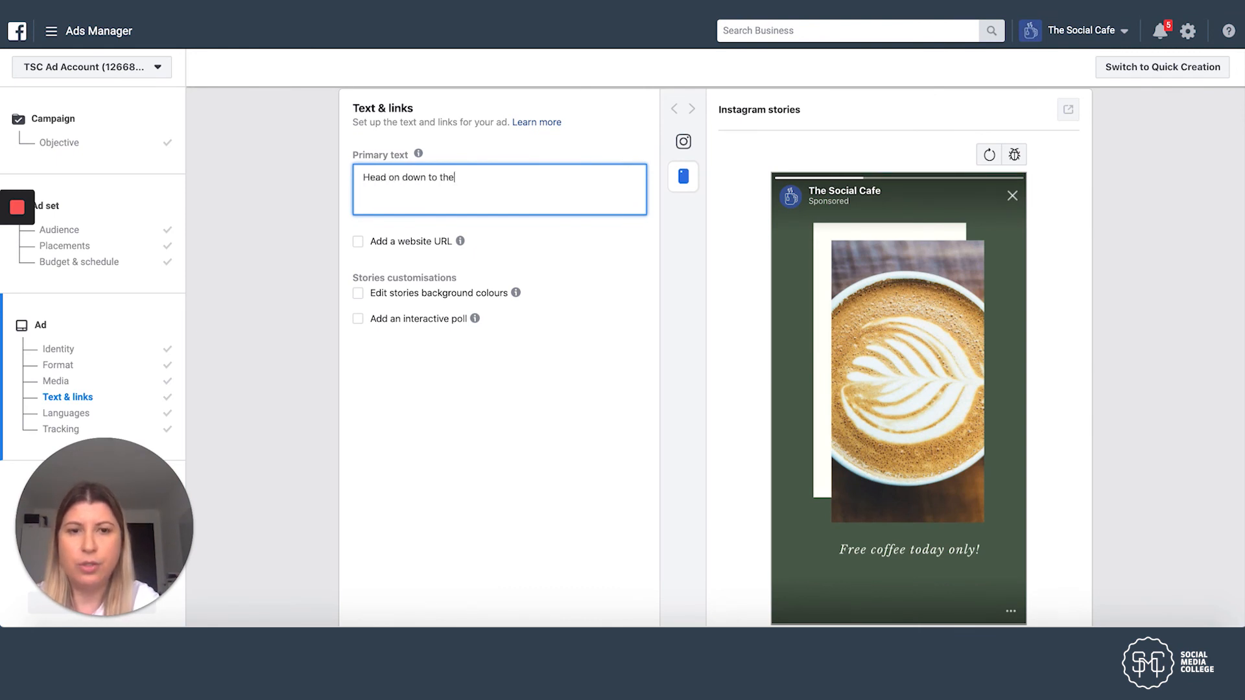
type("Social Cafe")
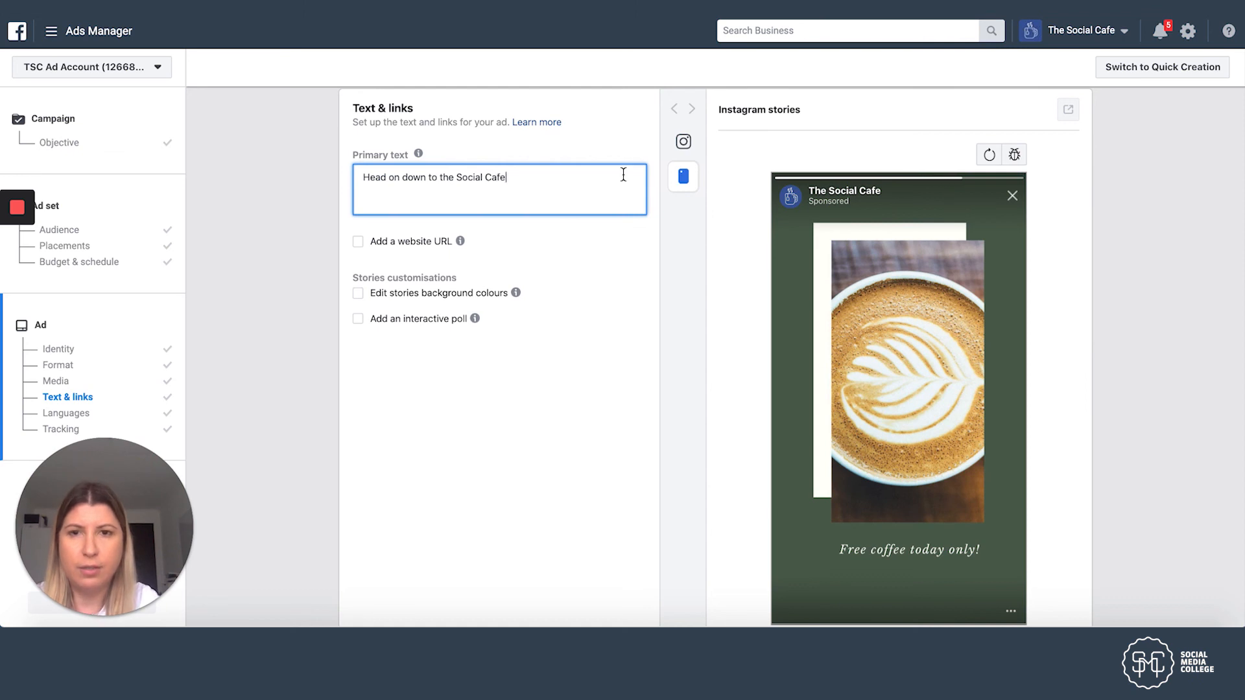
type("The Social Cafe")
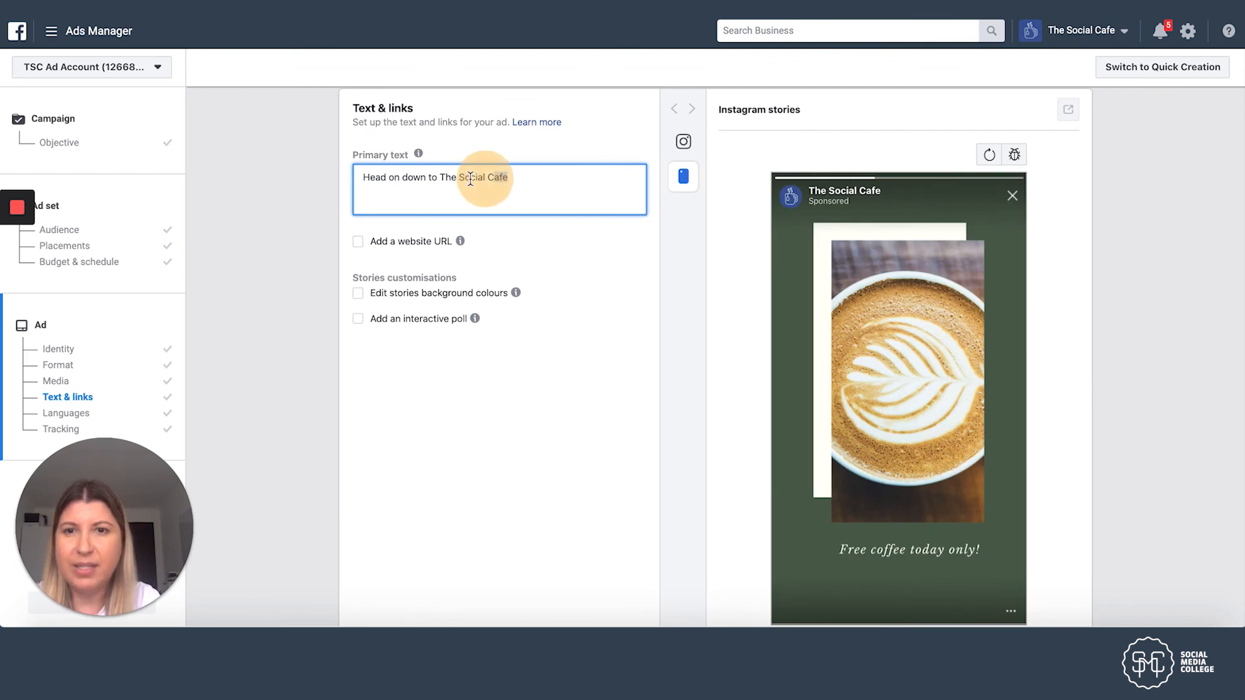
key("Backspace")
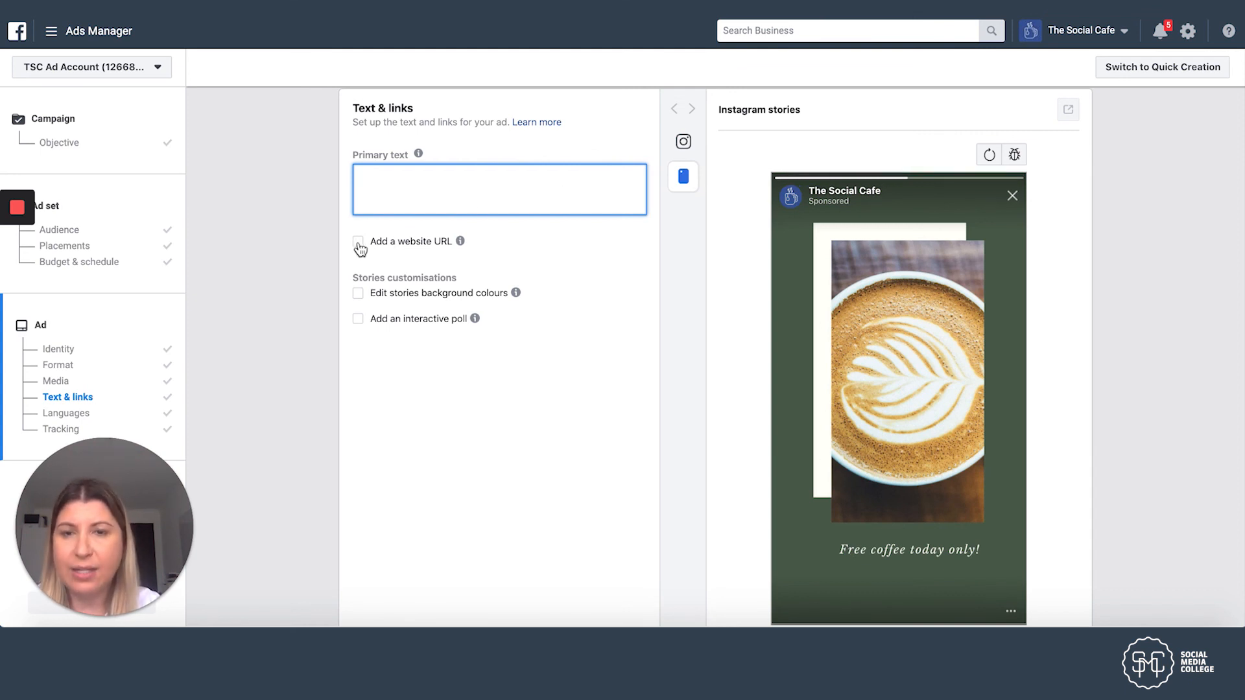
left_click(358, 242)
type("www.thesocial")
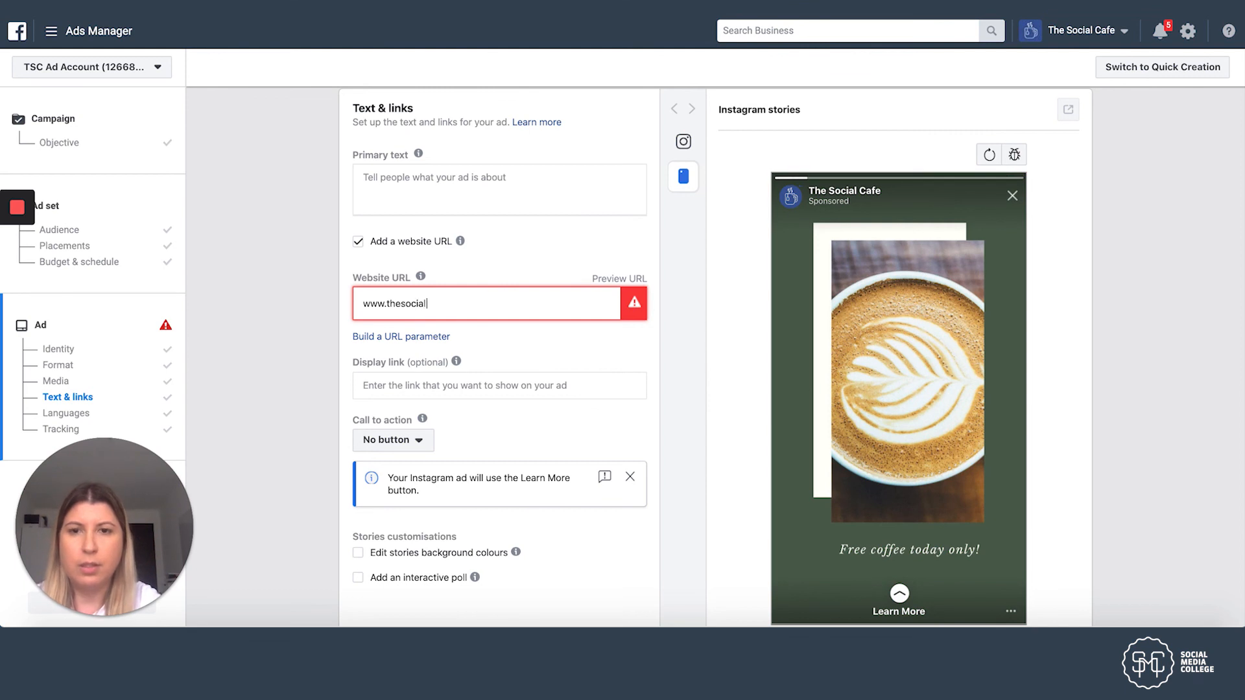
type("cafe.com")
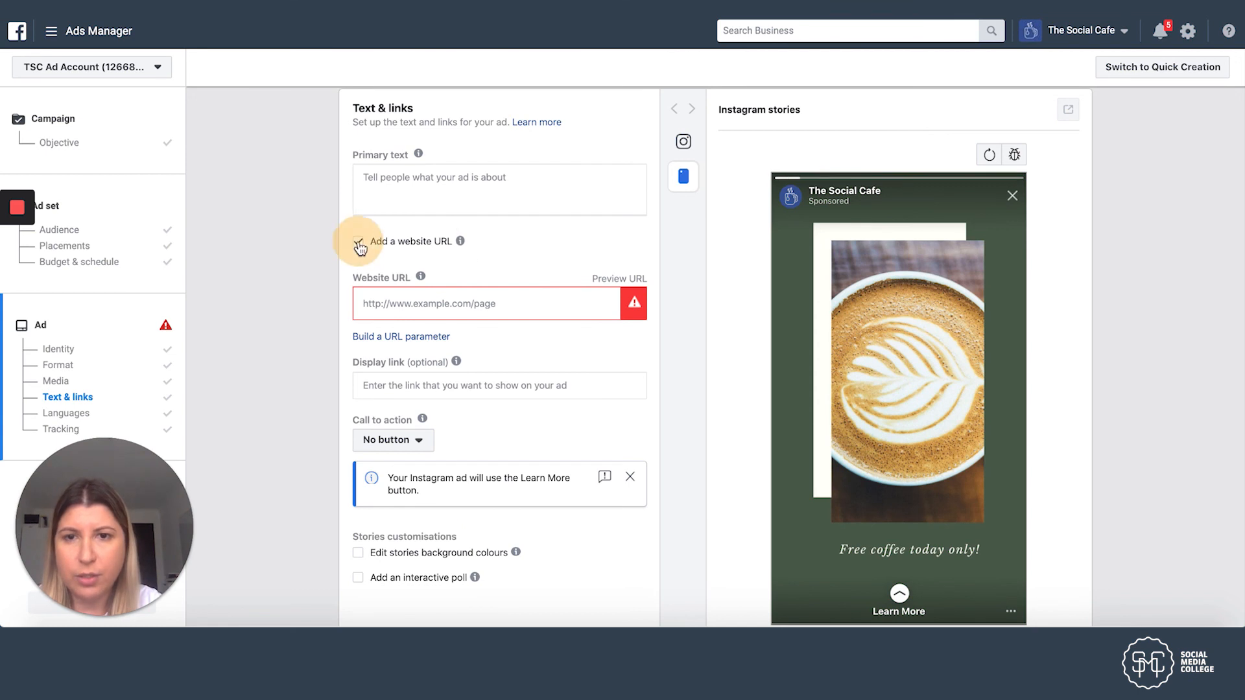
left_click(357, 242)
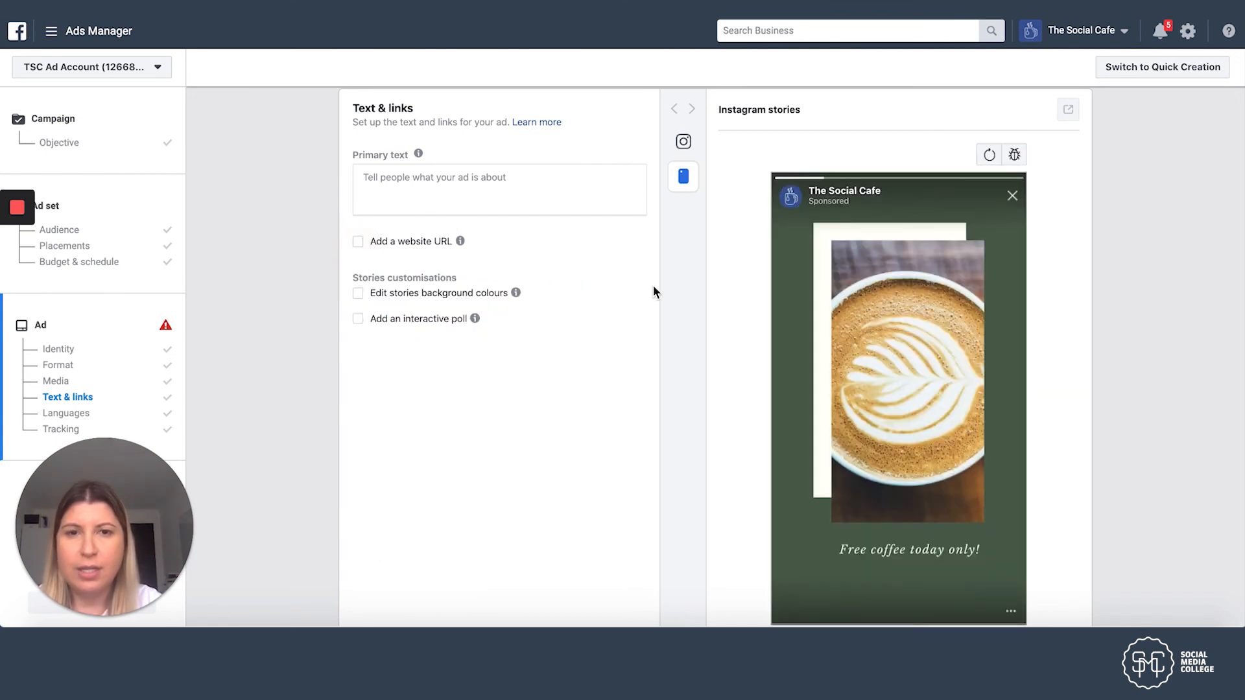
scroll("down", 3)
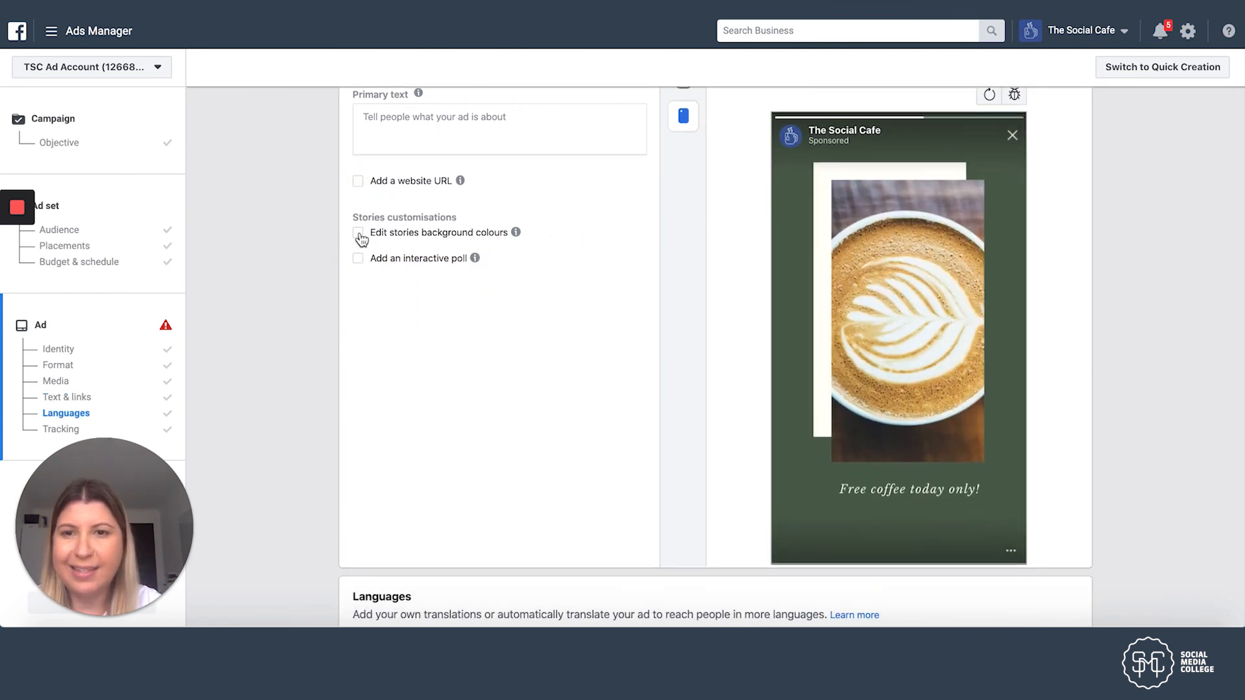
mouse_move(357, 243)
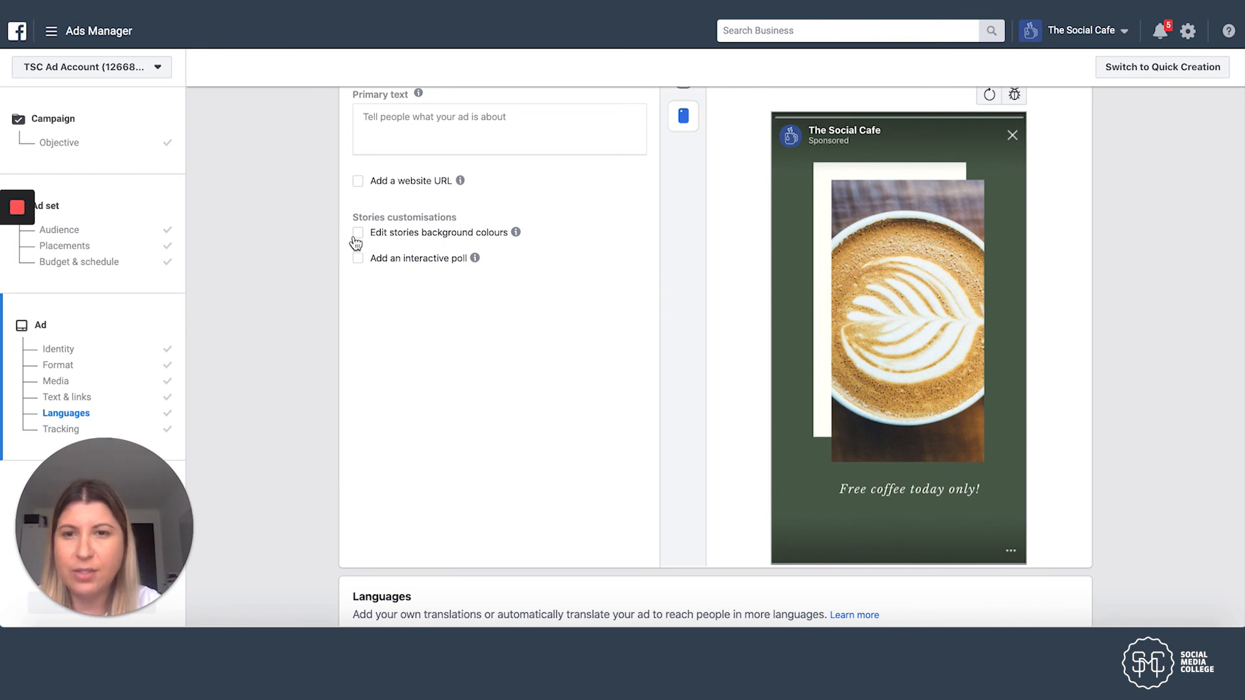
mouse_move(501, 249)
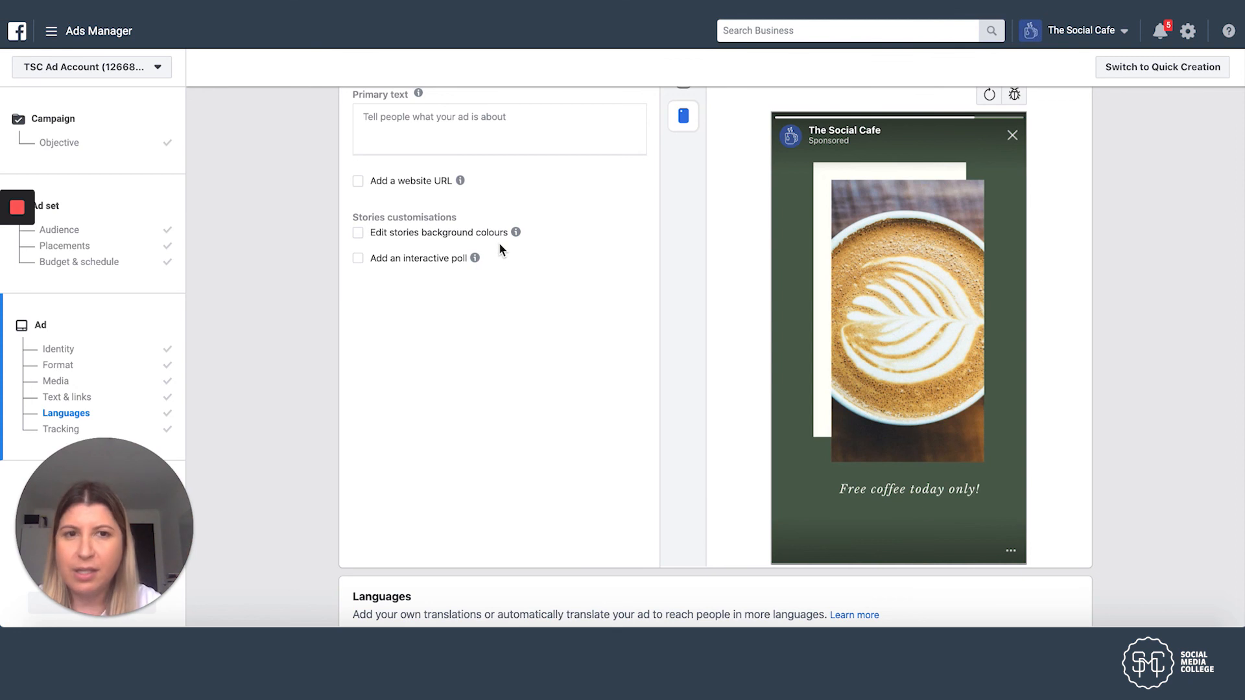
mouse_move(819, 107)
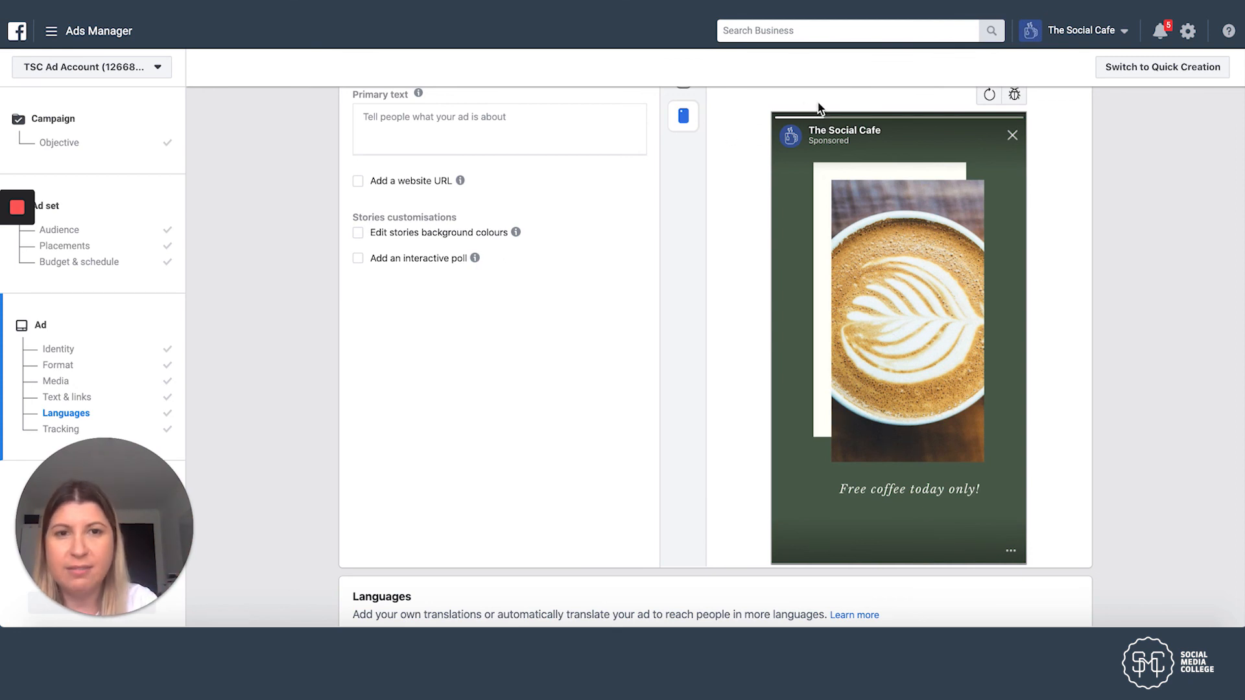
mouse_move(883, 254)
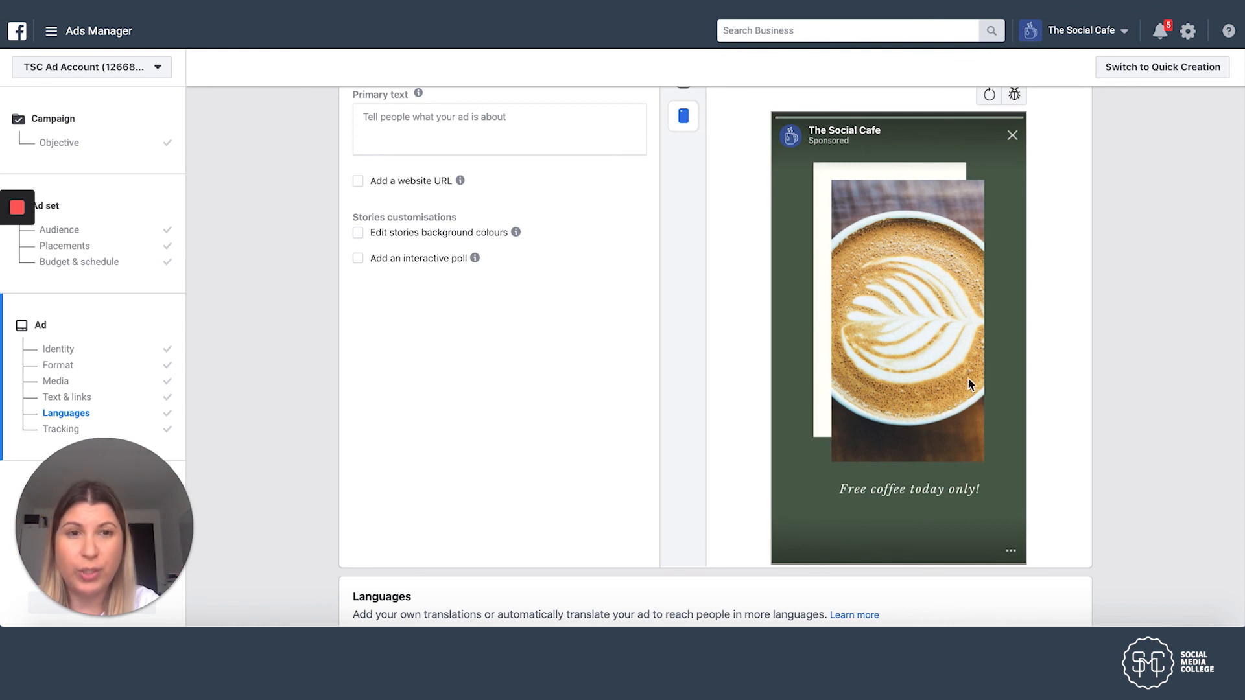
mouse_move(358, 236)
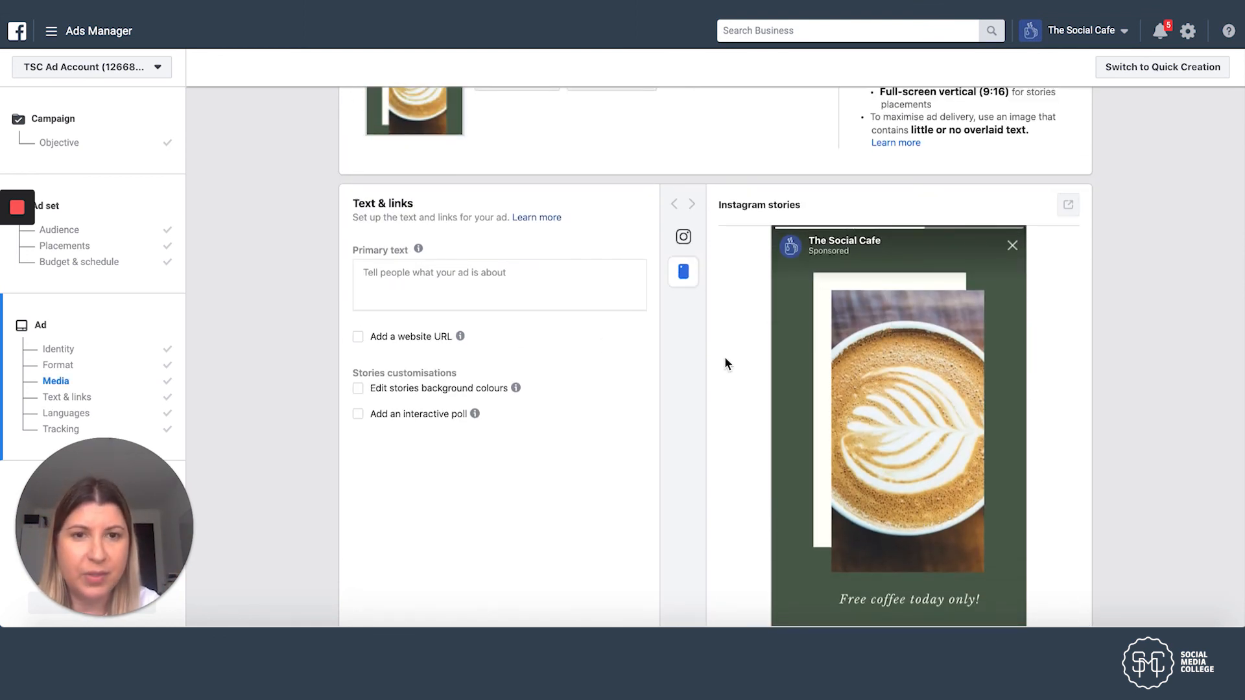
scroll("down", 3)
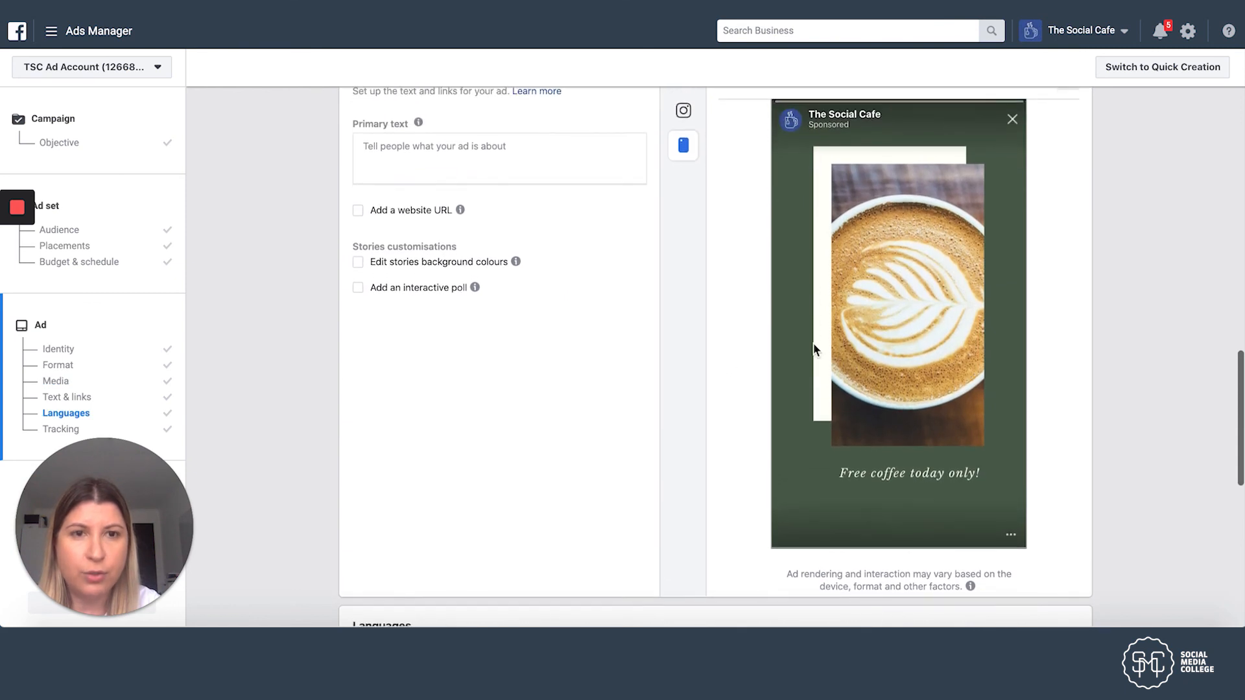
mouse_move(878, 461)
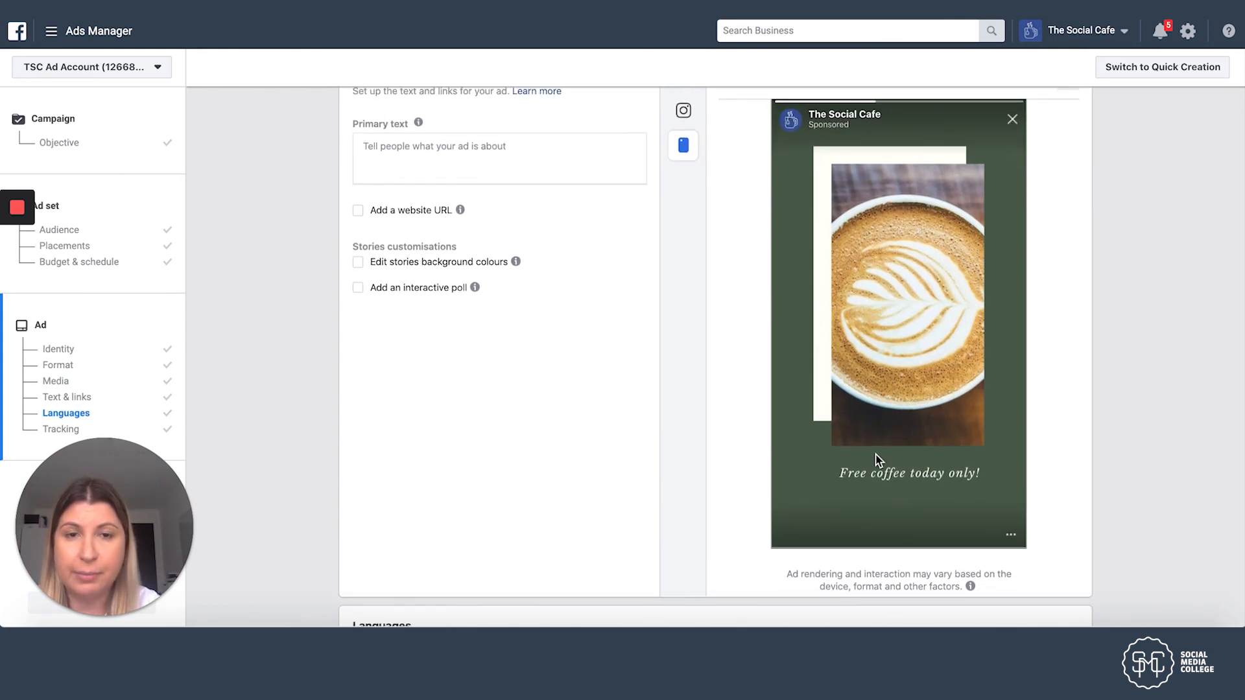
mouse_move(731, 332)
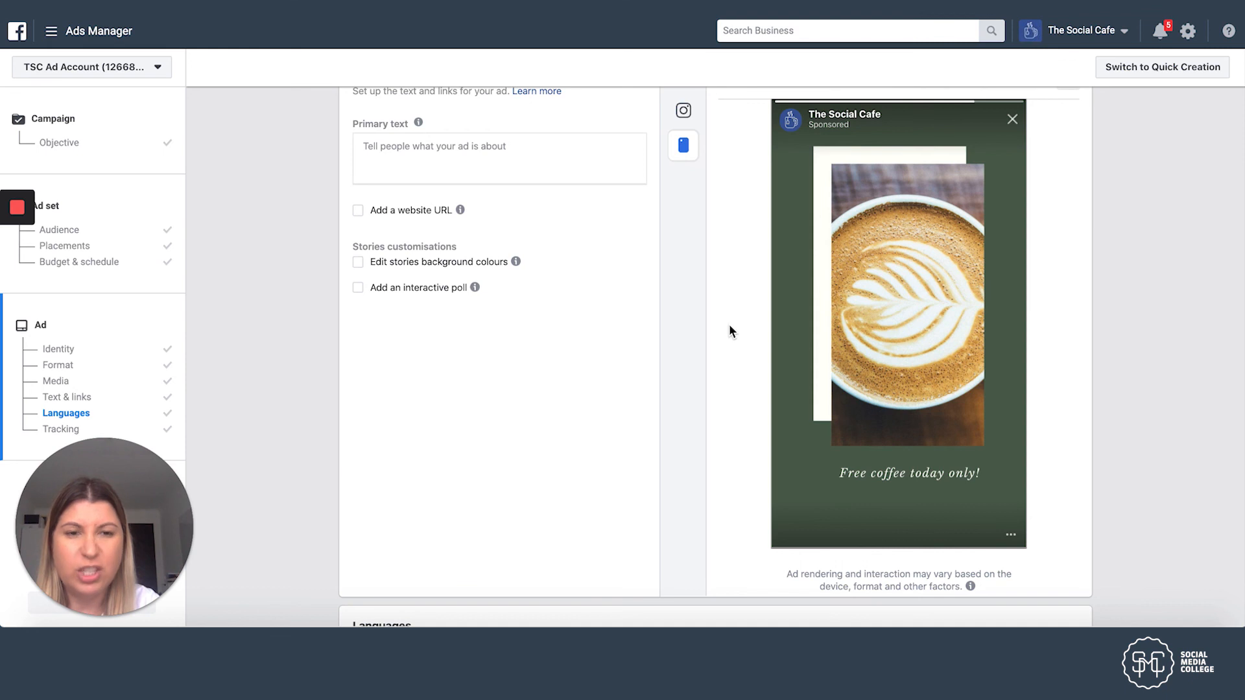
scroll("down", 3)
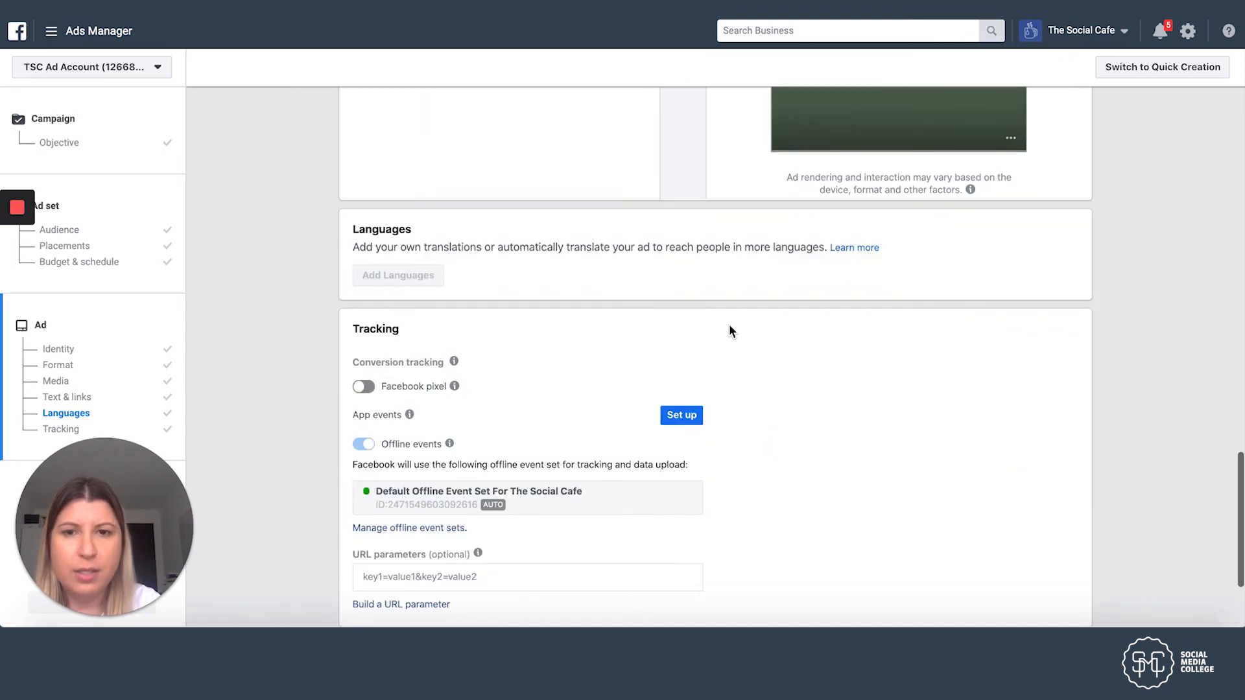
scroll("down", 3)
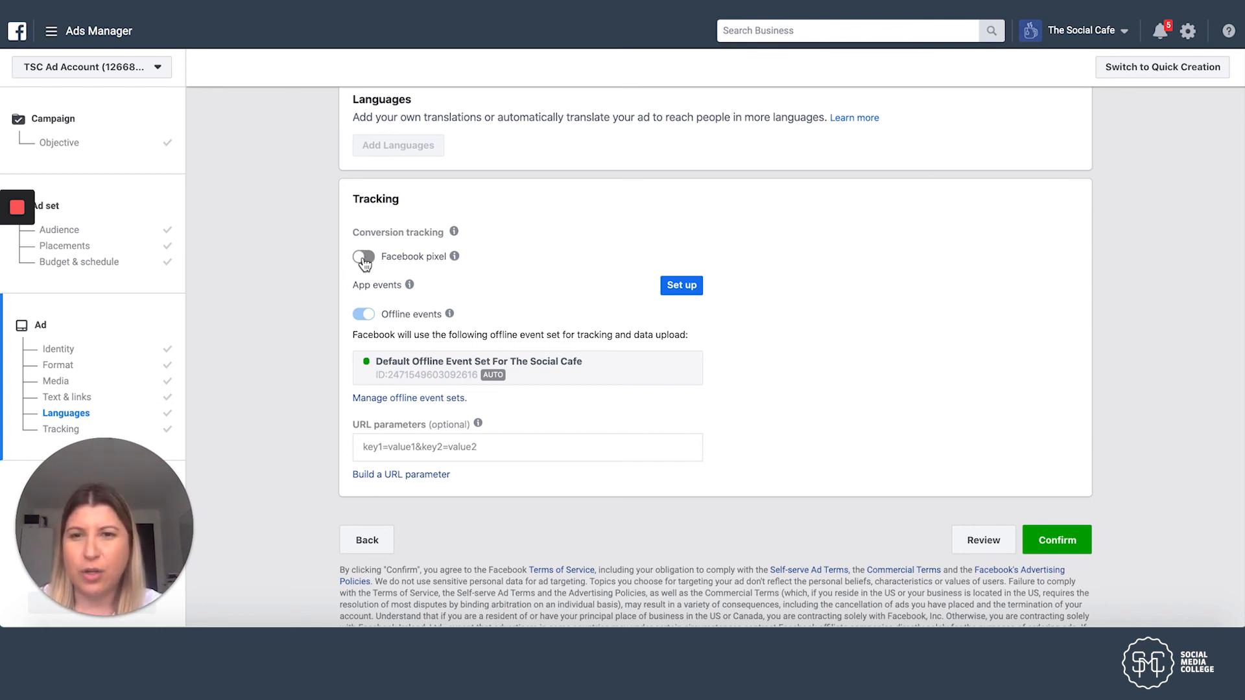
left_click(363, 257)
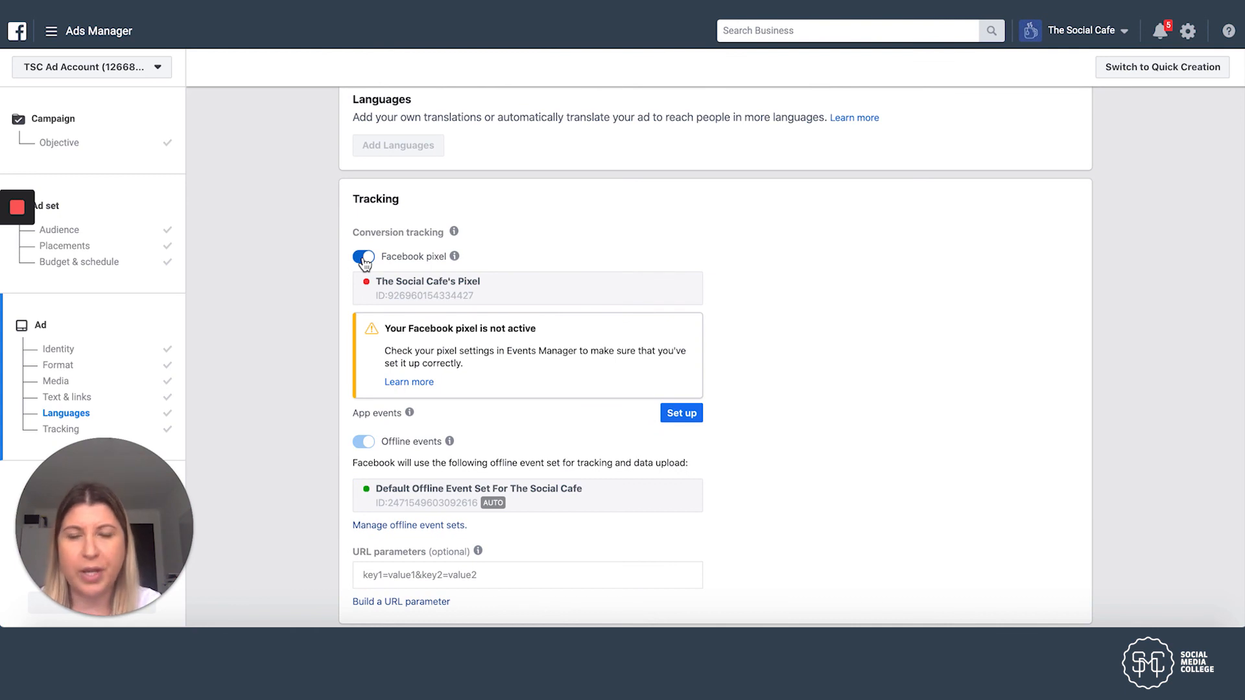
left_click(363, 256)
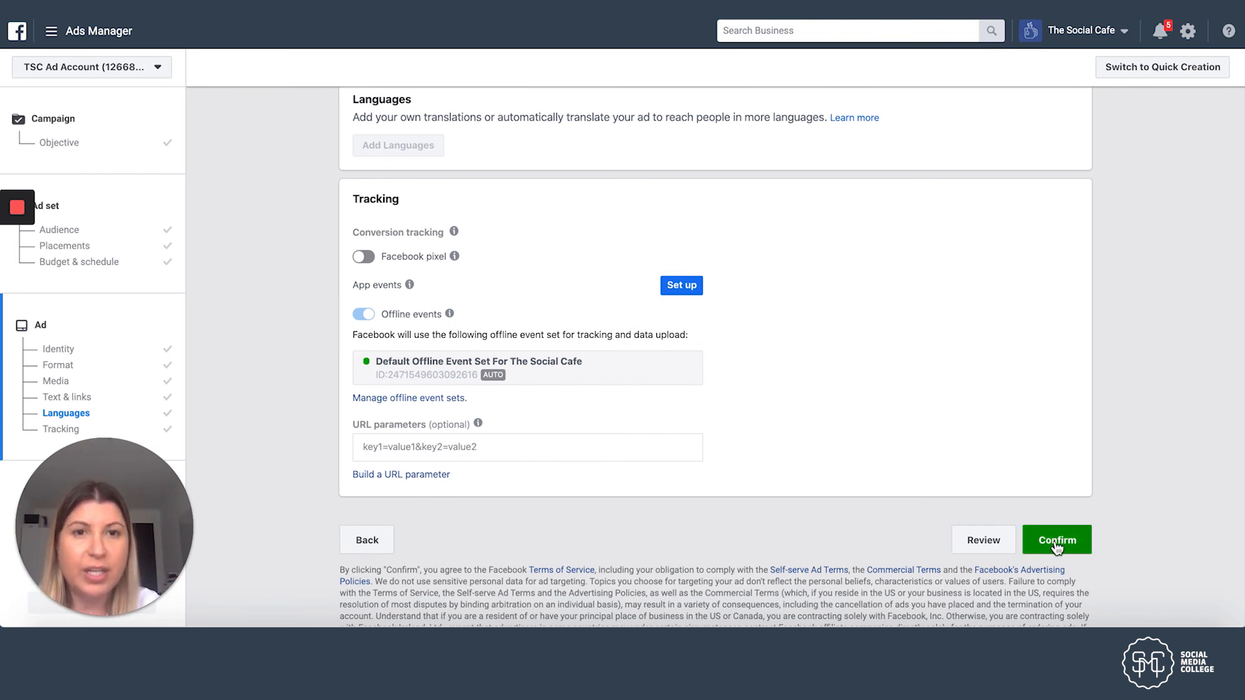
Step: Confirm publishing the Free Coffee Offer (Stories) campaign, ad set and ad
left_click(1057, 539)
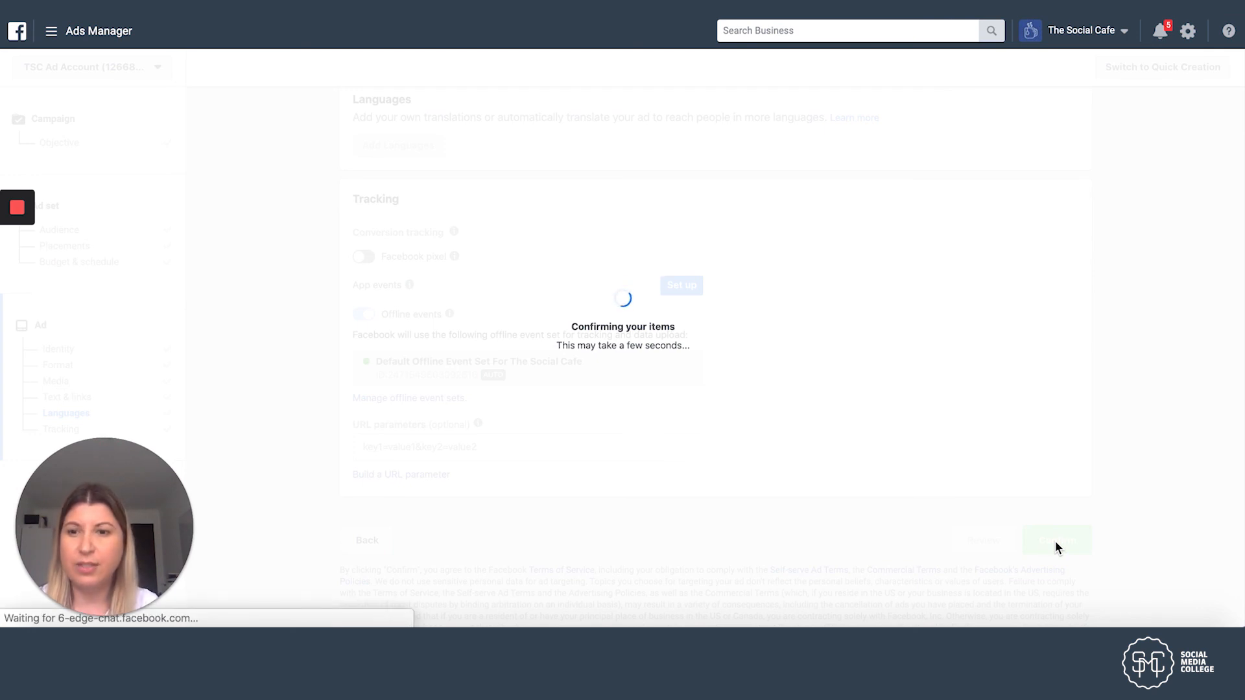
left_click(1056, 539)
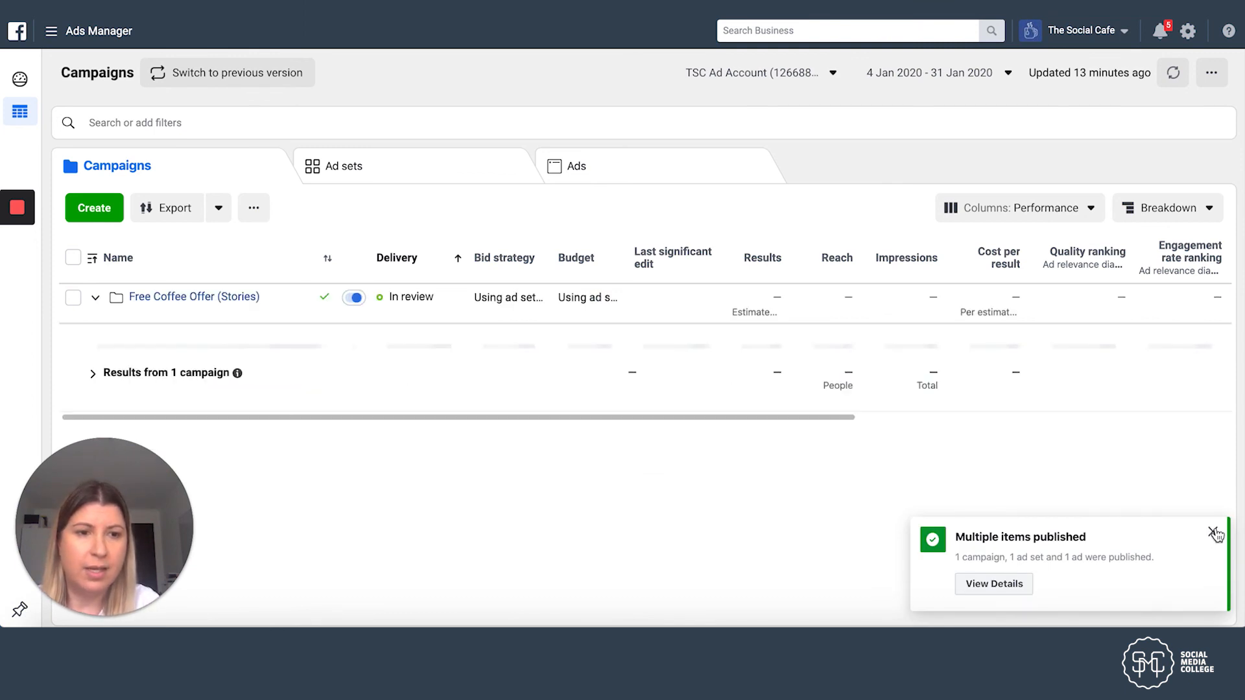
Step: Close the 'Multiple items published' notification to view the in-review campaign
left_click(96, 297)
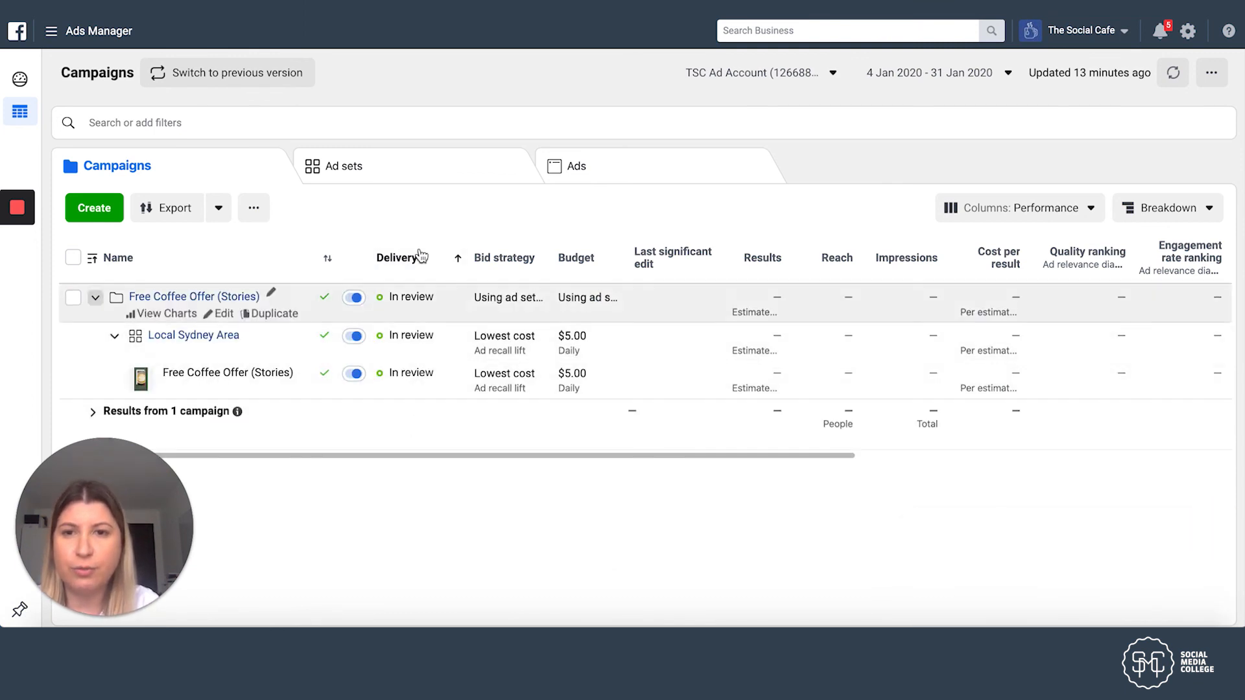
mouse_move(397, 452)
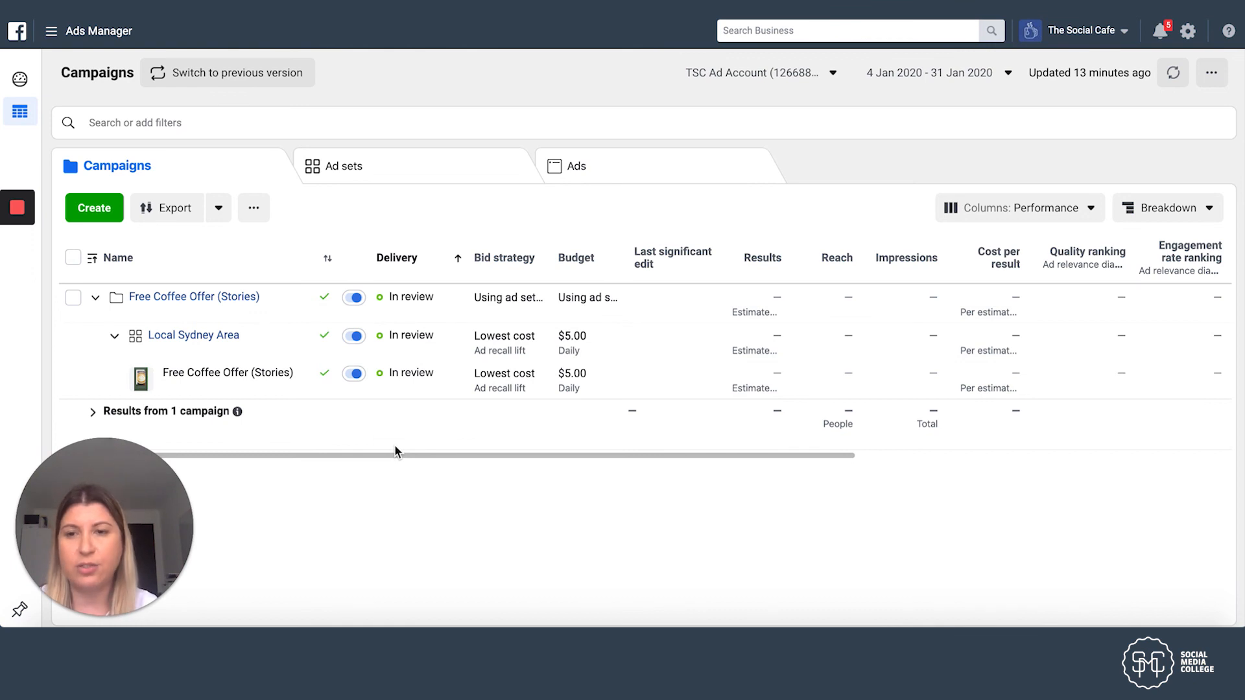